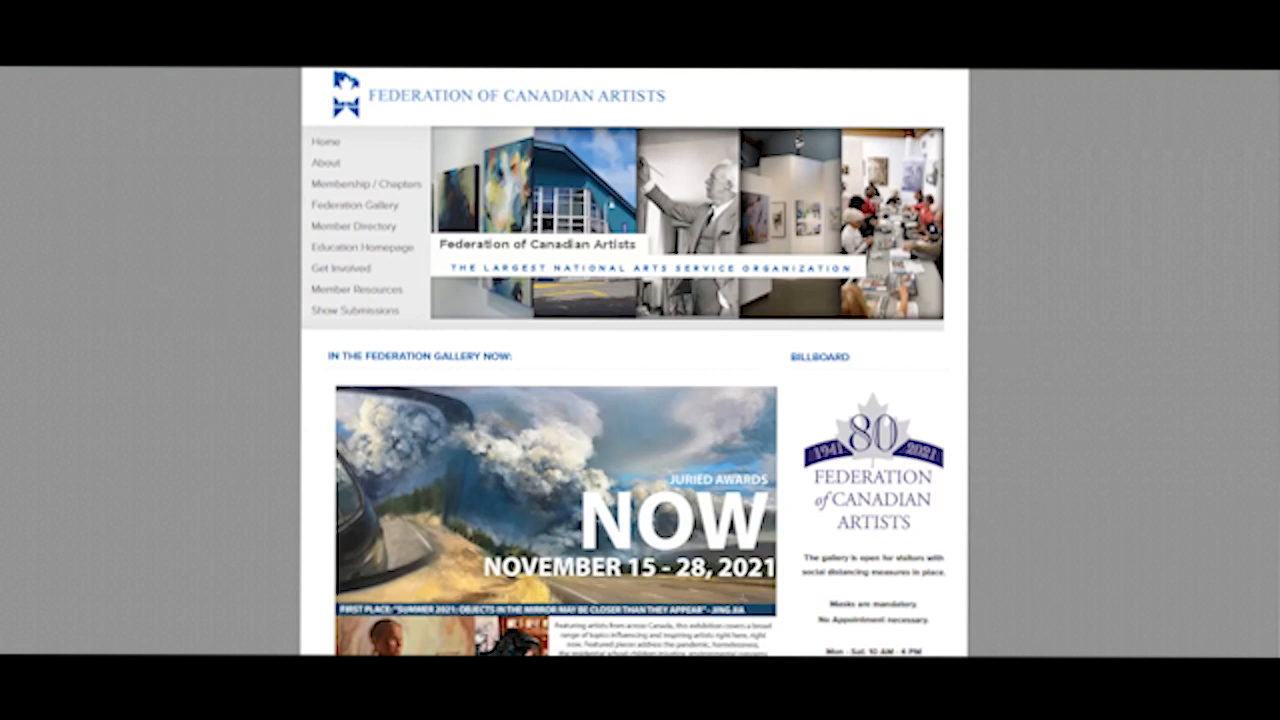
mouse_move(274, 210)
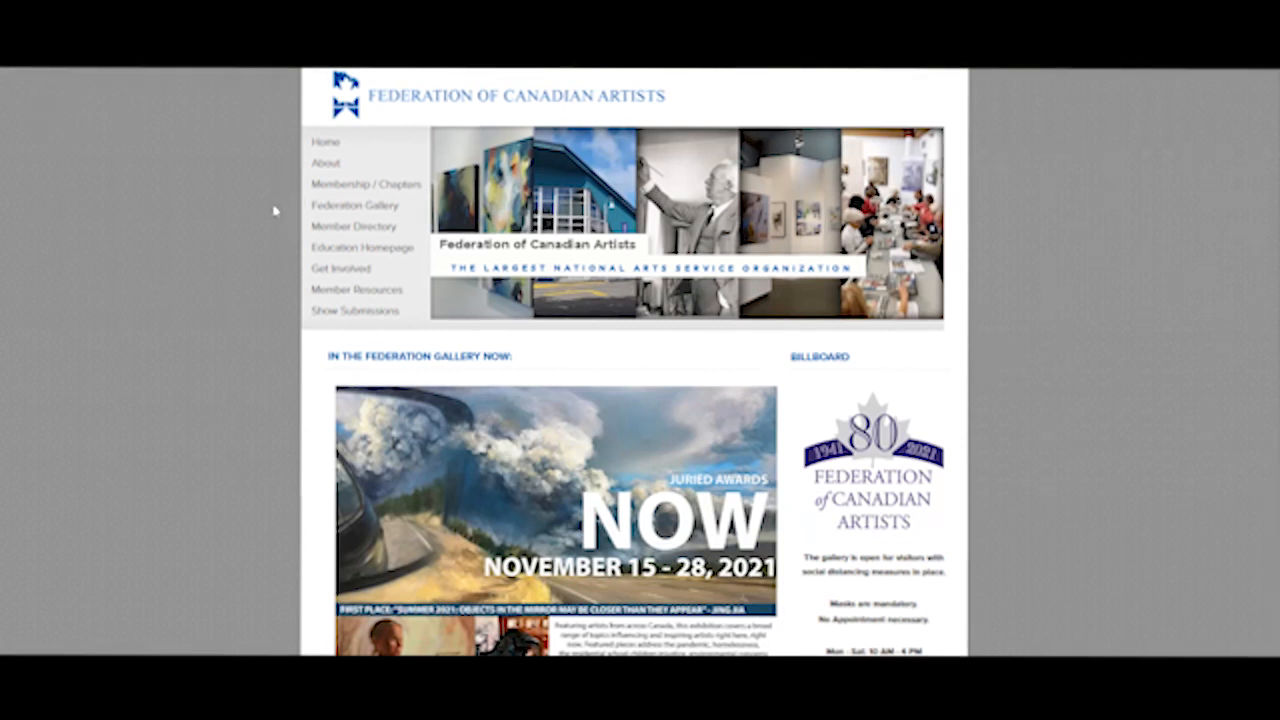
- Log in from the footer Login link with the member username and password
scroll("down", 3)
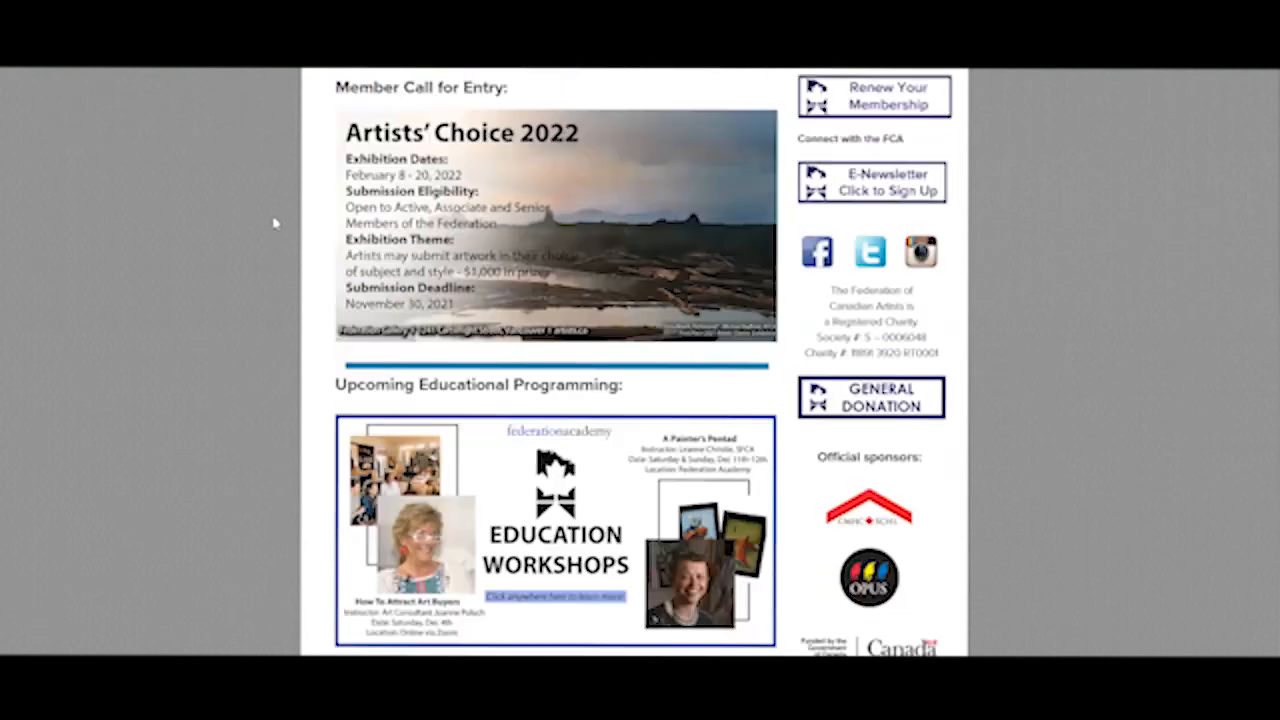
scroll("down", 3)
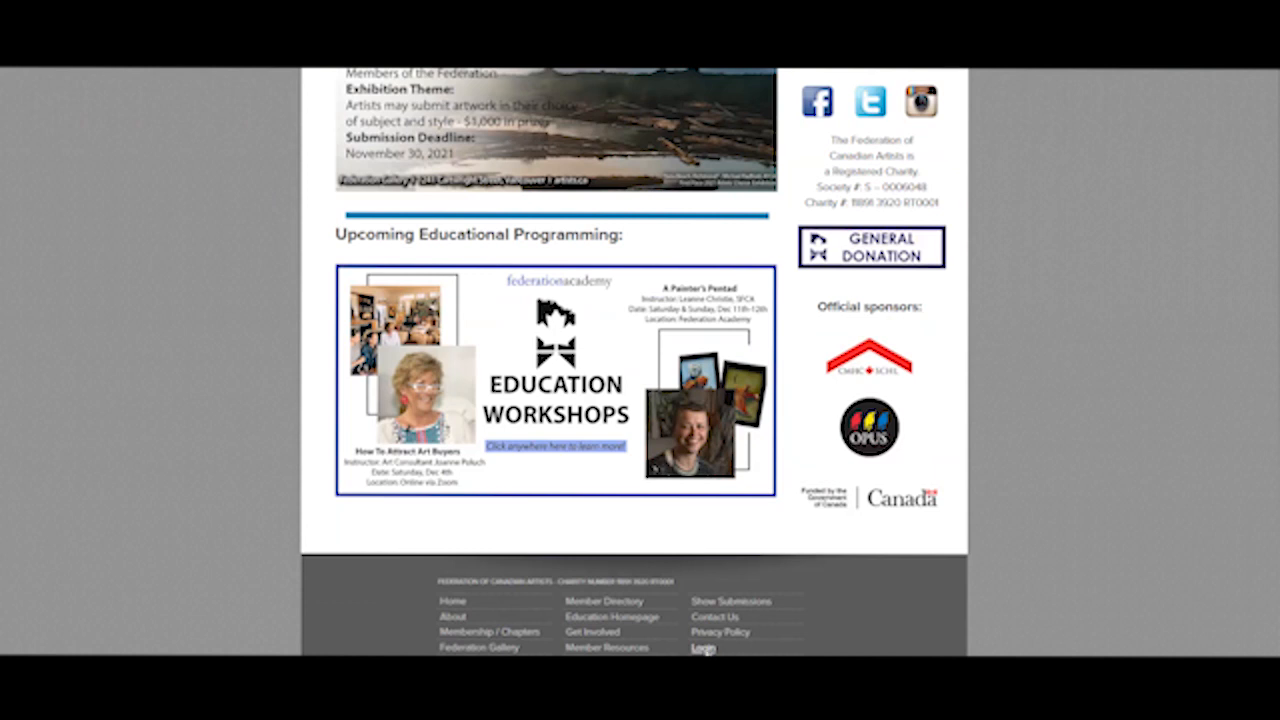
left_click(702, 648)
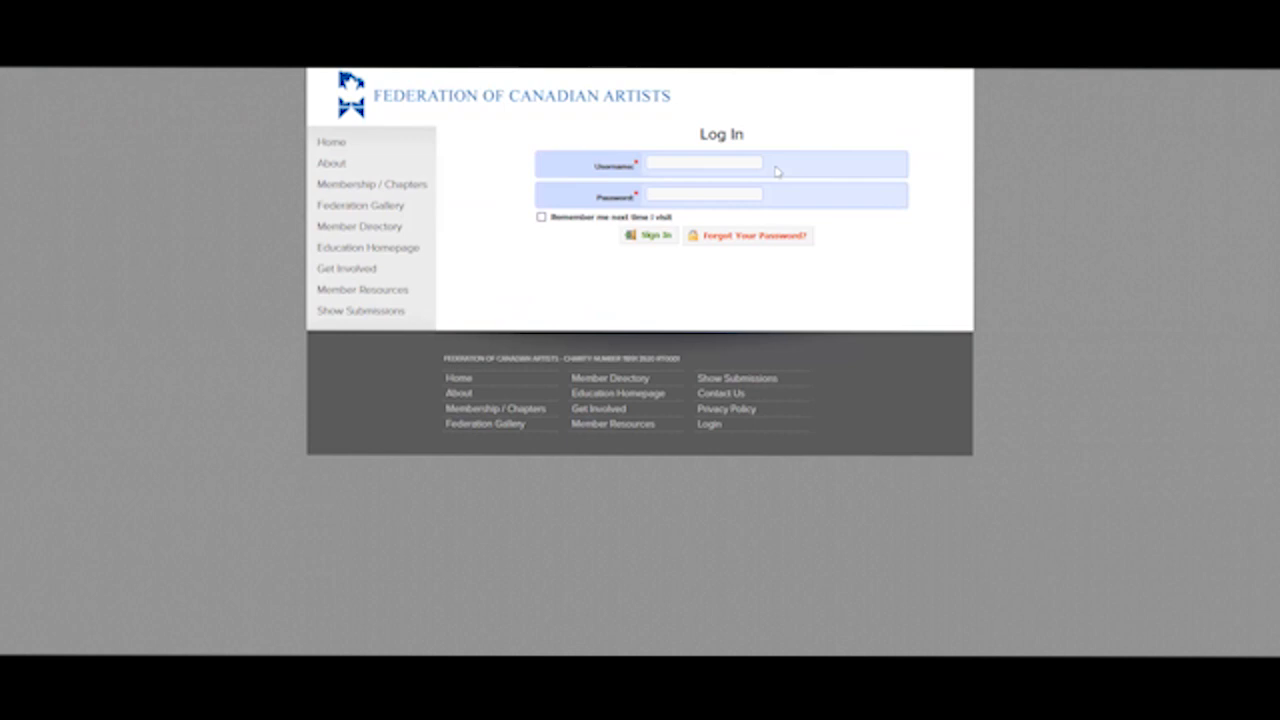
mouse_move(826, 210)
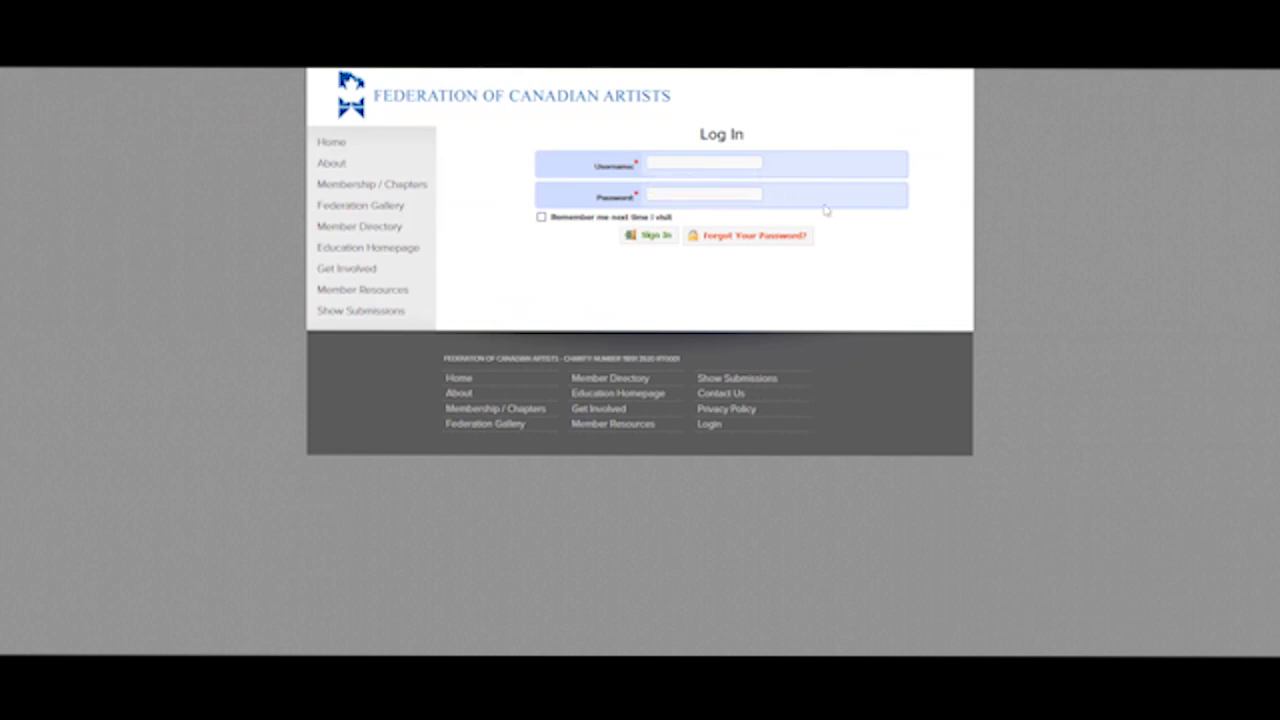
left_click(648, 236)
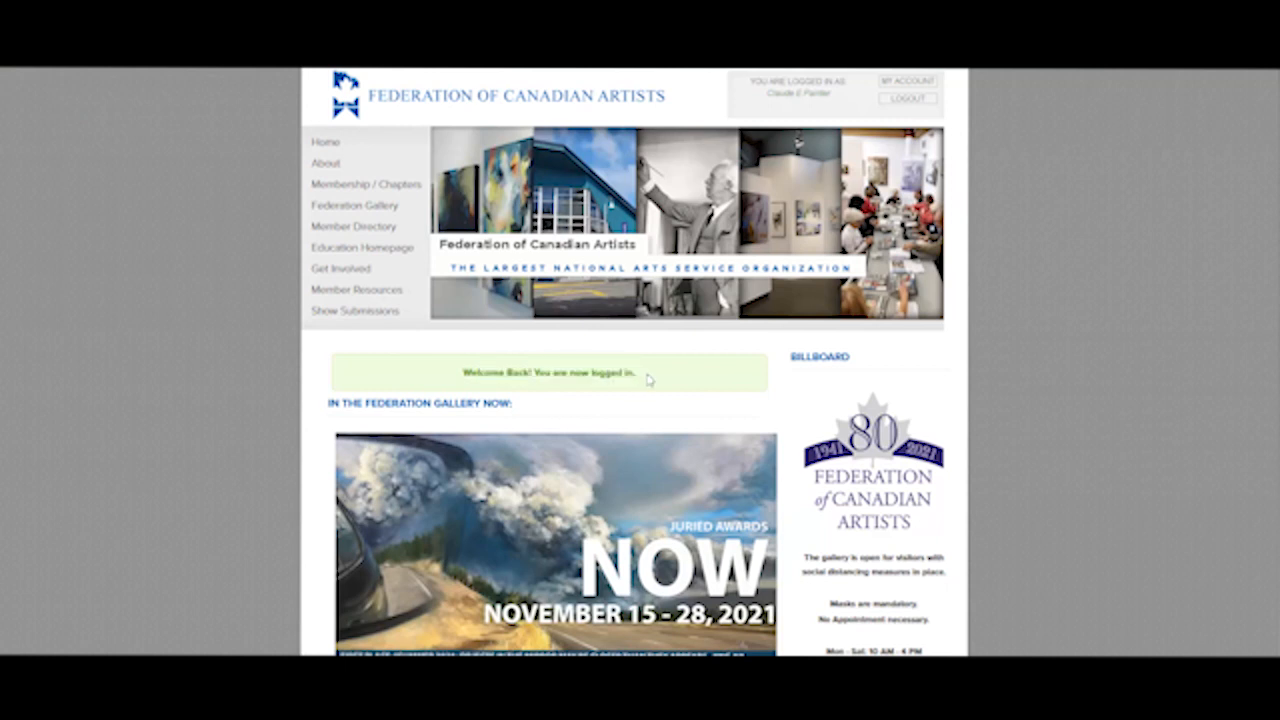
mouse_move(844, 410)
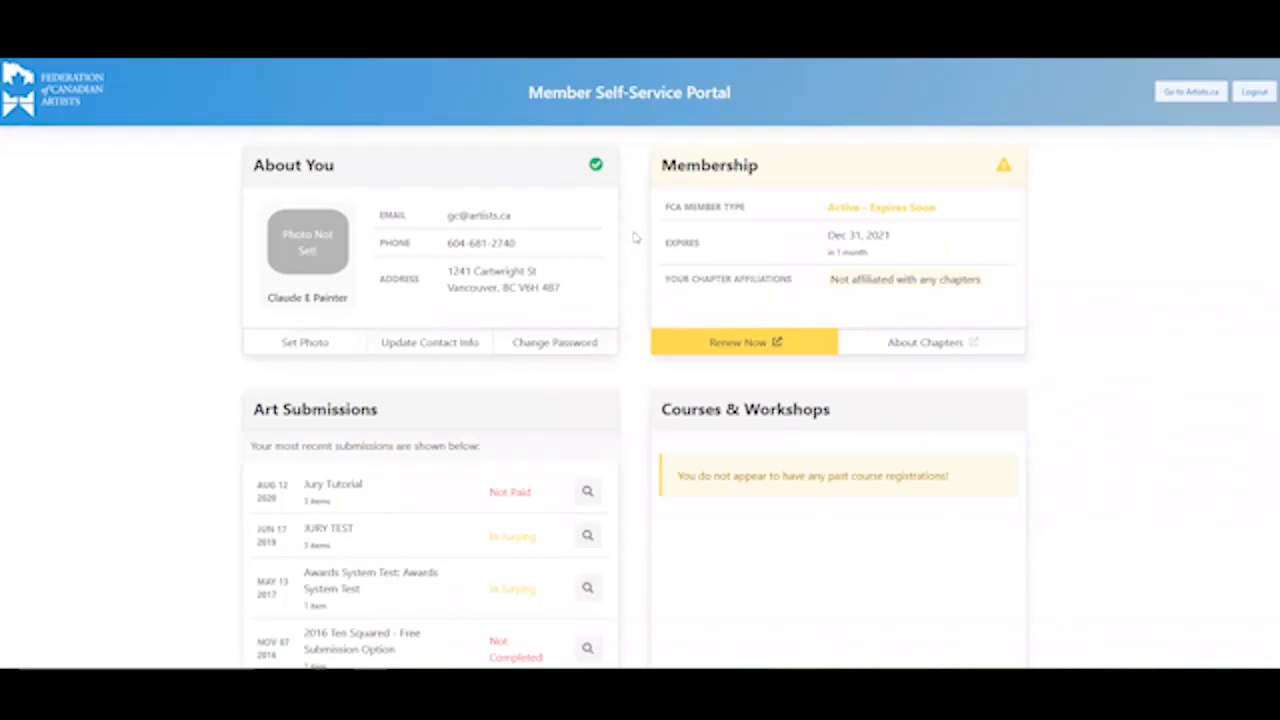
mouse_move(634, 272)
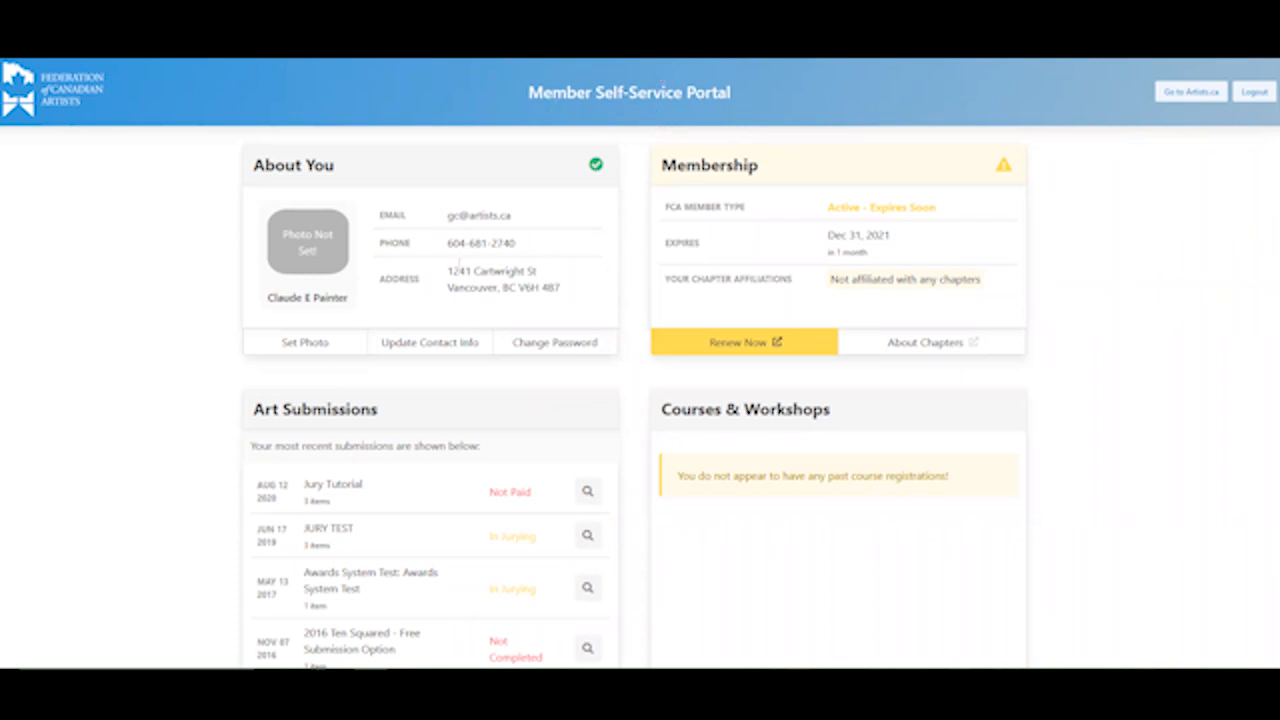
mouse_move(640, 370)
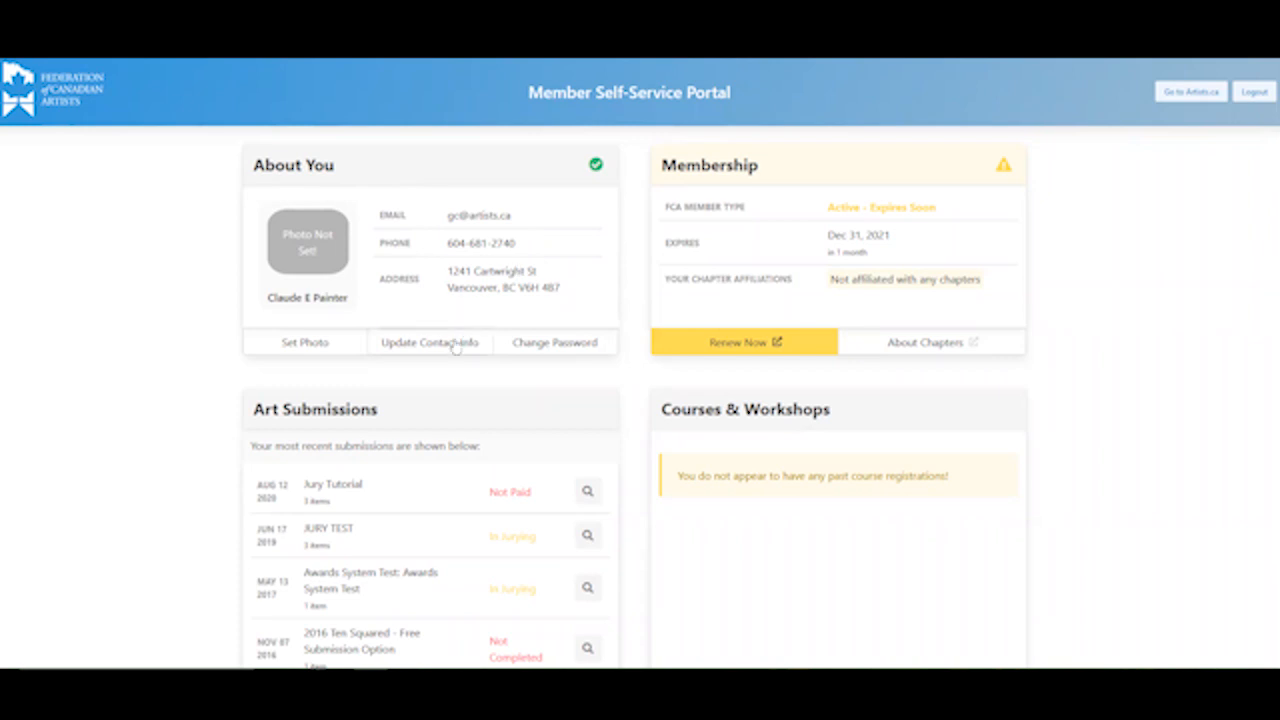
left_click(428, 342)
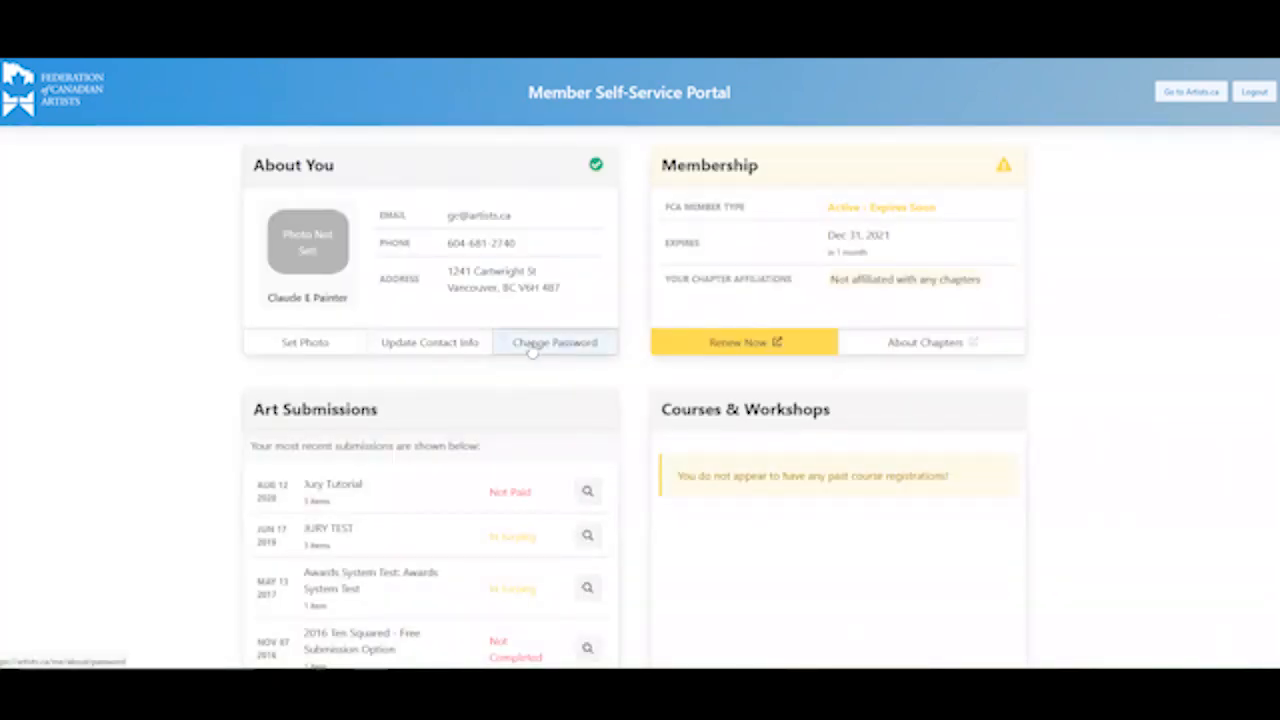
left_click(554, 342)
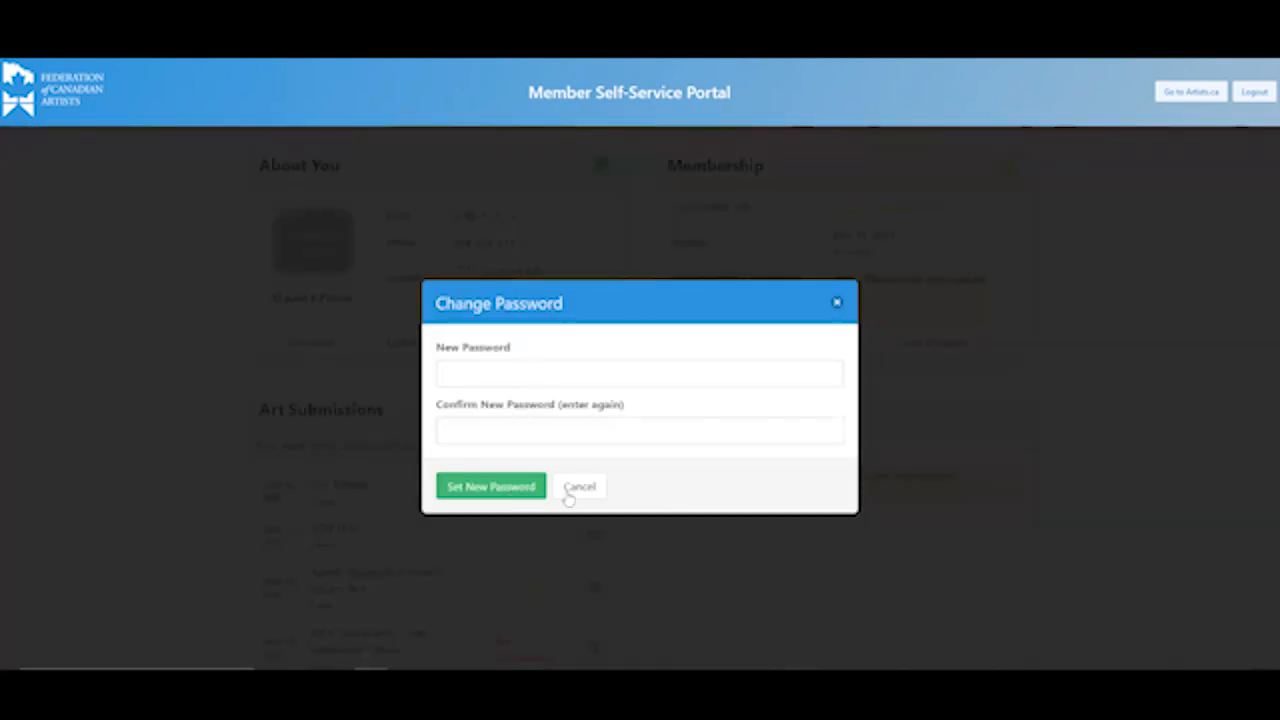
left_click(580, 488)
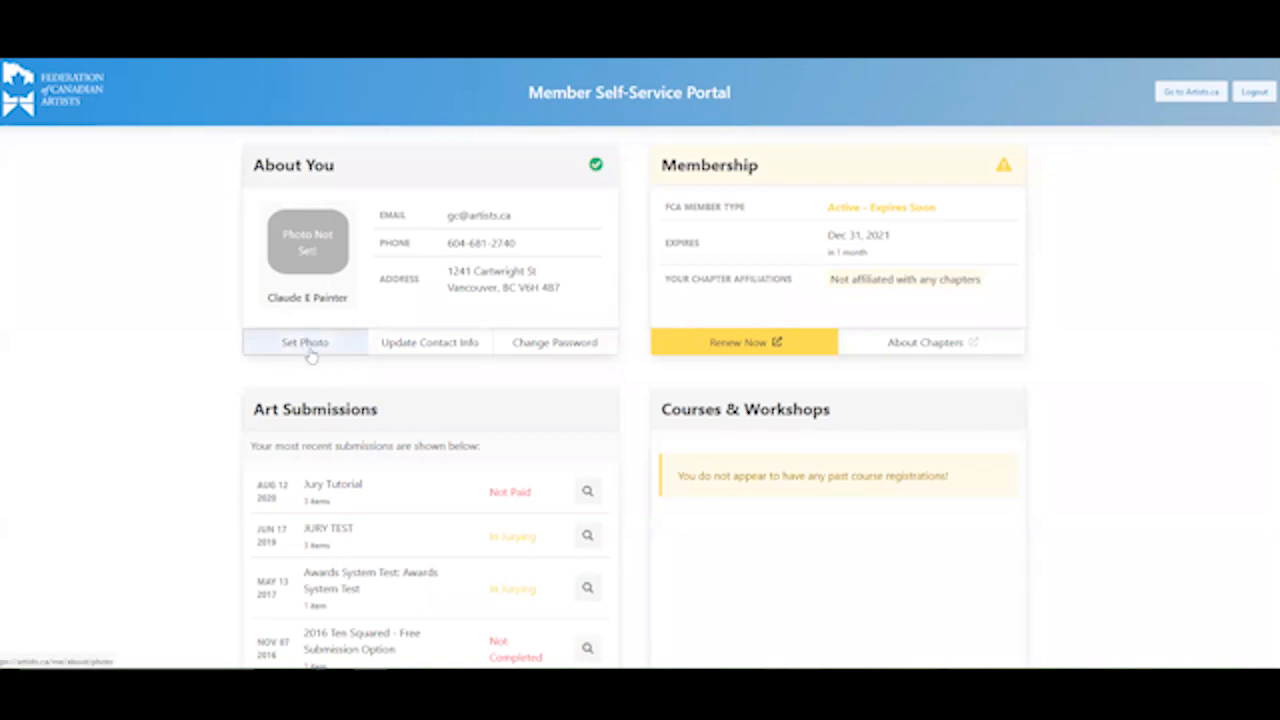
left_click(304, 342)
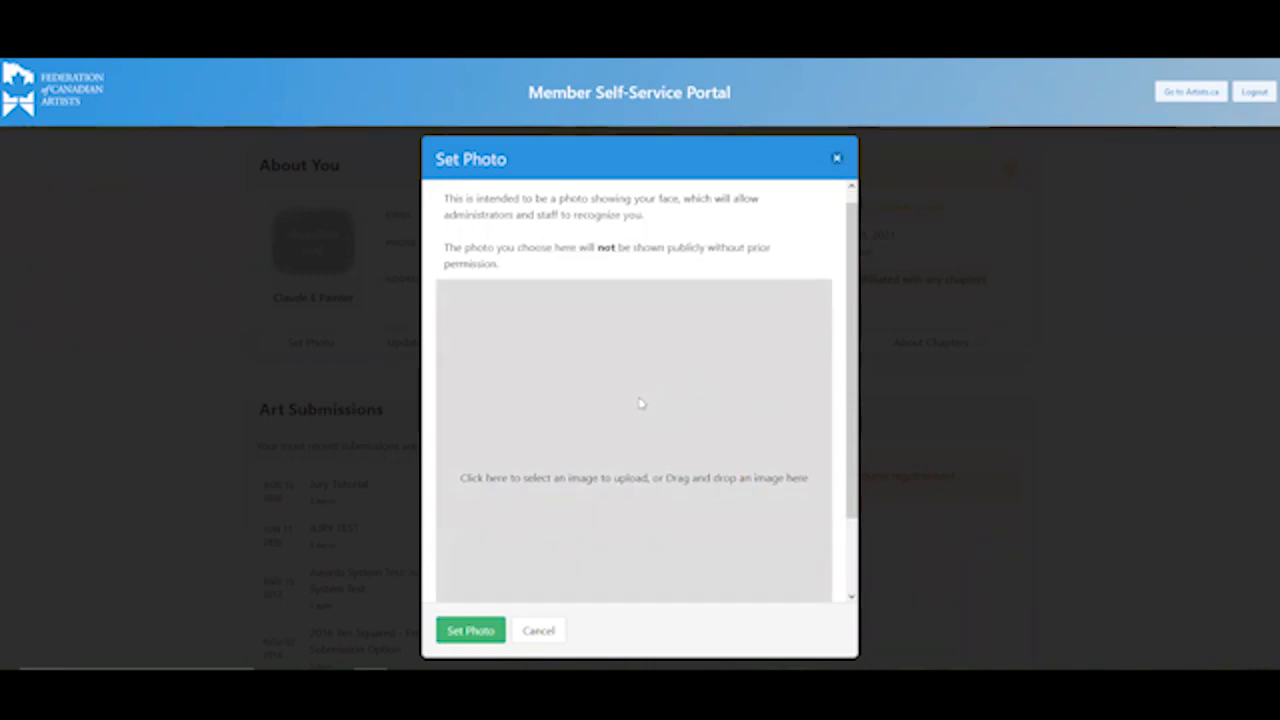
left_click(538, 630)
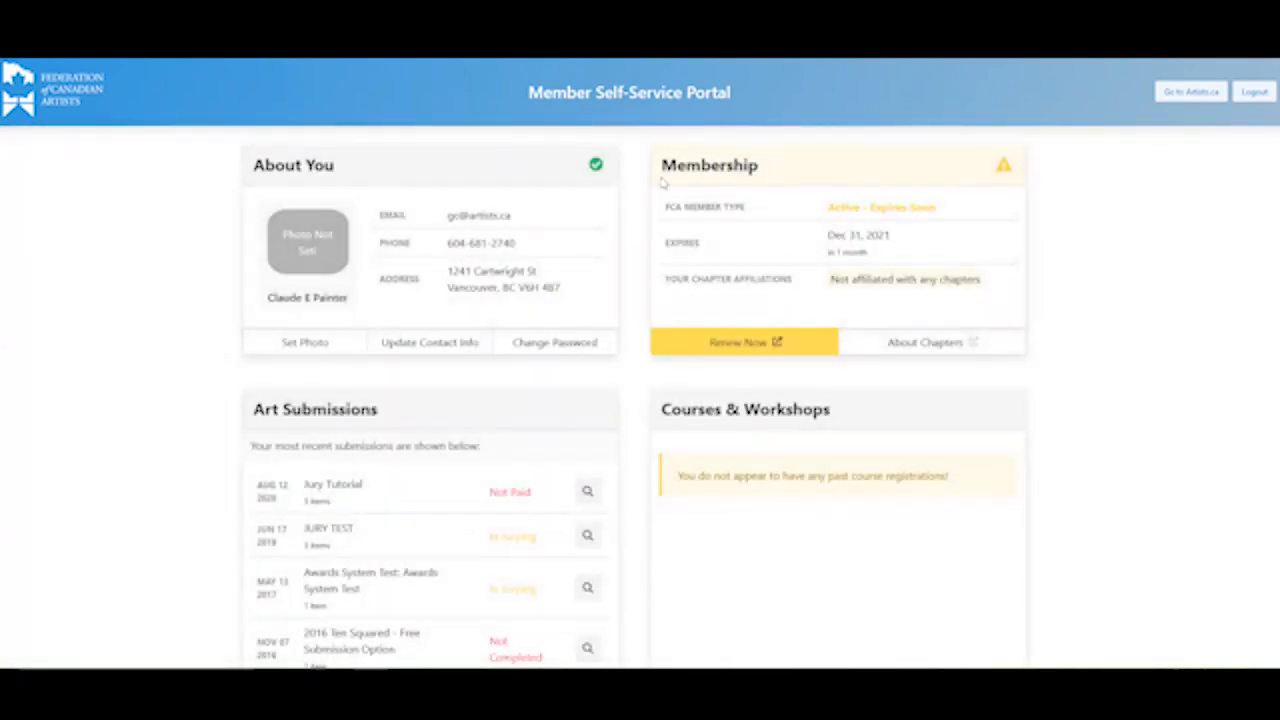
mouse_move(756, 184)
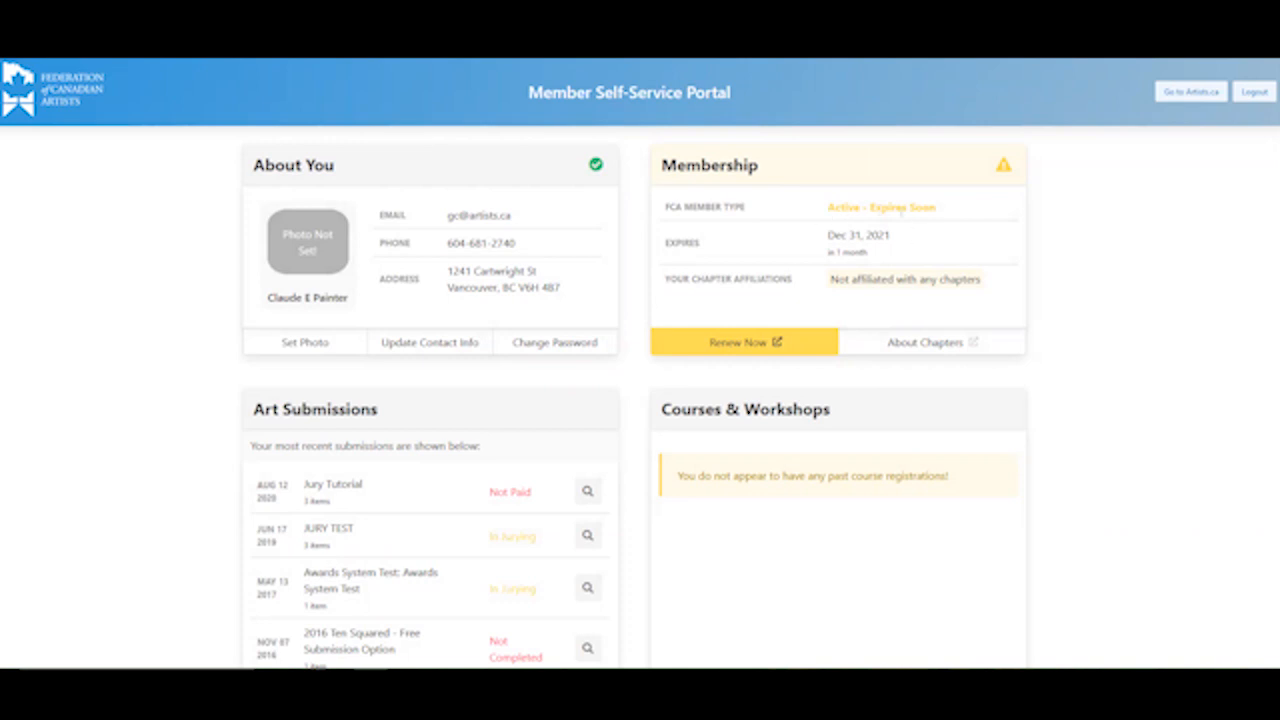
mouse_move(830, 292)
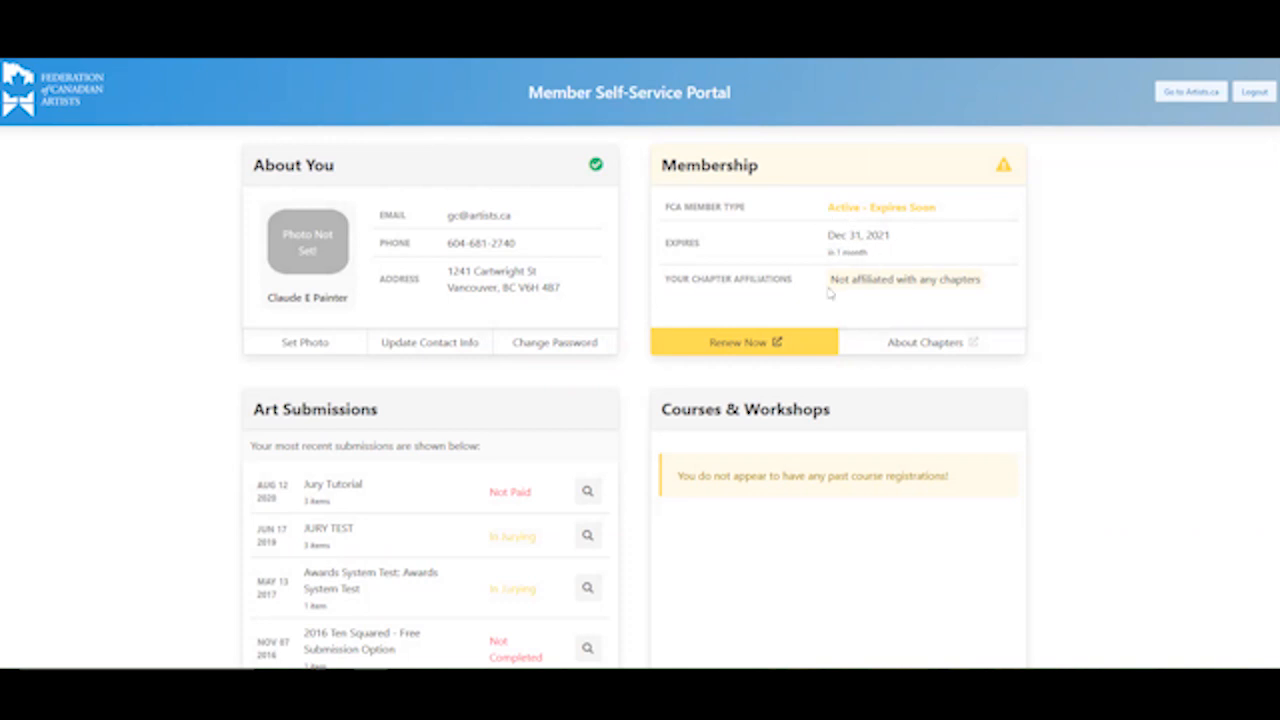
mouse_move(838, 296)
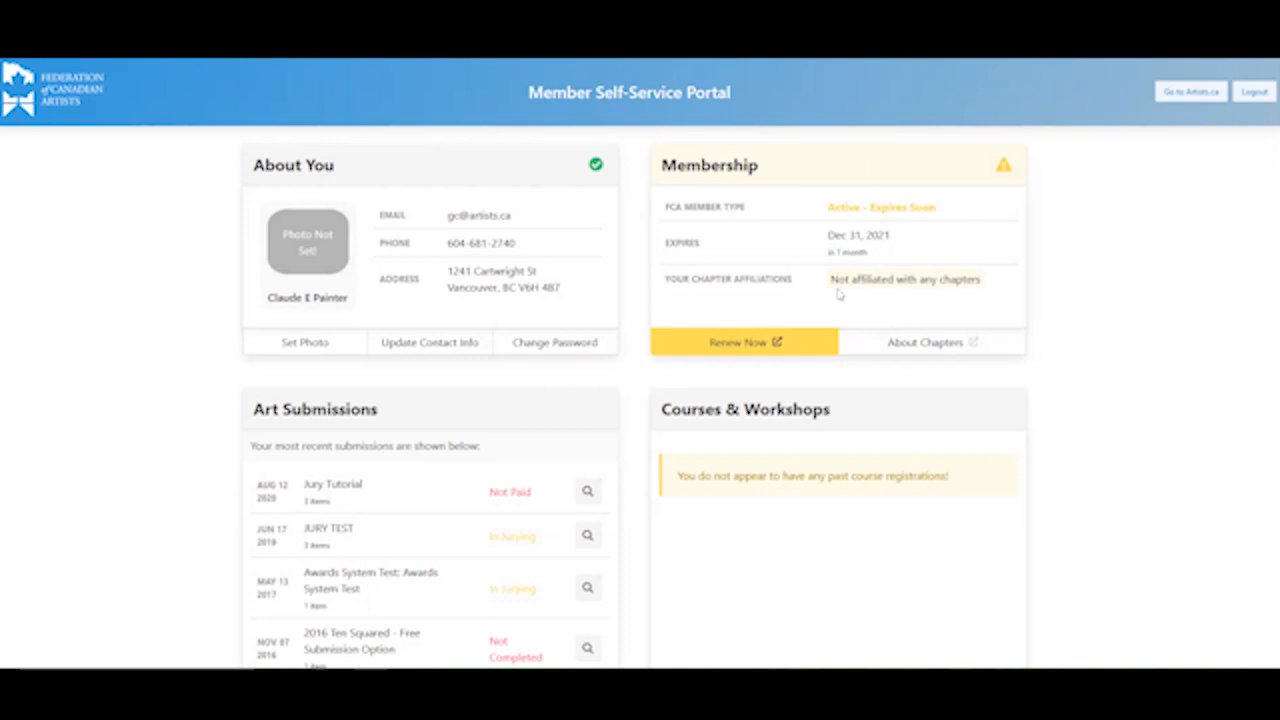
- Start Renew Now, save the confirmed contact info, then return to the portal dashboard
left_click(738, 342)
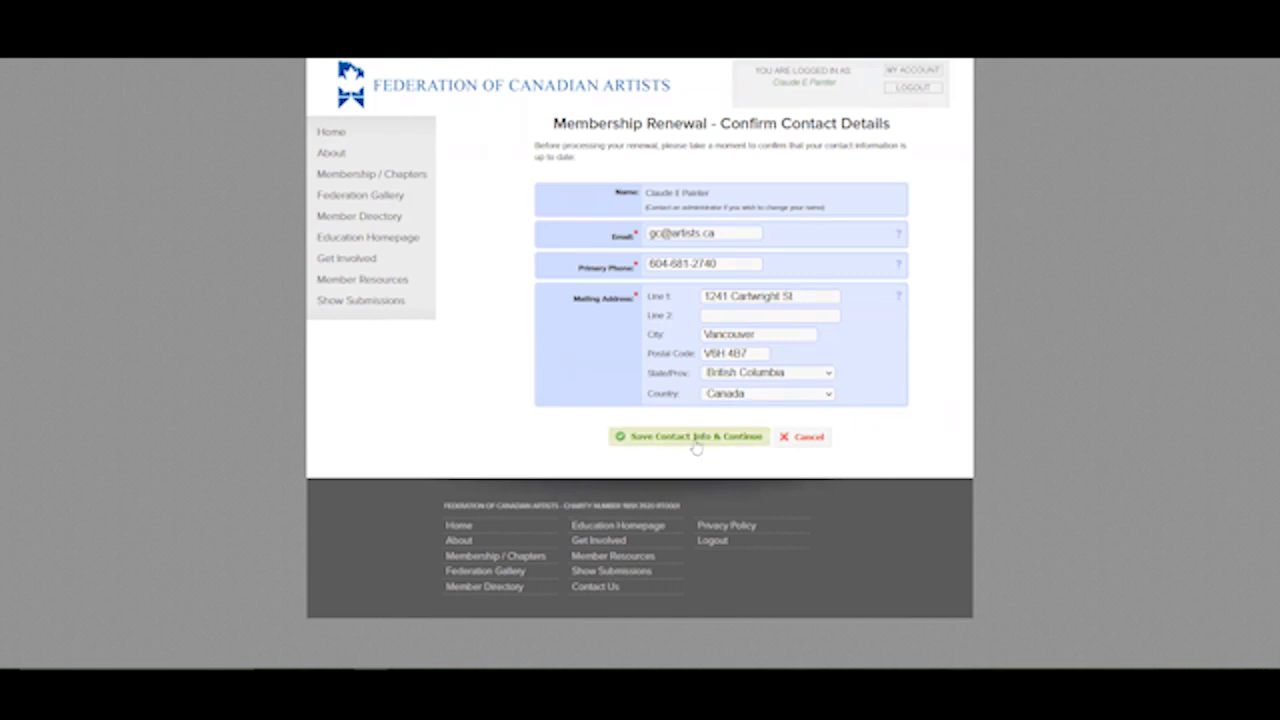
left_click(688, 436)
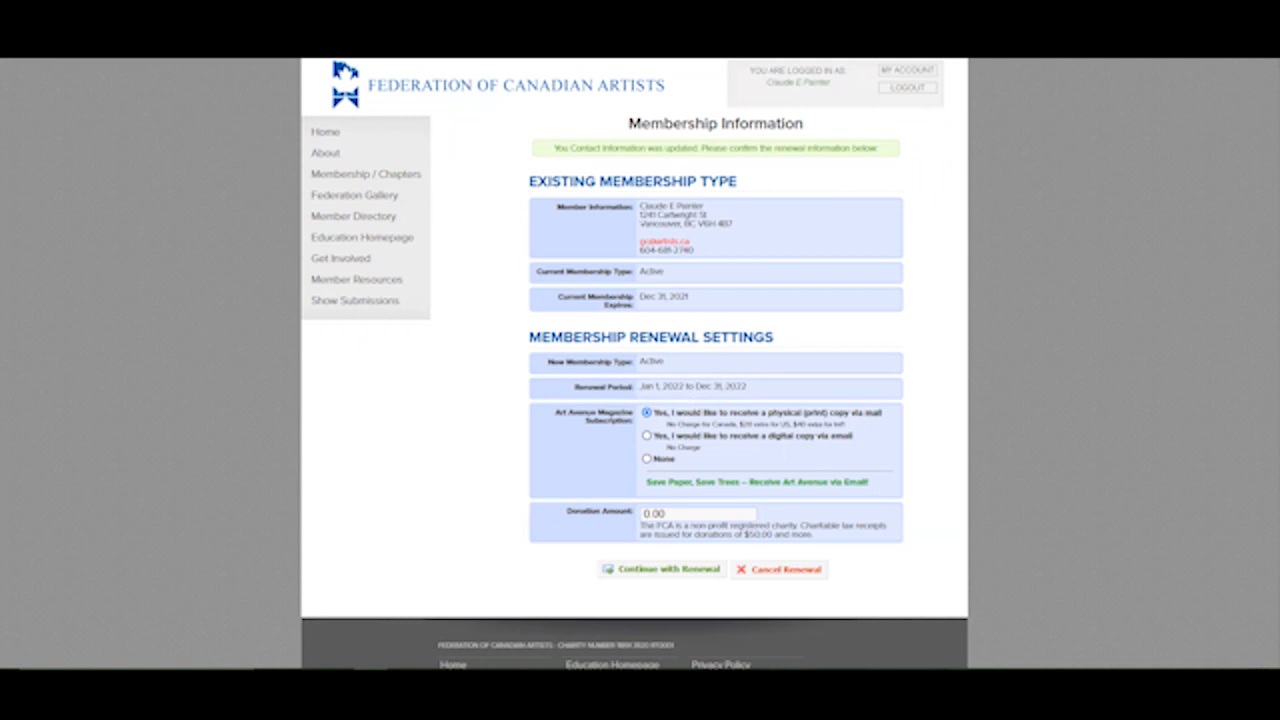
triple_click(700, 512)
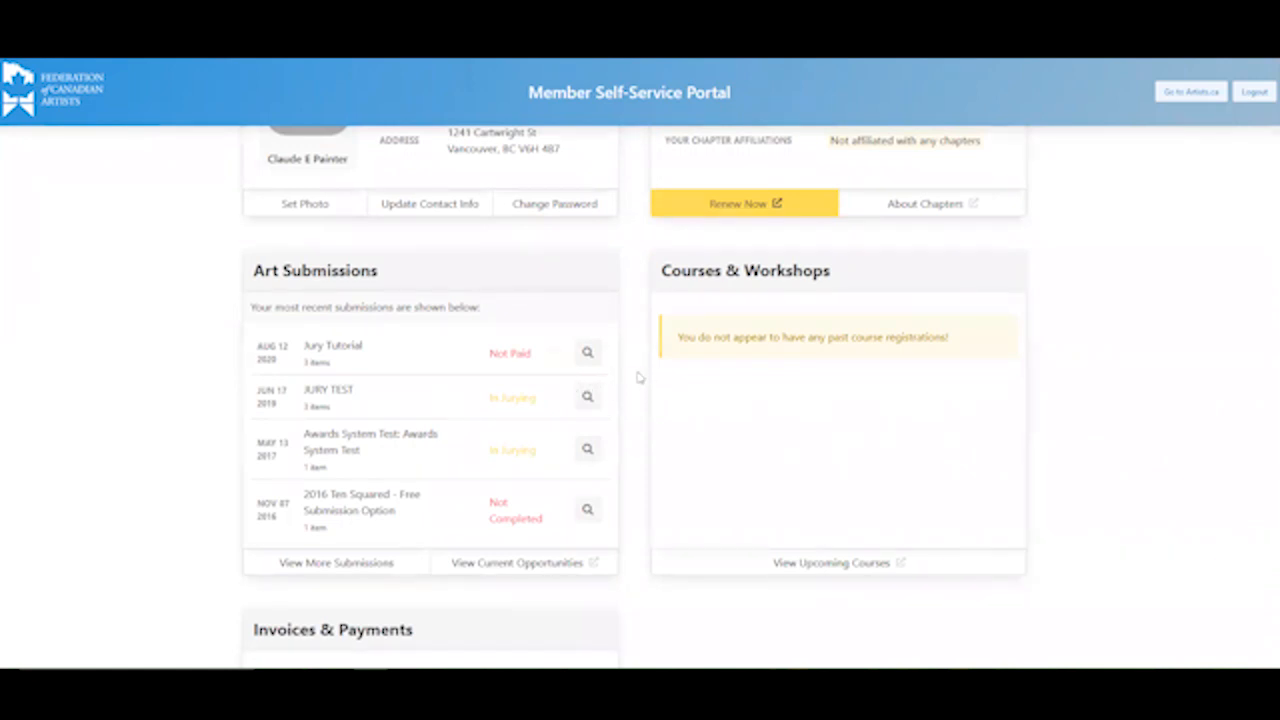
scroll("up", 3)
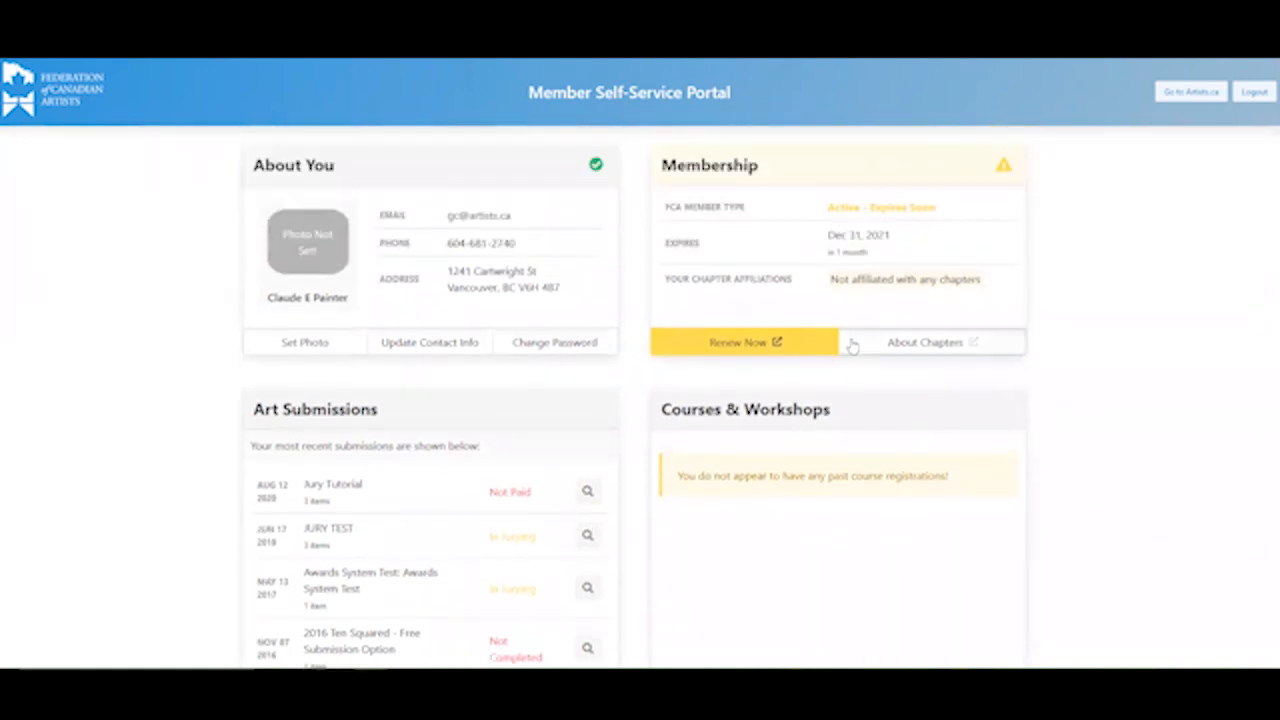
left_click(930, 342)
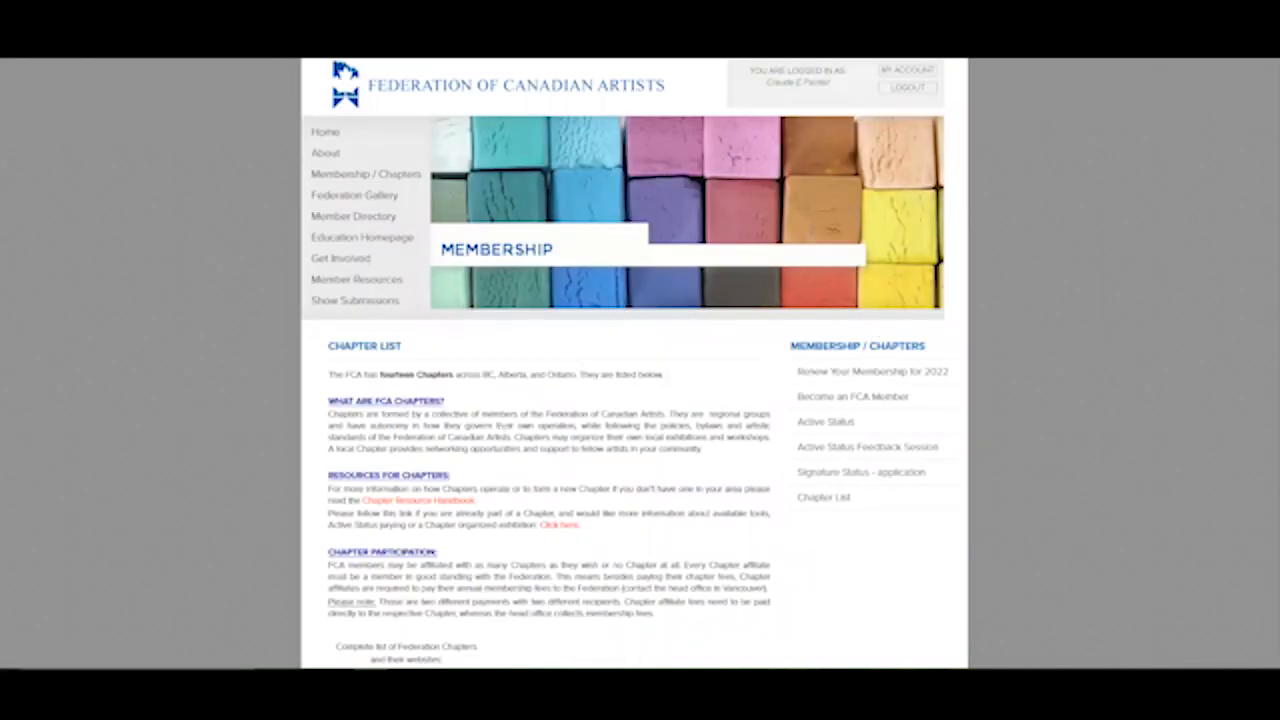
scroll("down", 3)
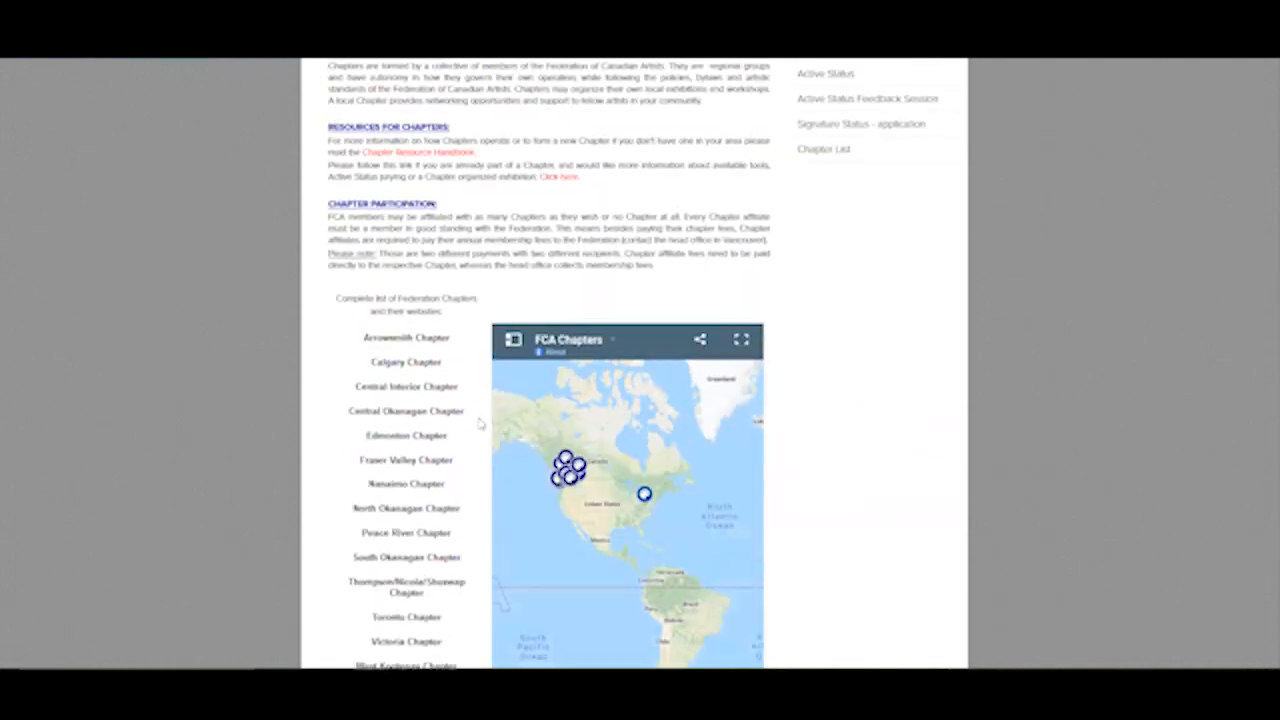
scroll("up", 3)
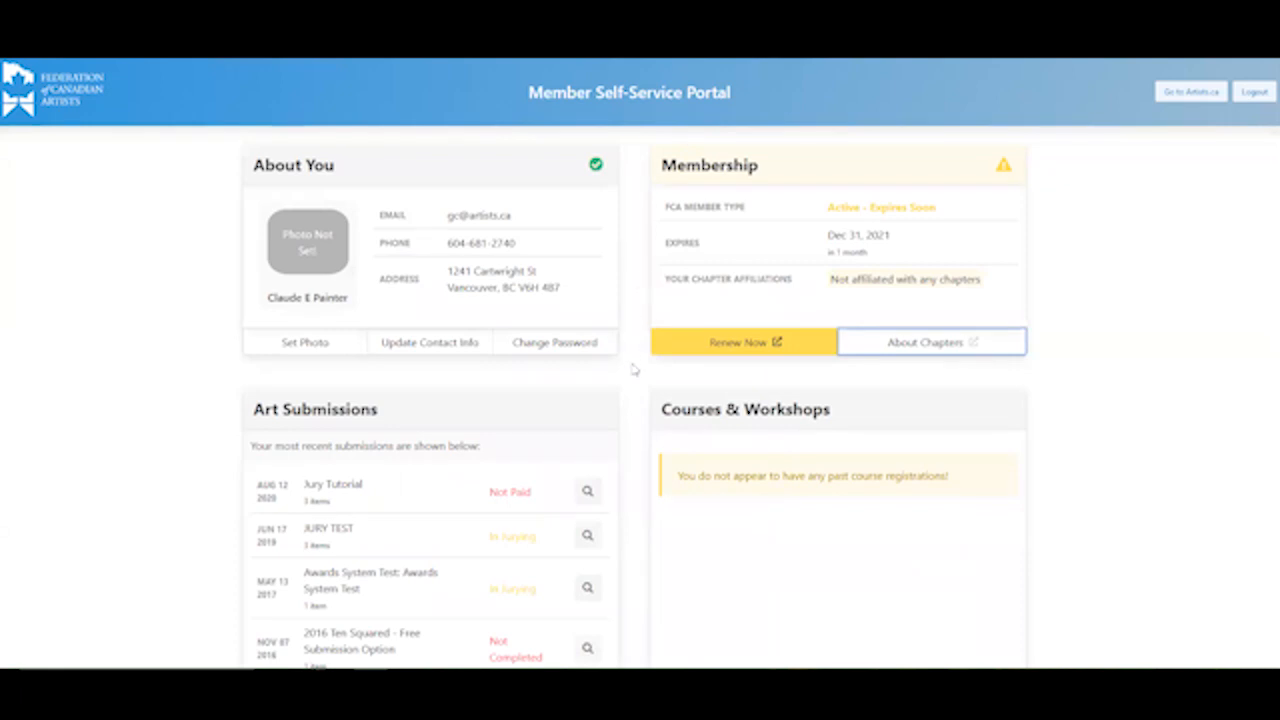
scroll("down", 3)
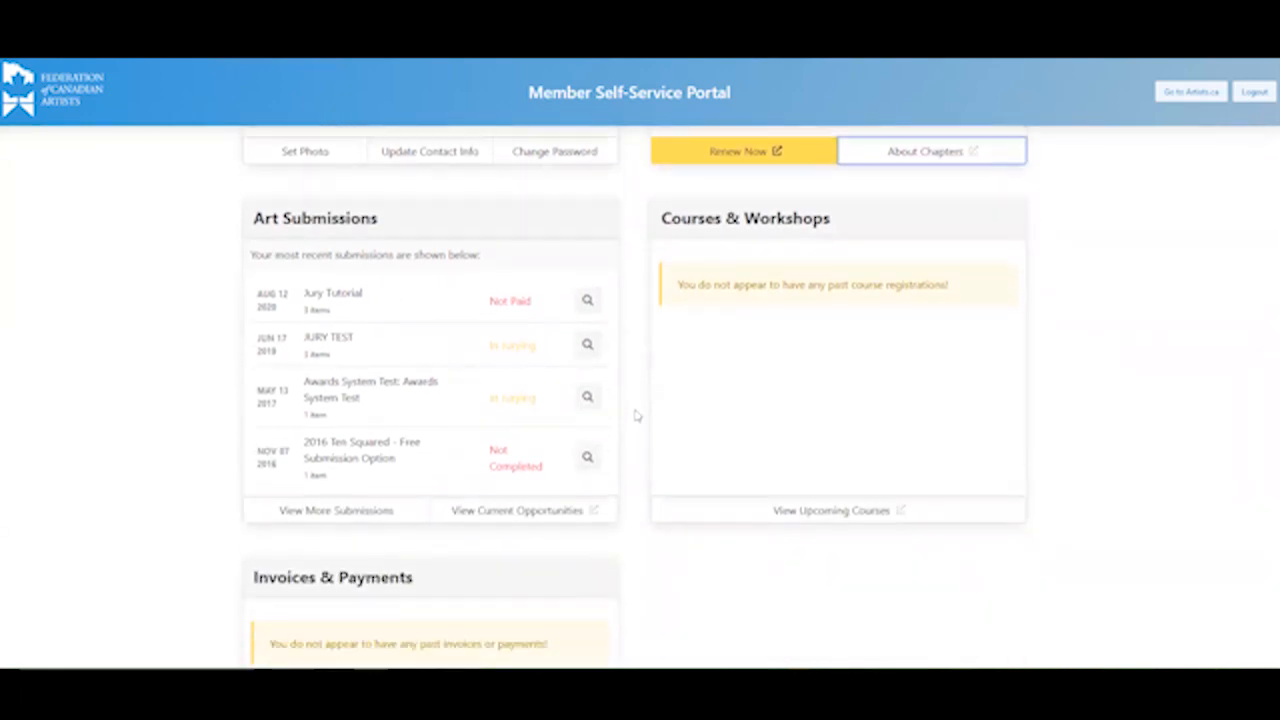
scroll("up", 3)
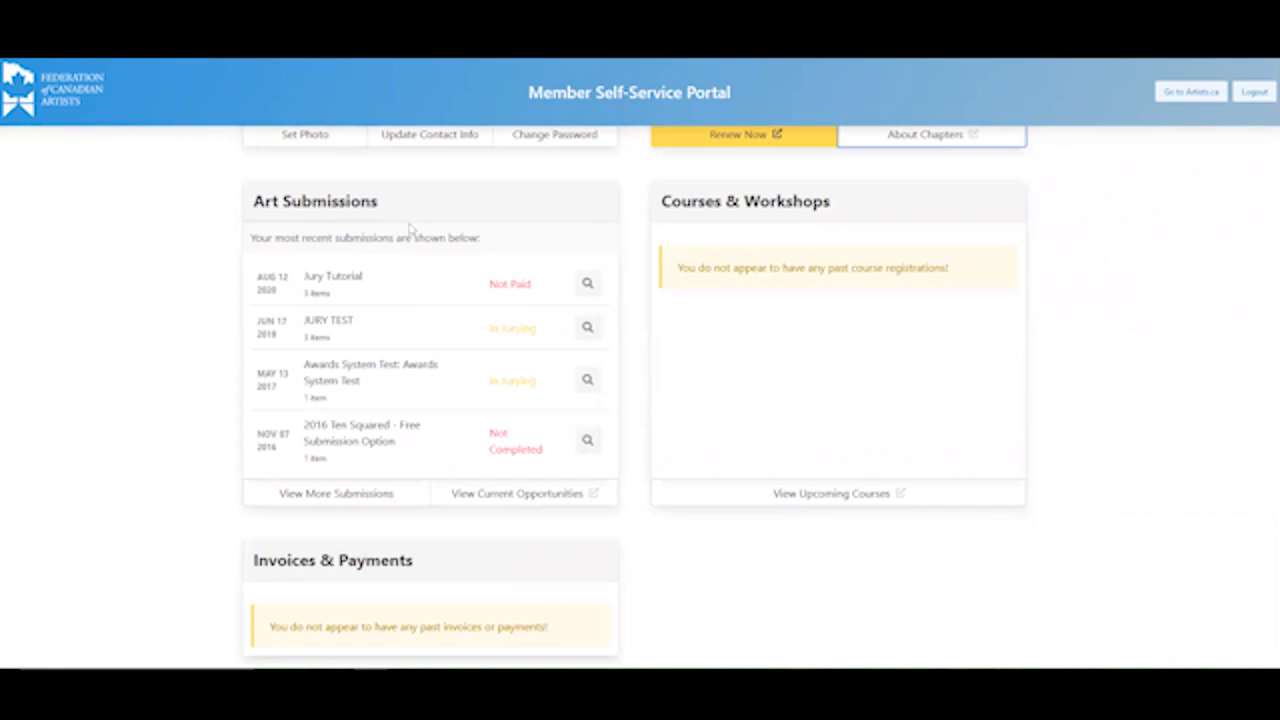
mouse_move(474, 300)
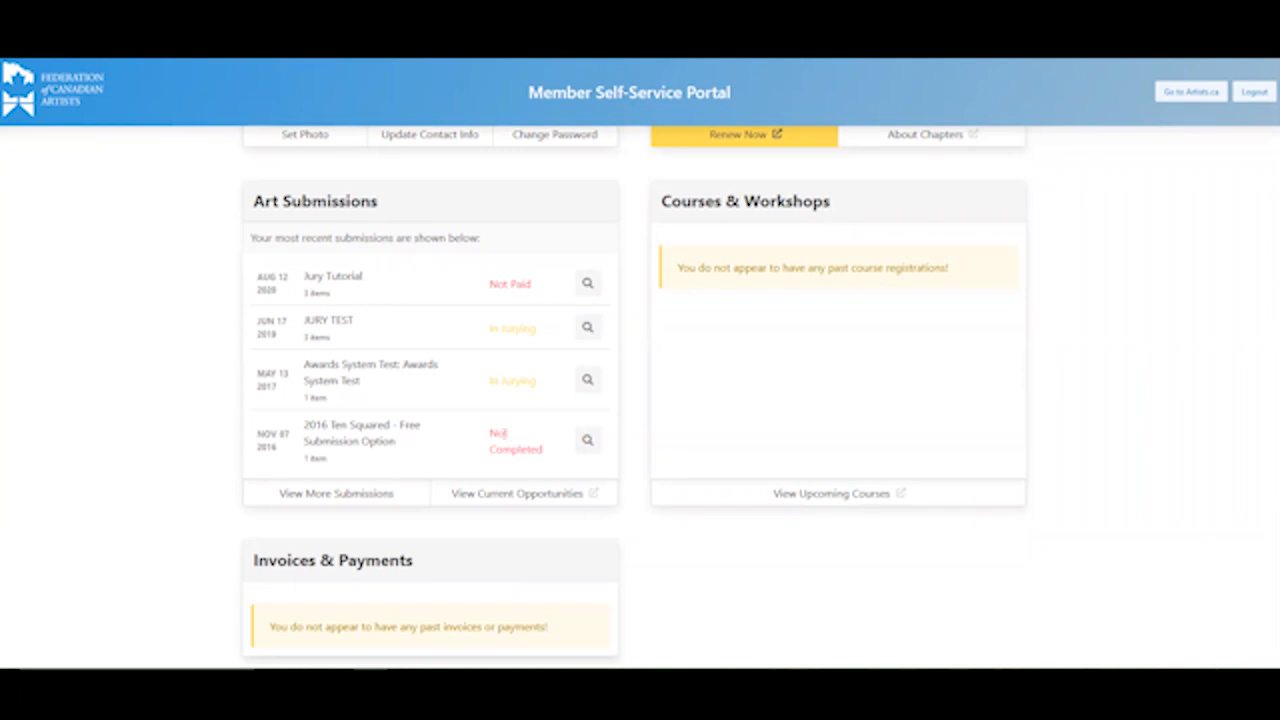
mouse_move(524, 472)
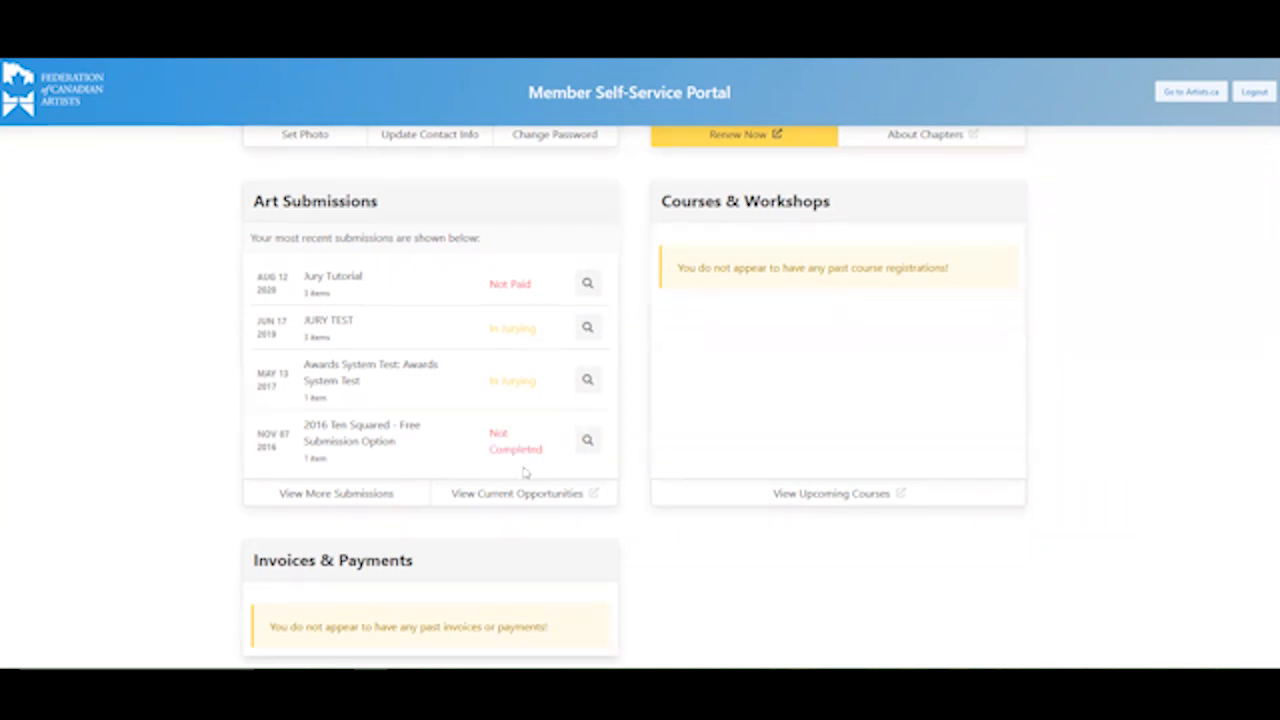
mouse_move(428, 456)
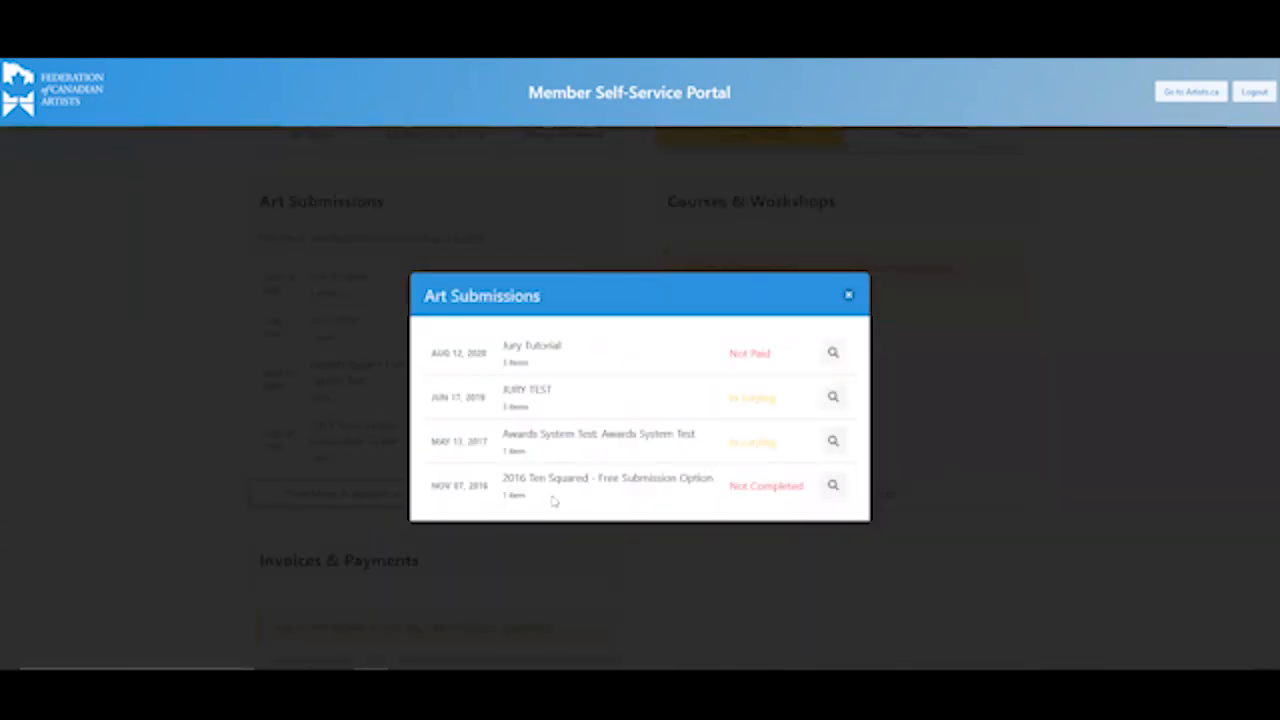
mouse_move(688, 510)
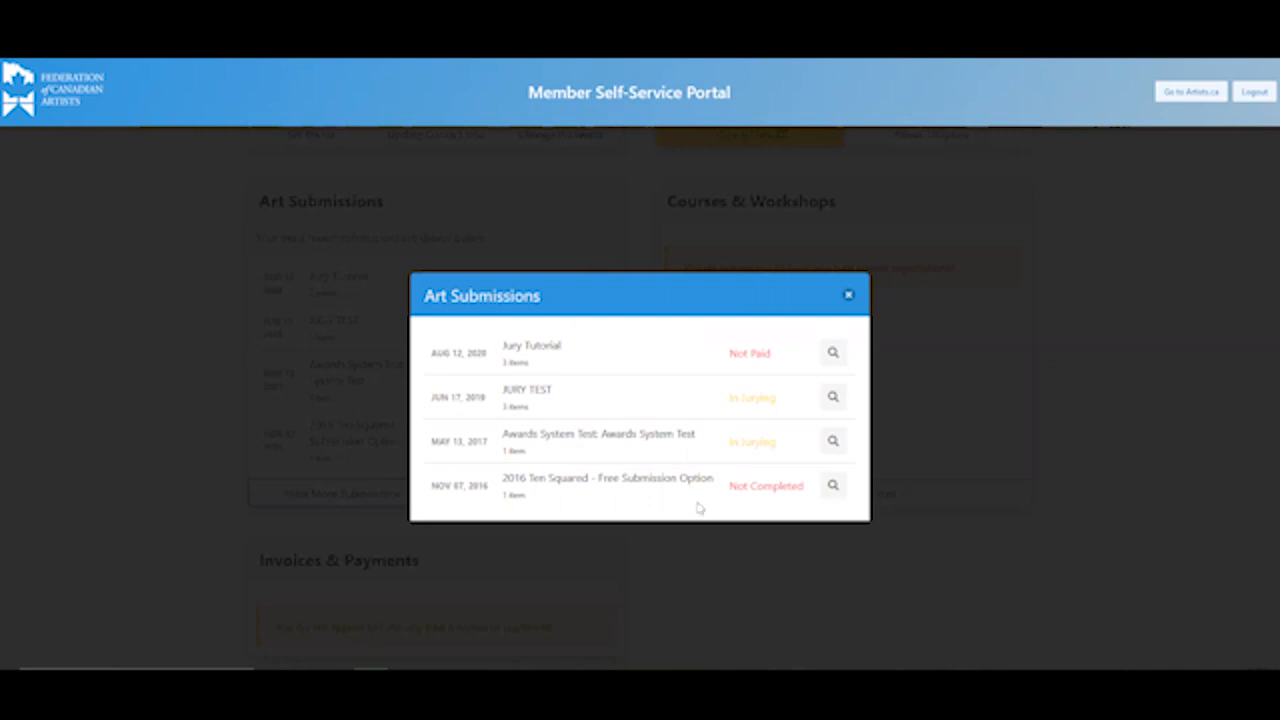
left_click(832, 352)
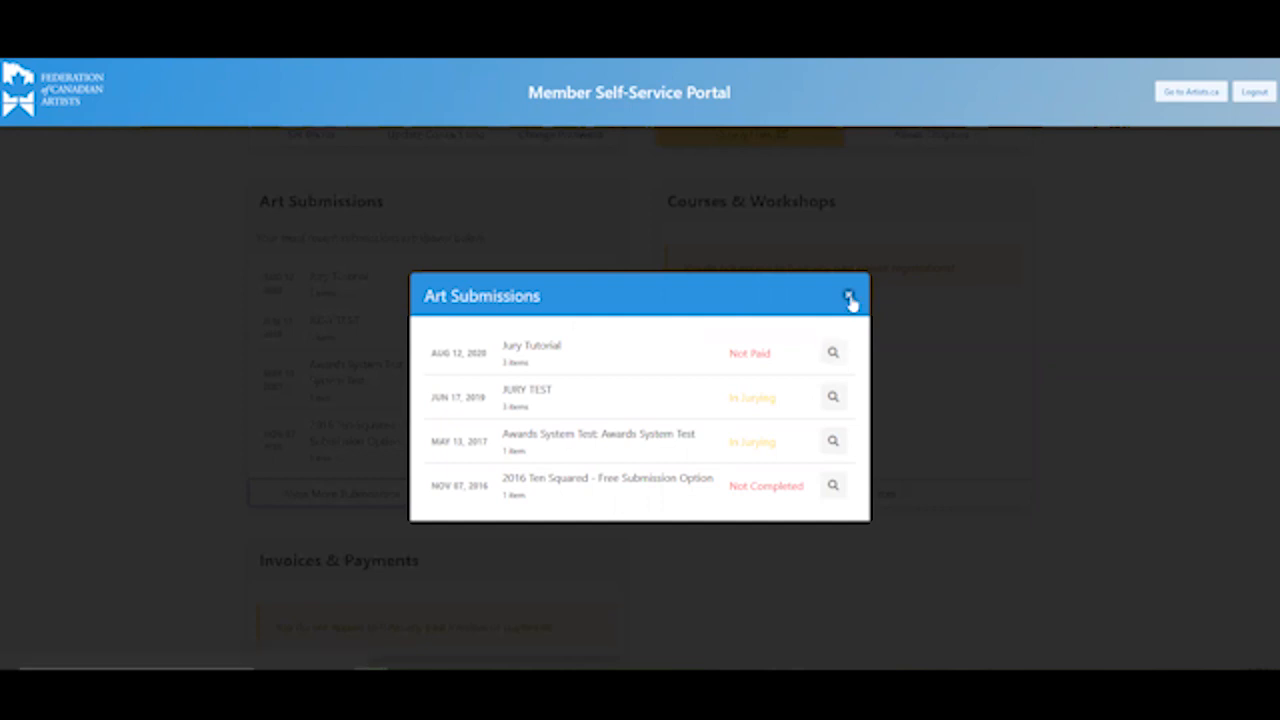
left_click(850, 296)
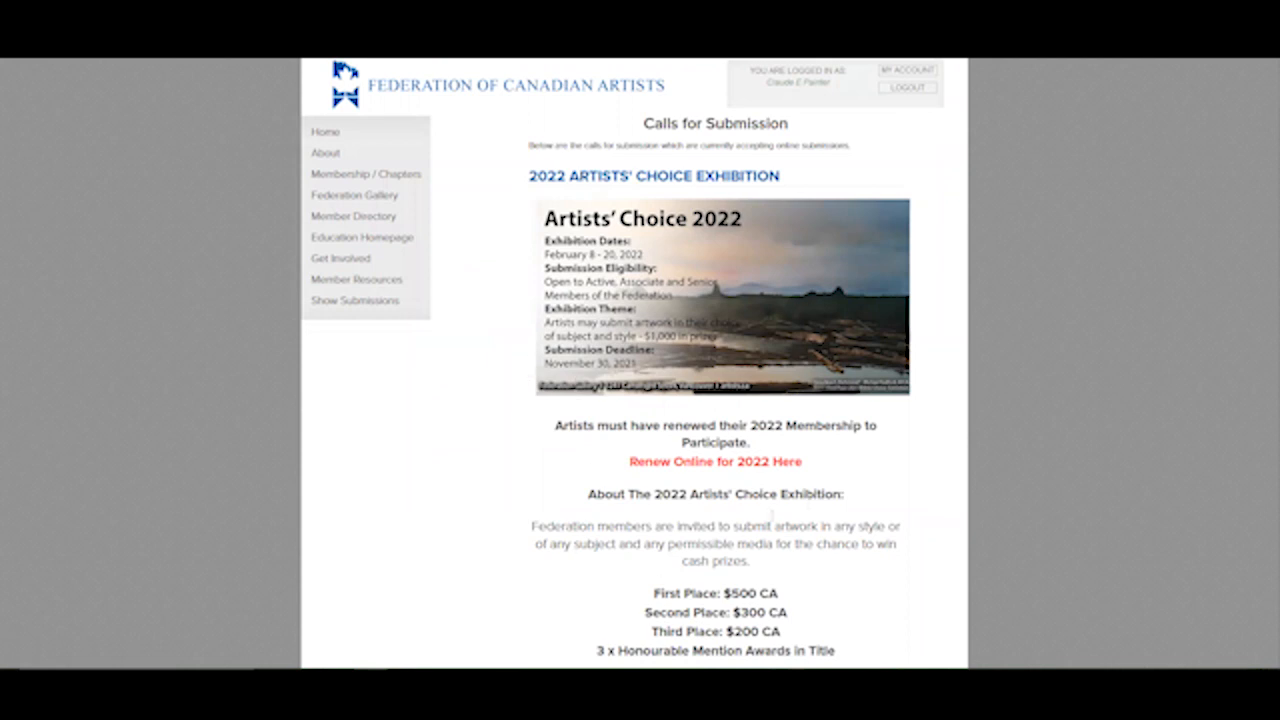
scroll("down", 3)
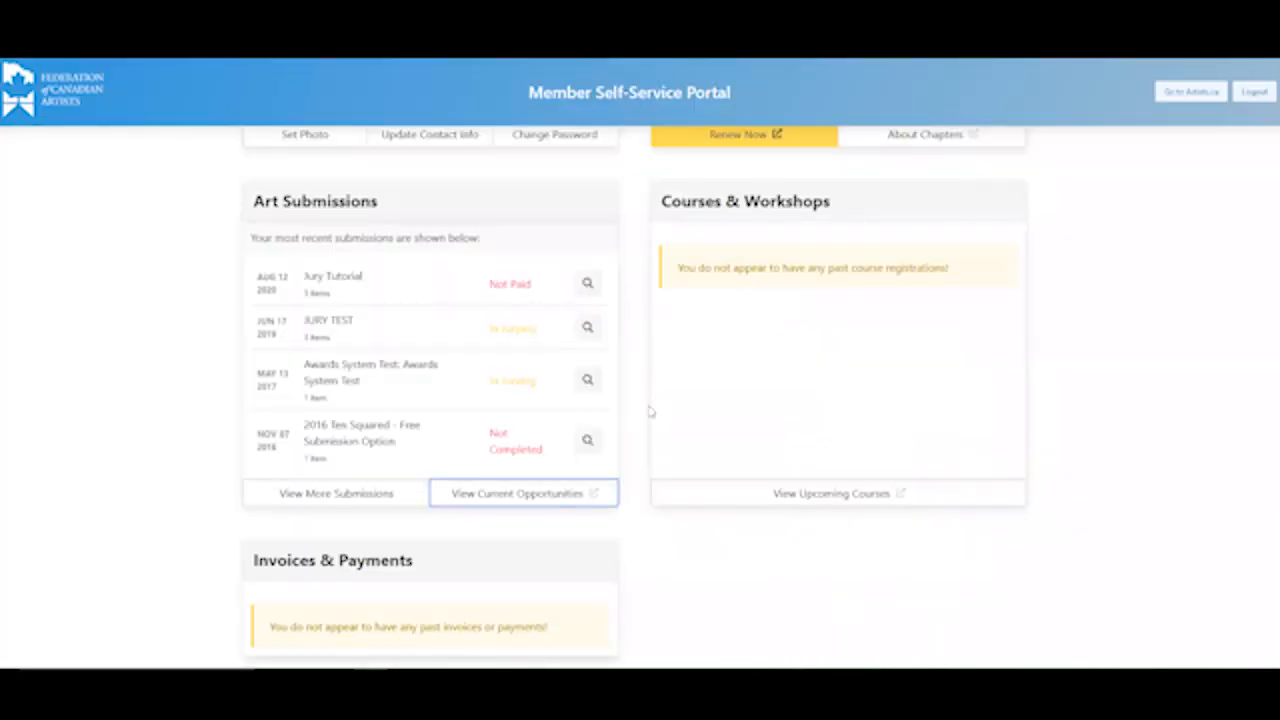
- View the upcoming courses from the Courses & Workshops panel
double_click(744, 200)
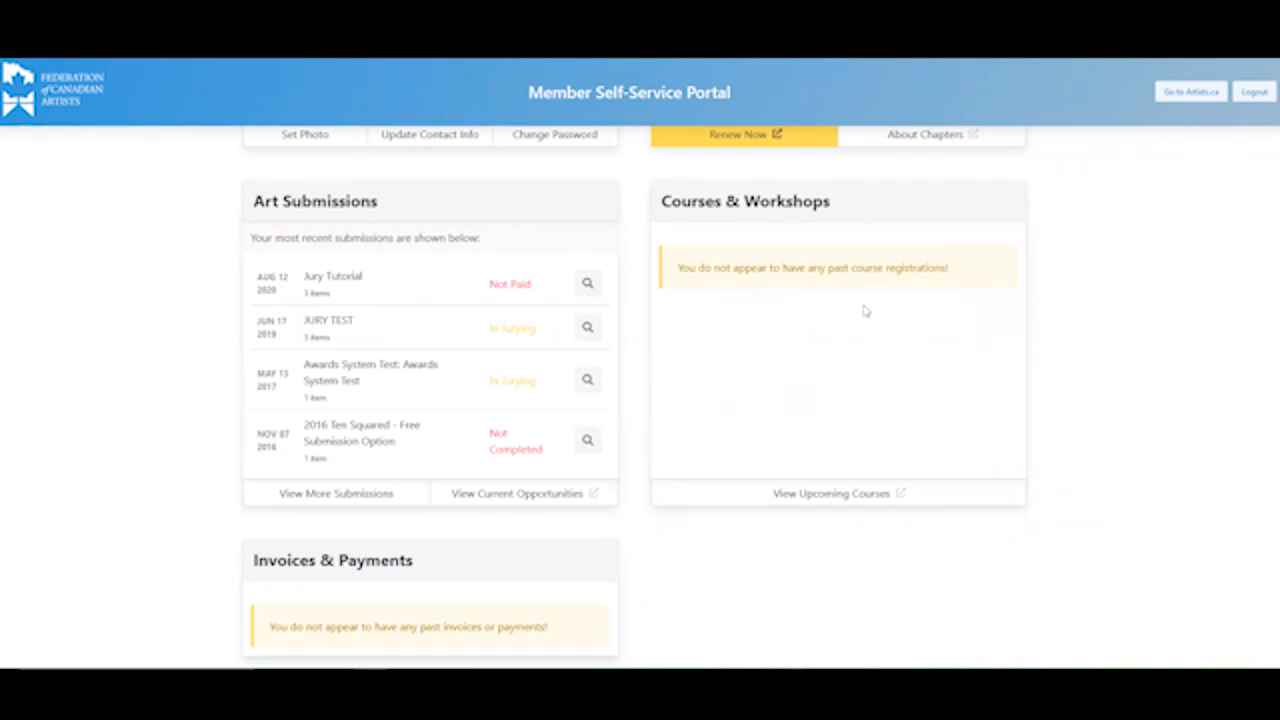
mouse_move(784, 434)
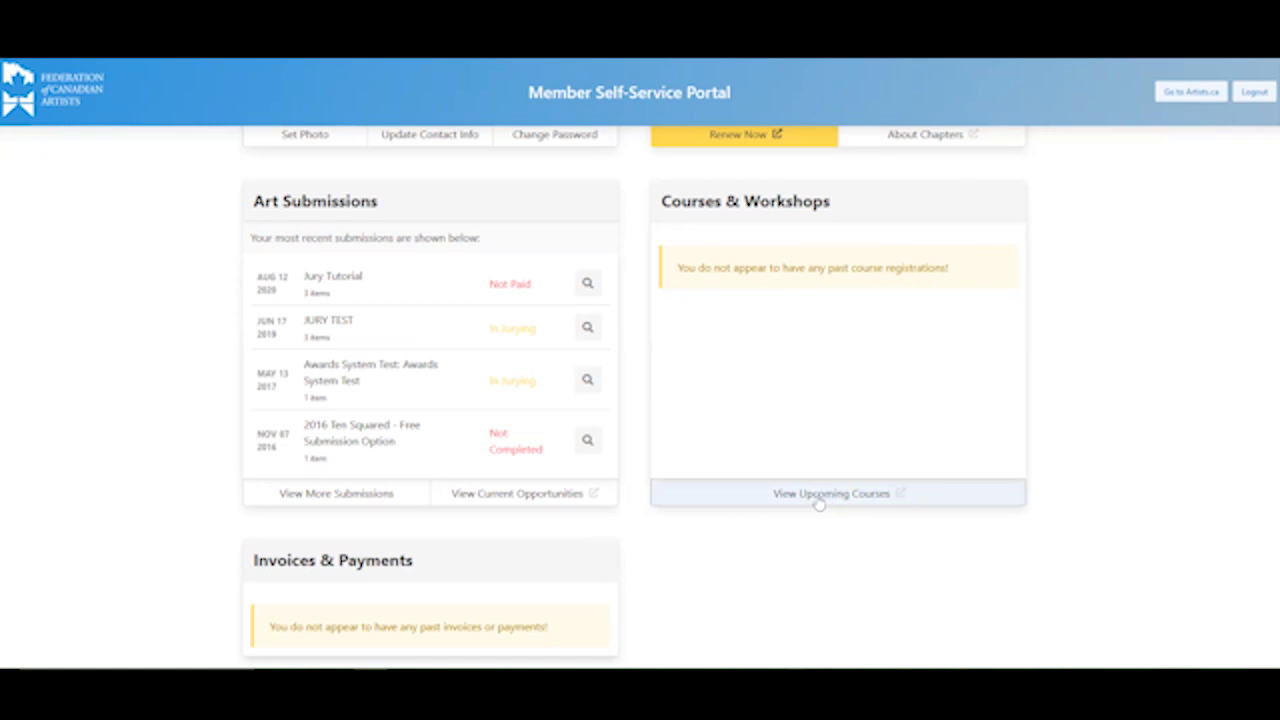
mouse_move(832, 508)
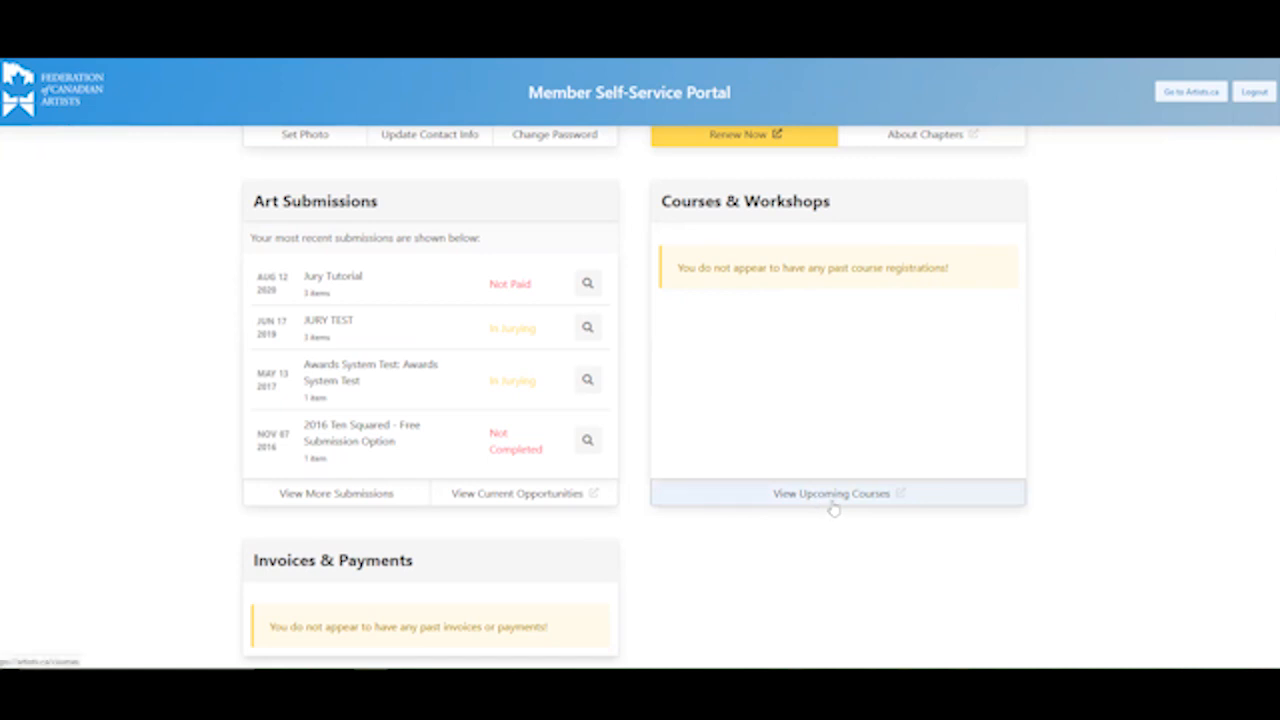
left_click(832, 492)
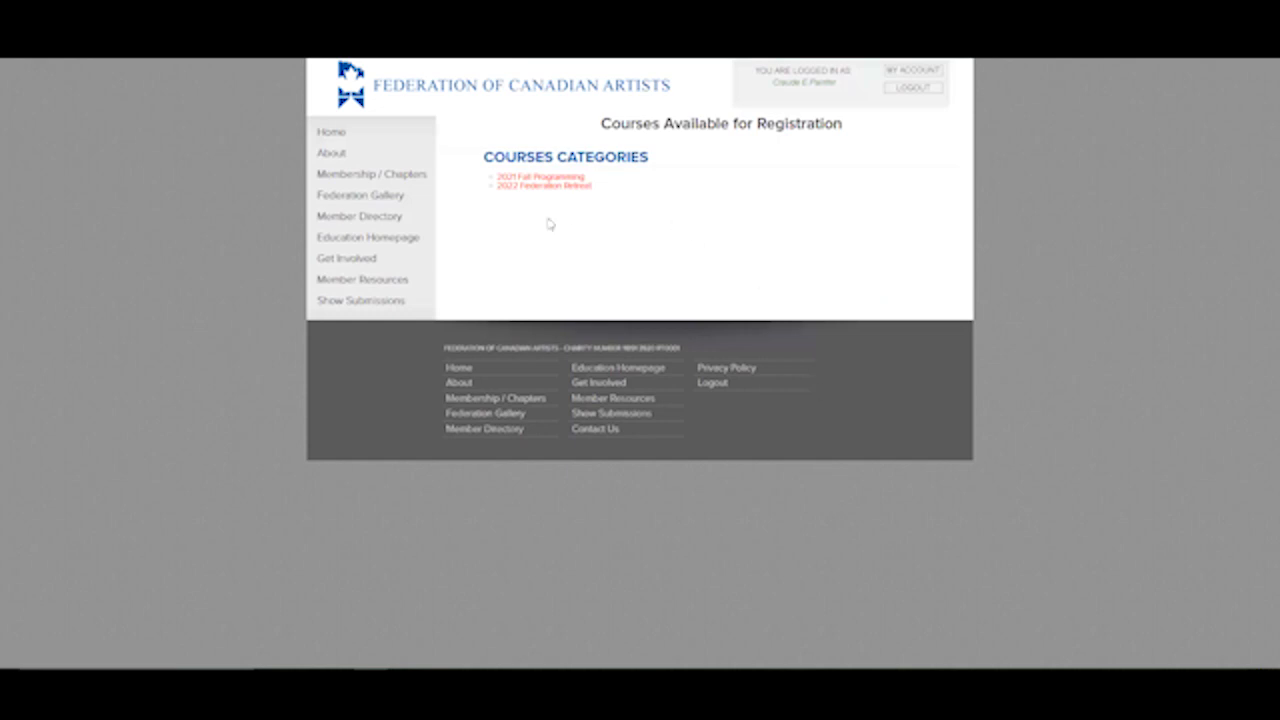
mouse_move(576, 224)
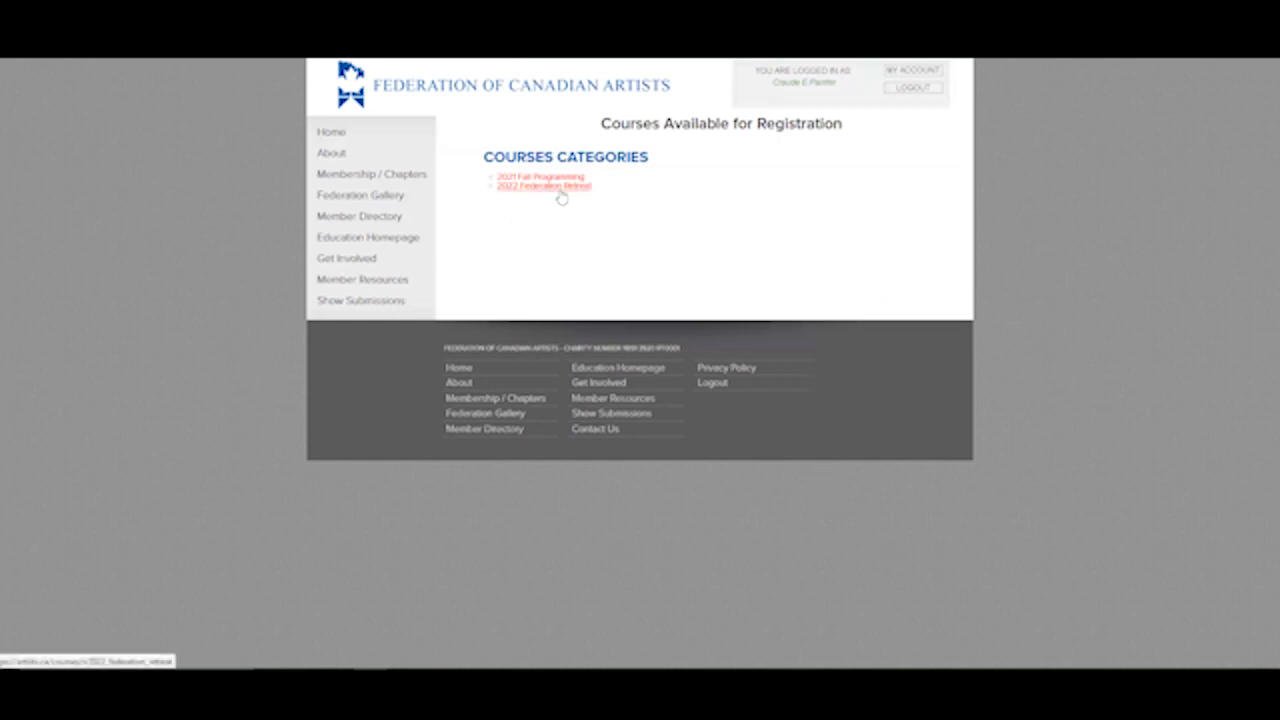
- View the 2022 Federation Retreat course page, then return to the Gallery Artist Profile panel
left_click(542, 188)
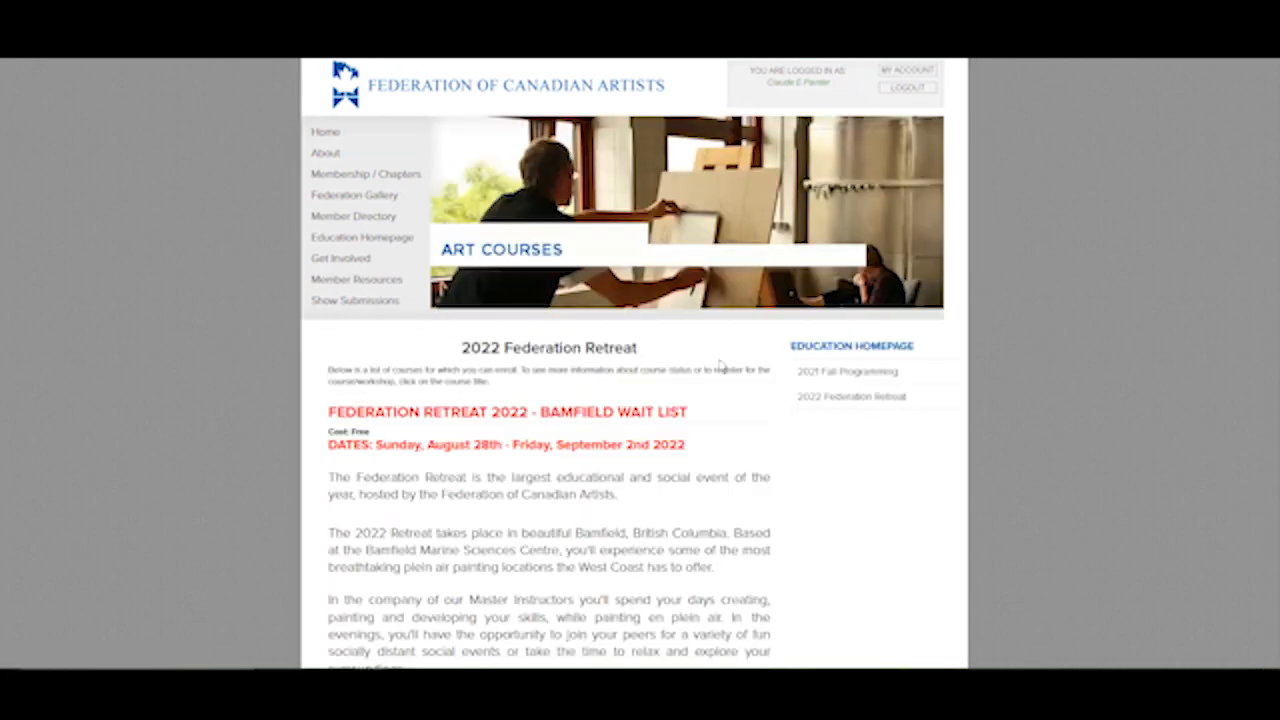
scroll("down", 3)
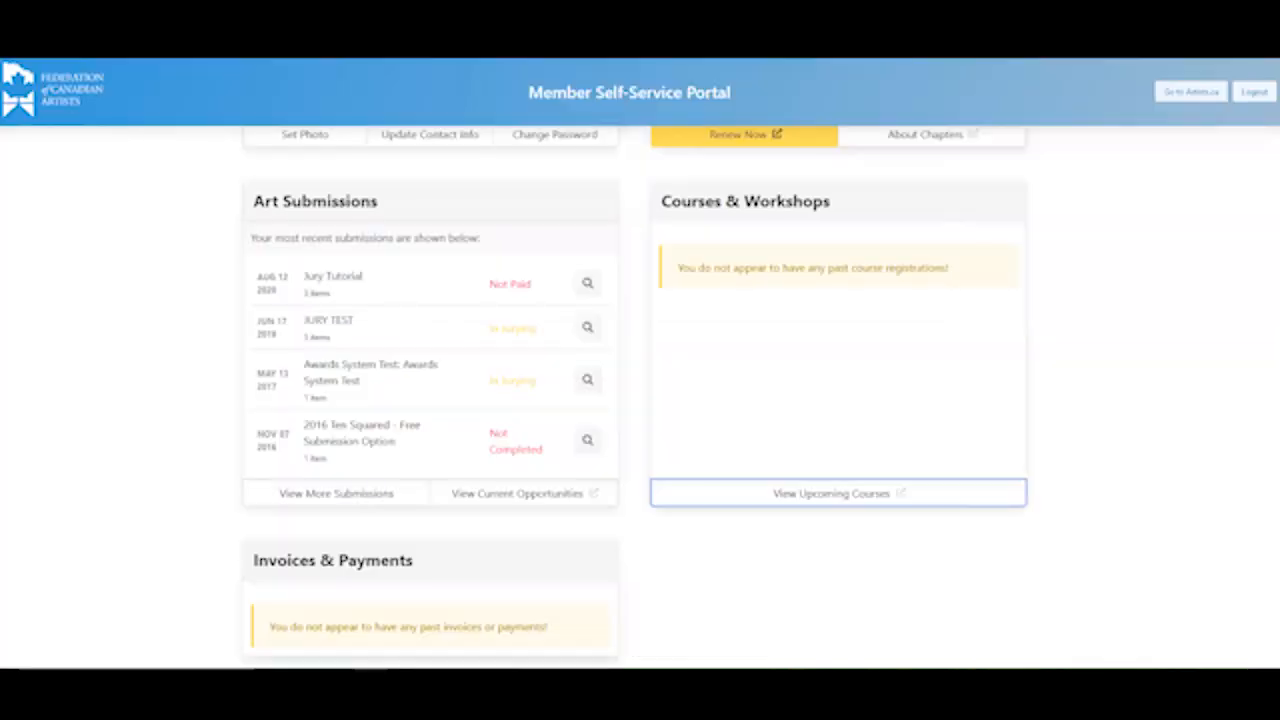
scroll("down", 3)
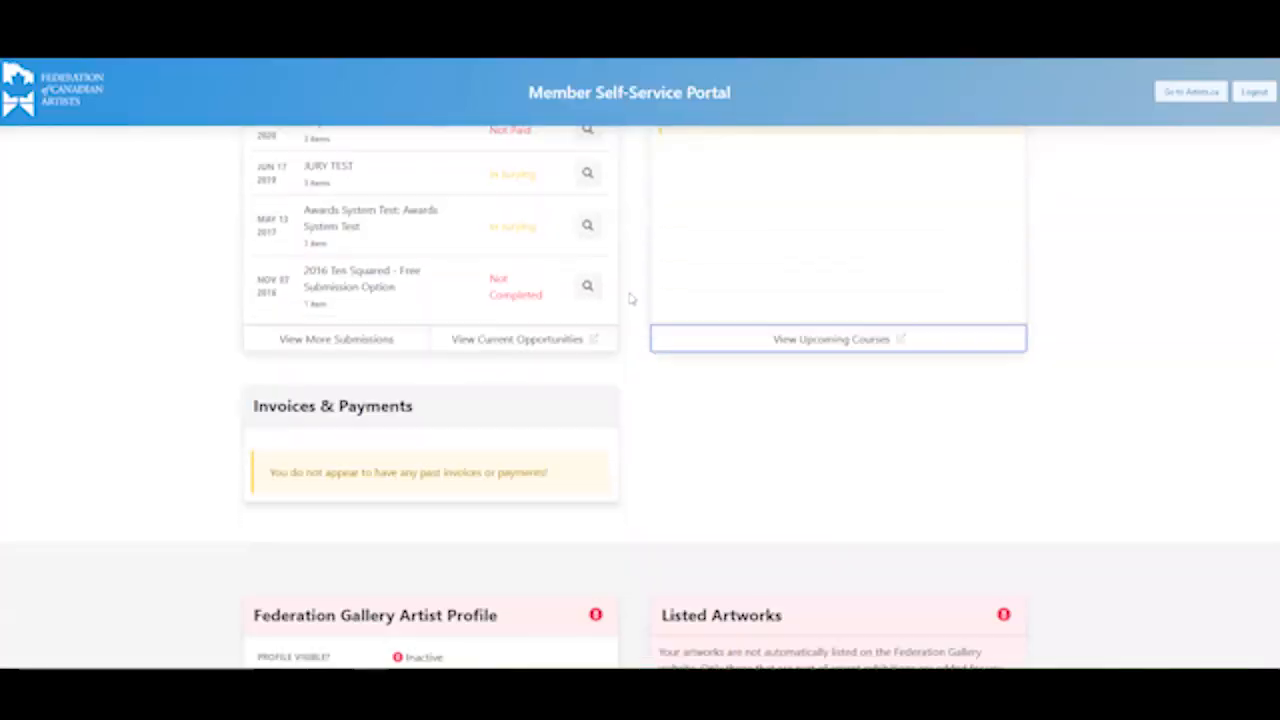
scroll("down", 3)
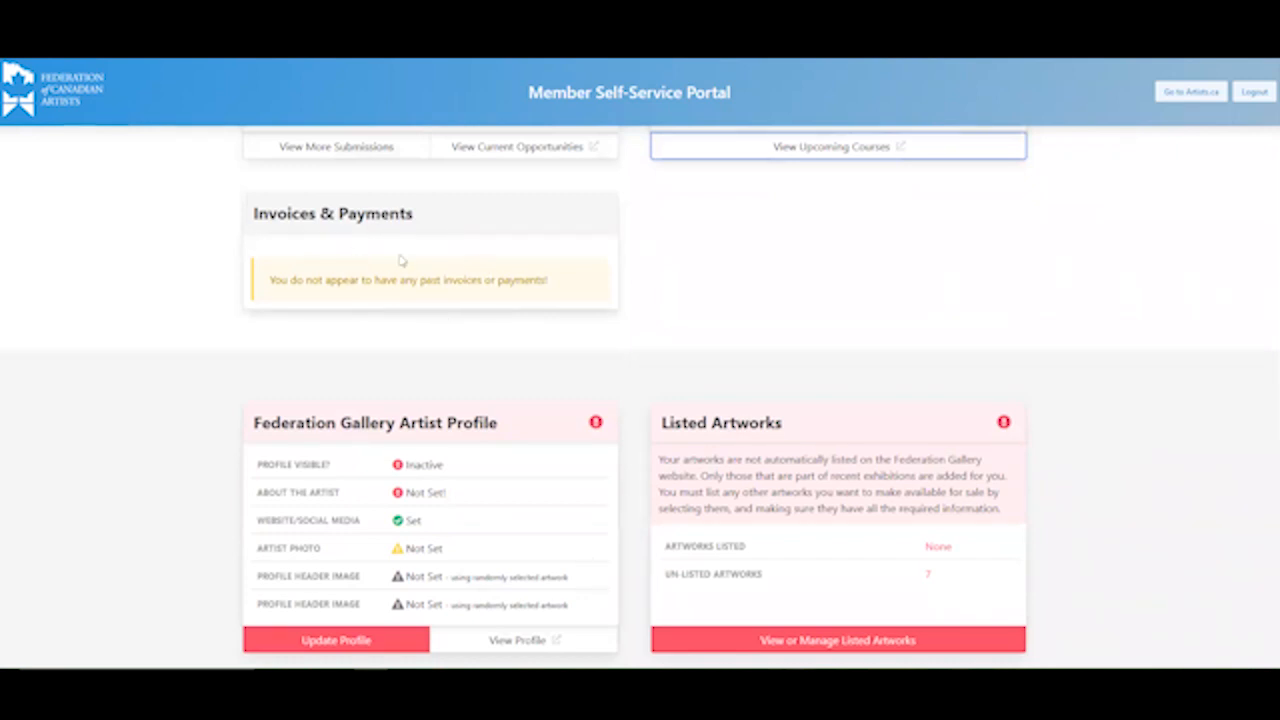
mouse_move(436, 312)
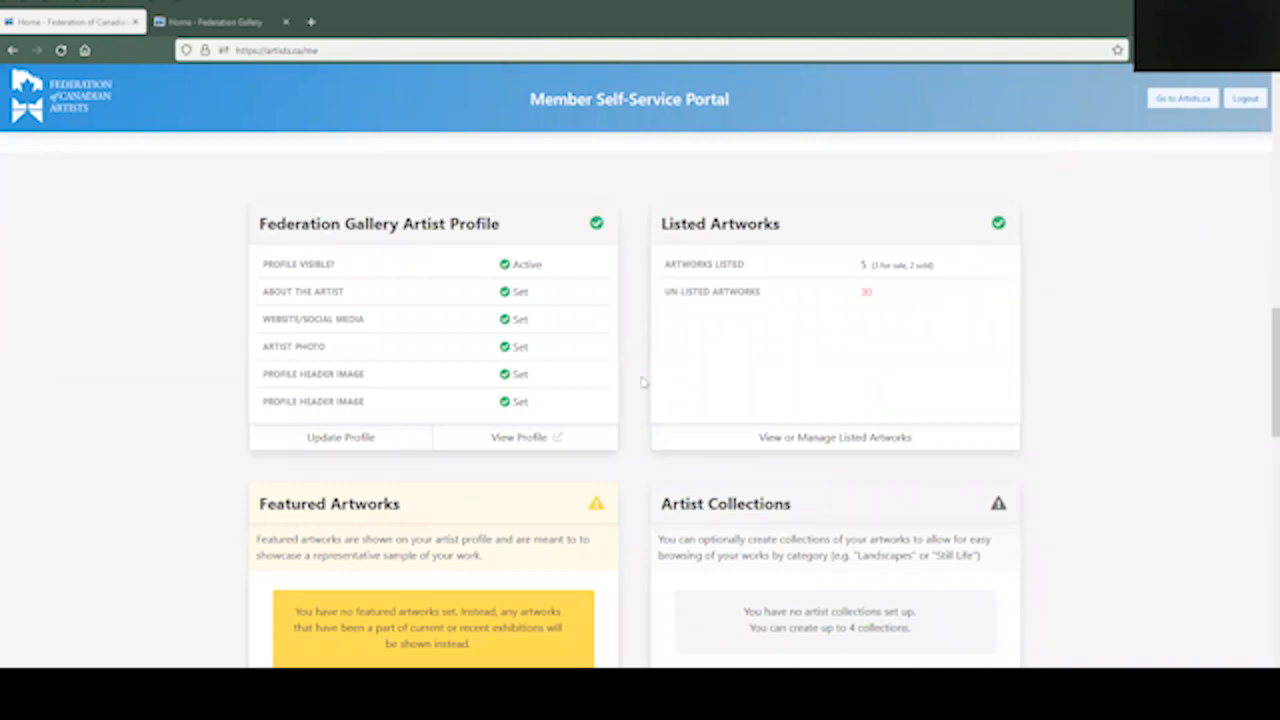
mouse_move(636, 332)
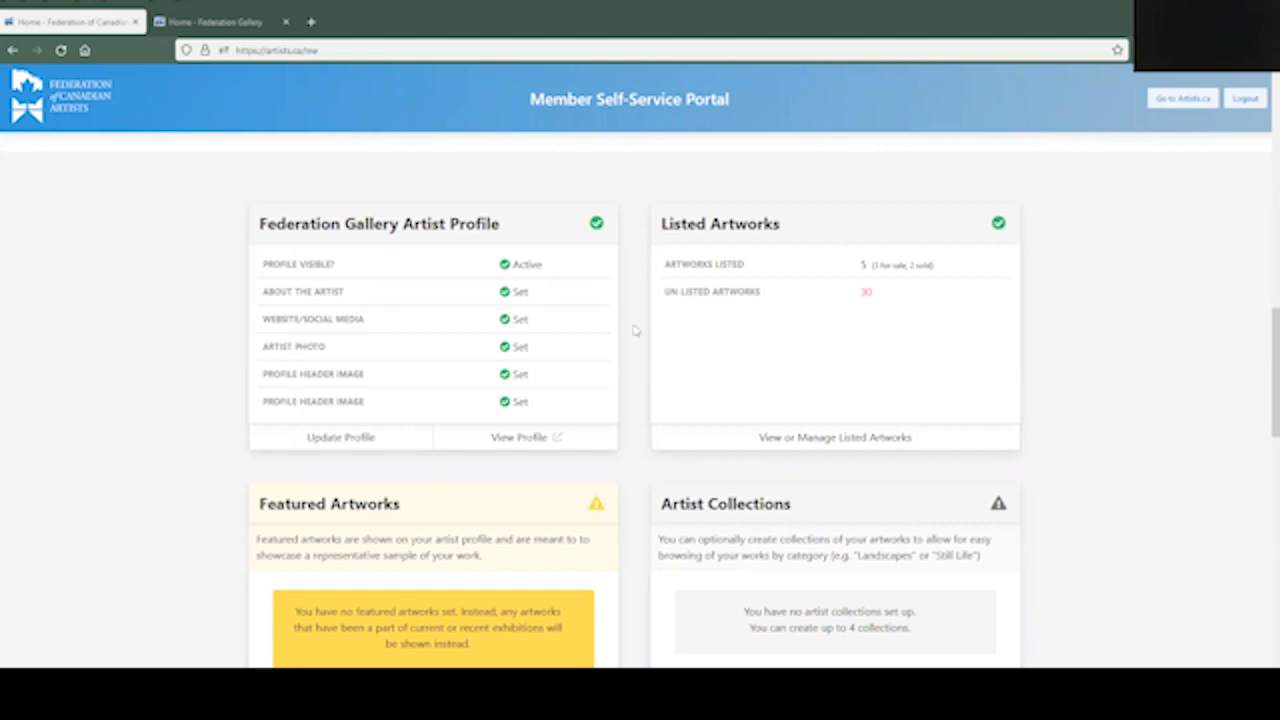
scroll("down", 3)
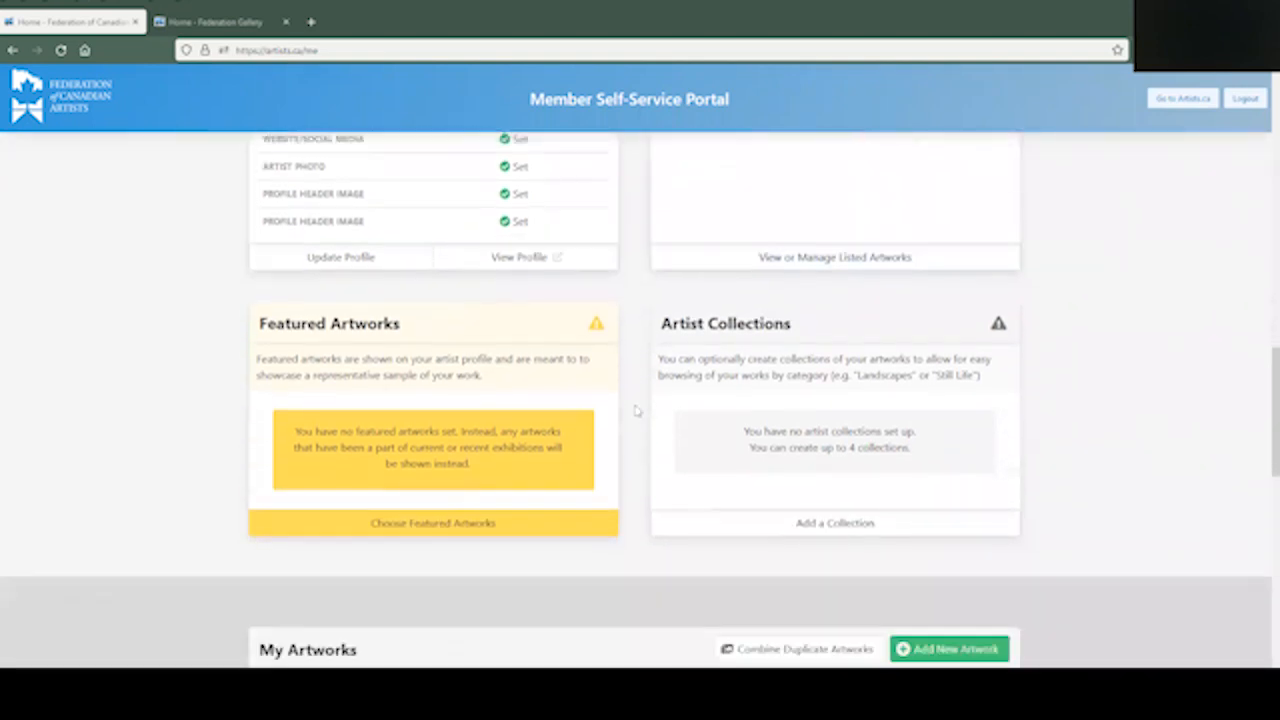
scroll("up", 3)
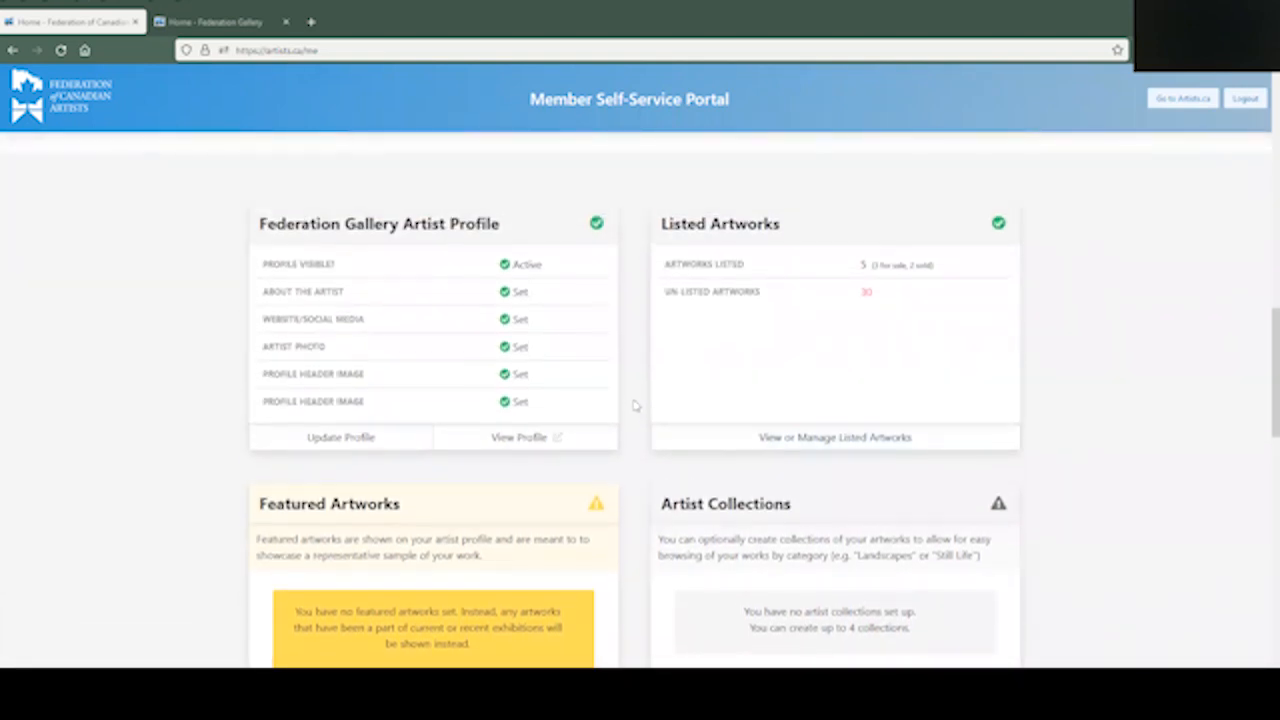
mouse_move(628, 432)
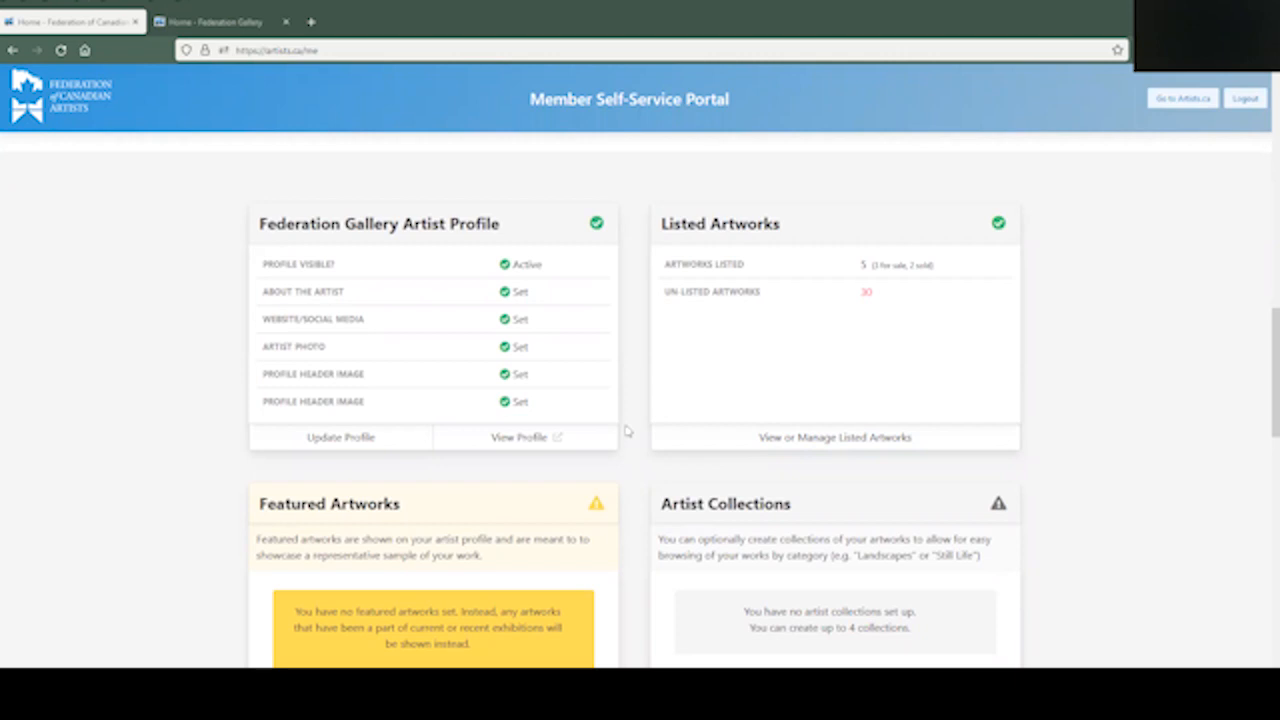
mouse_move(578, 444)
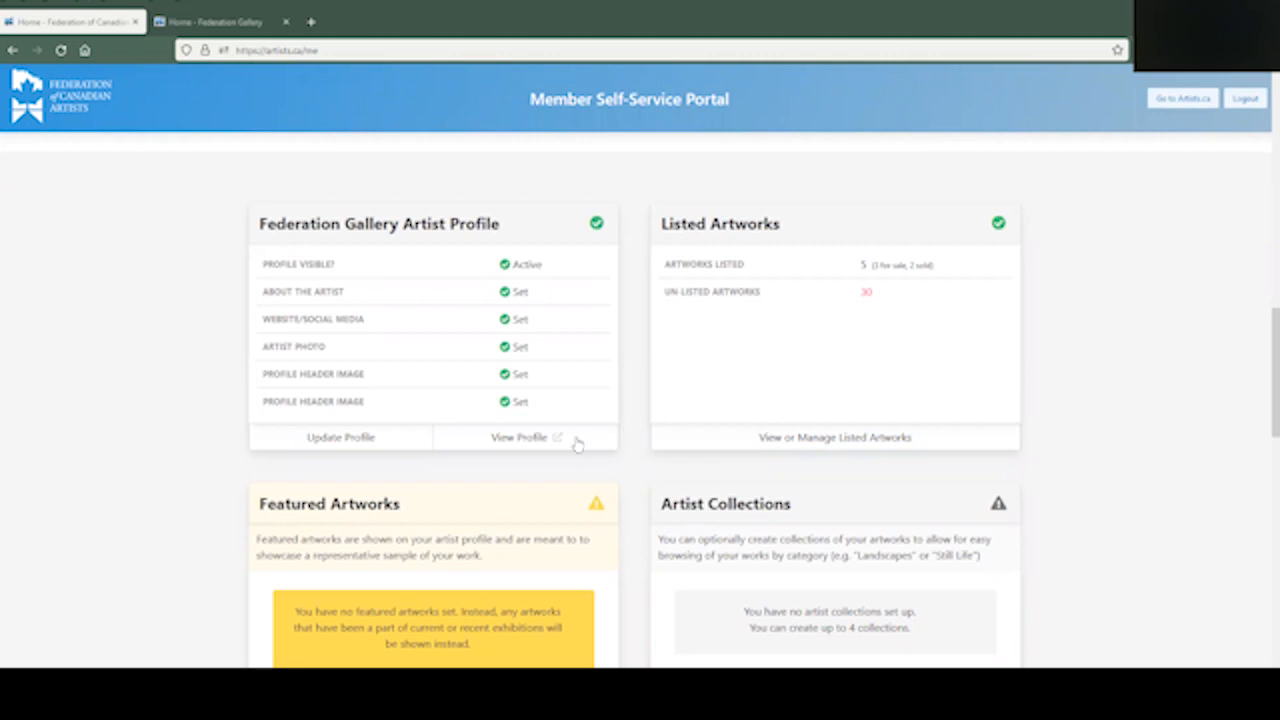
mouse_move(500, 324)
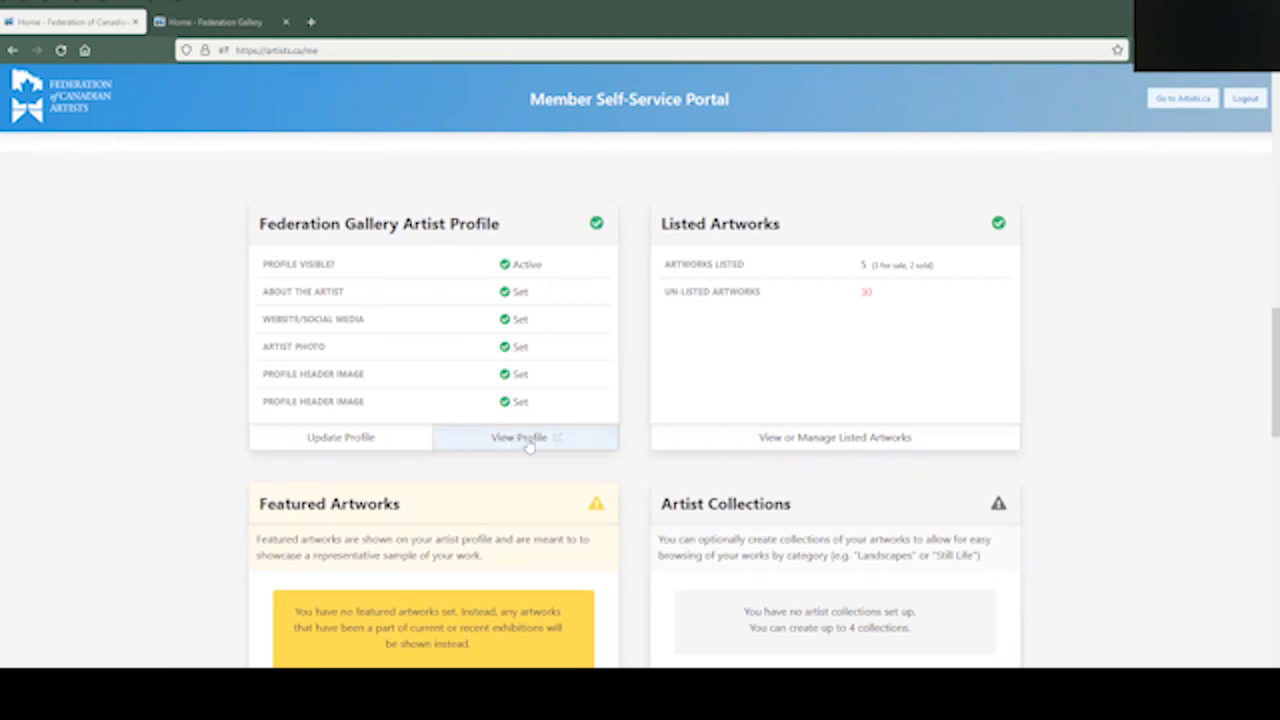
right_click(518, 436)
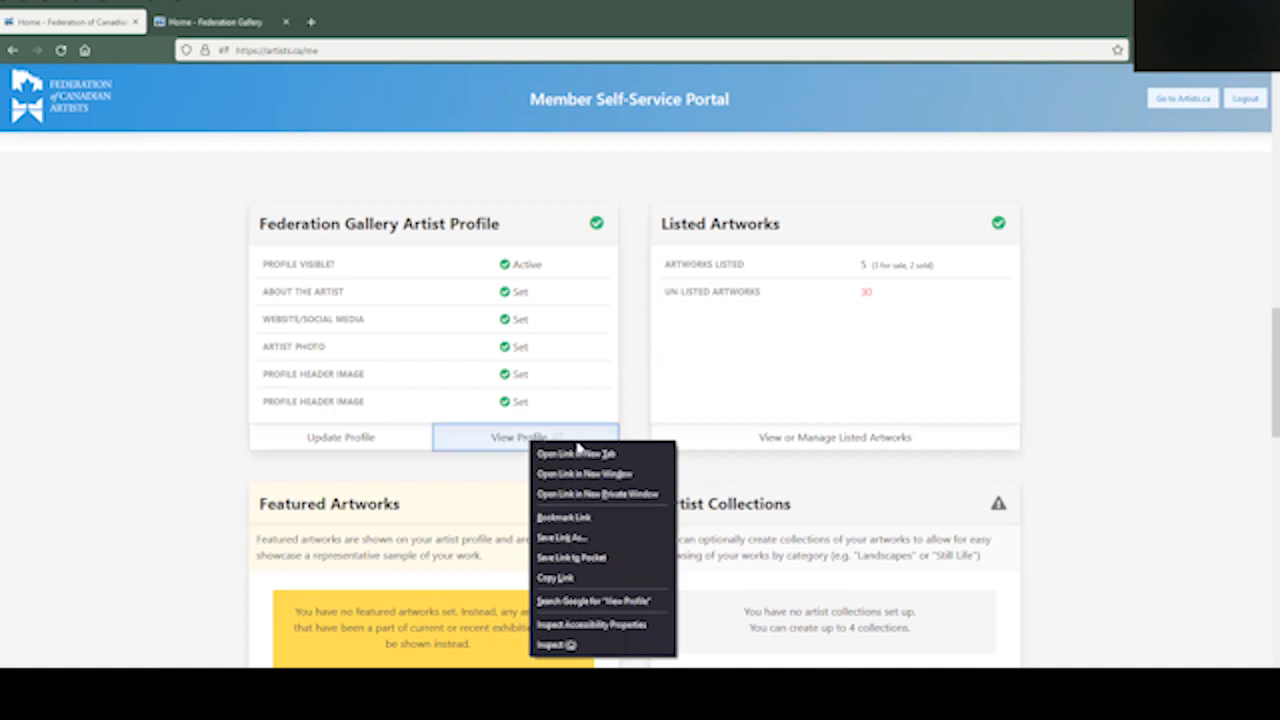
left_click(576, 452)
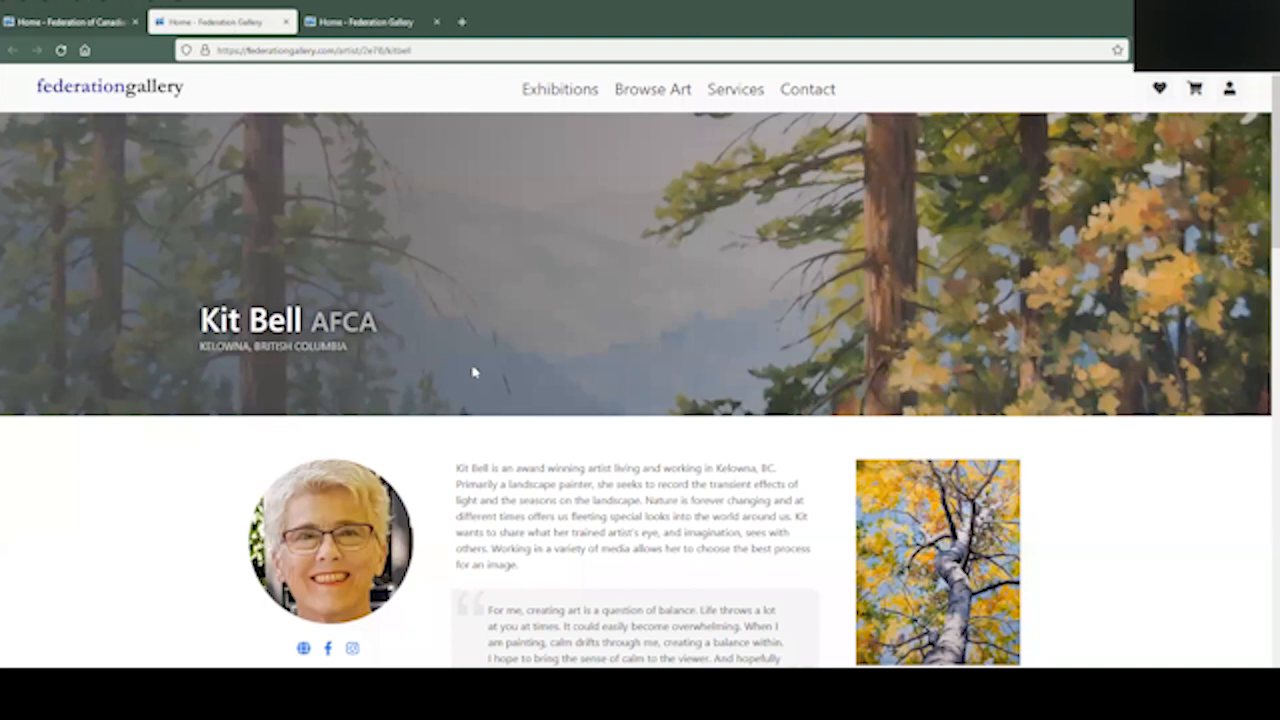
mouse_move(490, 372)
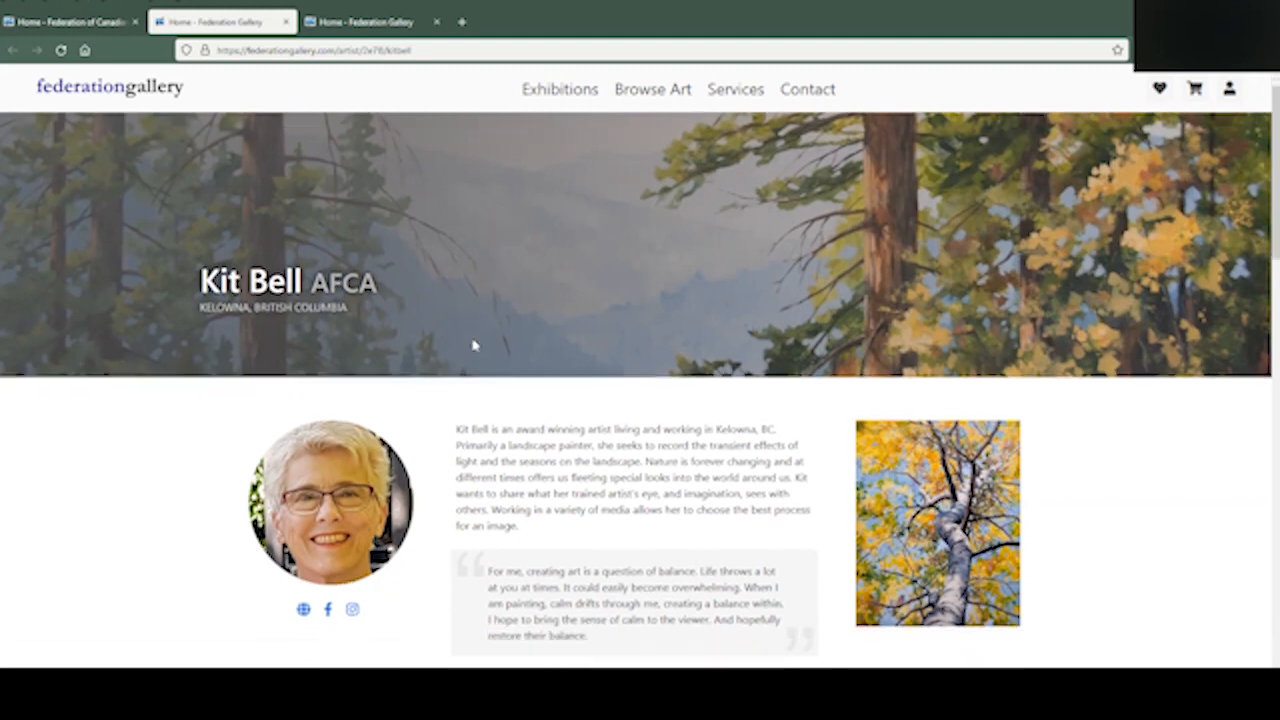
scroll("down", 3)
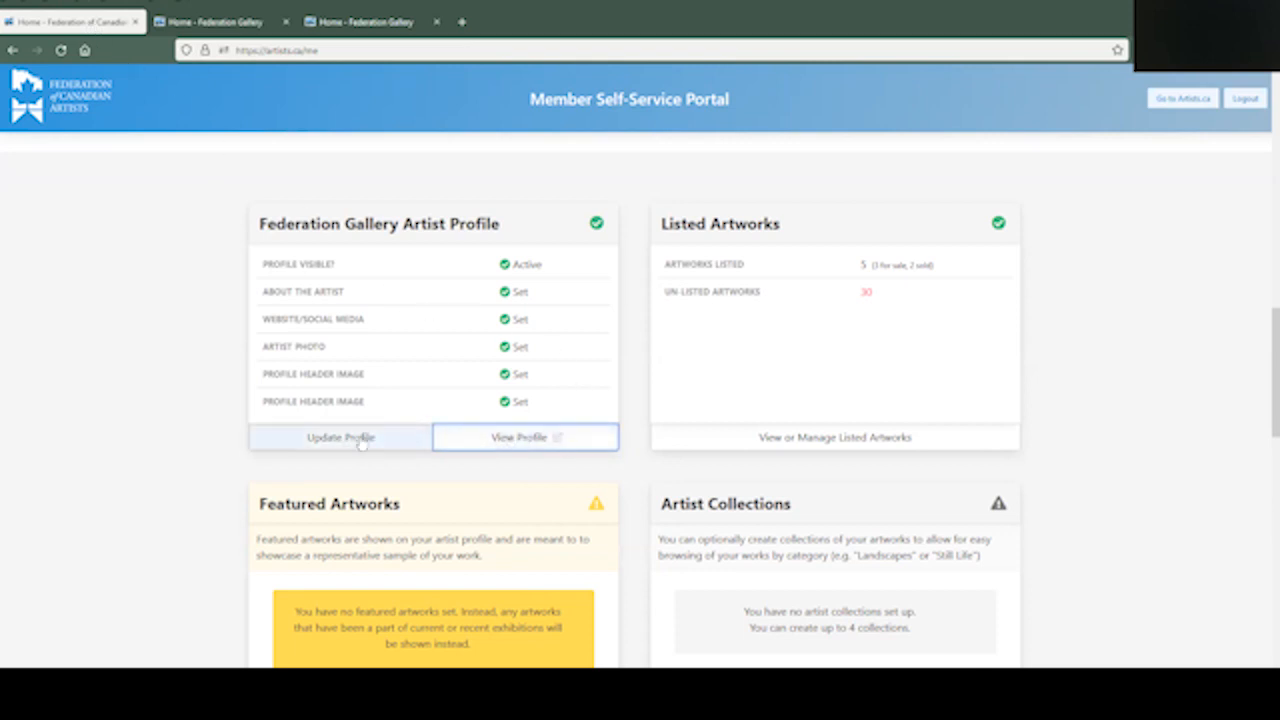
- Open Update Profile and review the Visible status and hometown settings
left_click(340, 436)
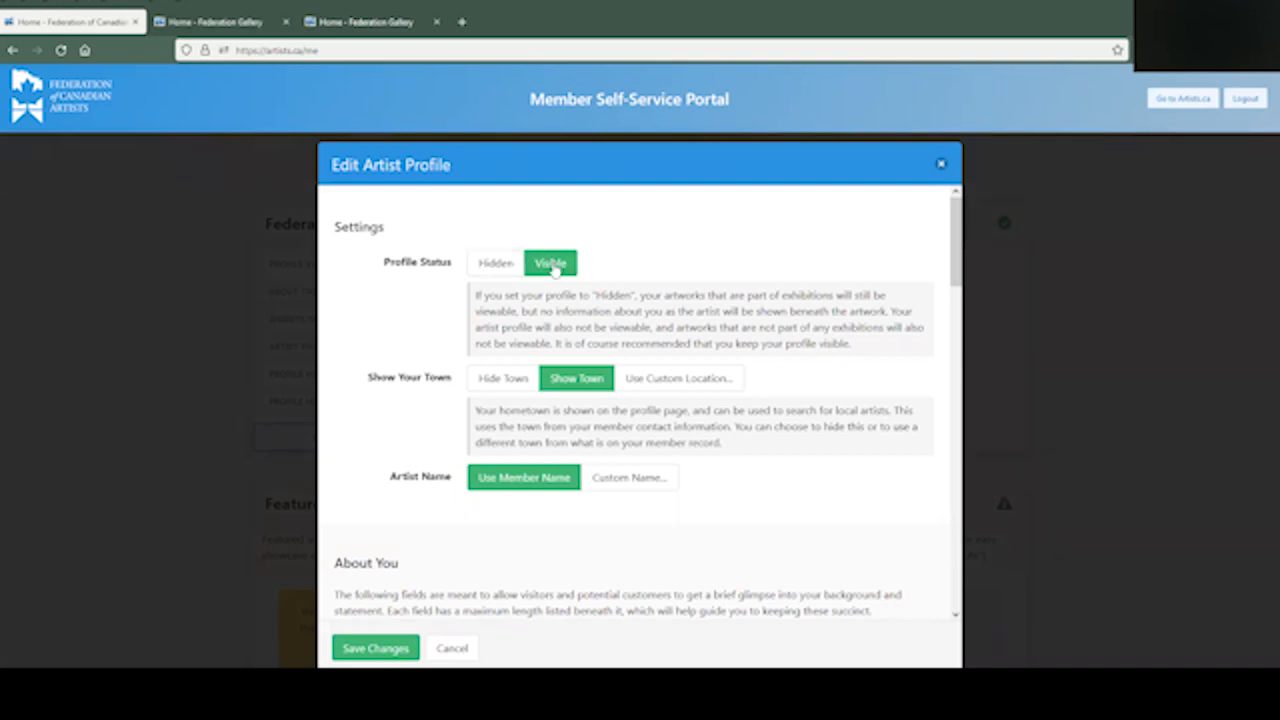
mouse_move(496, 278)
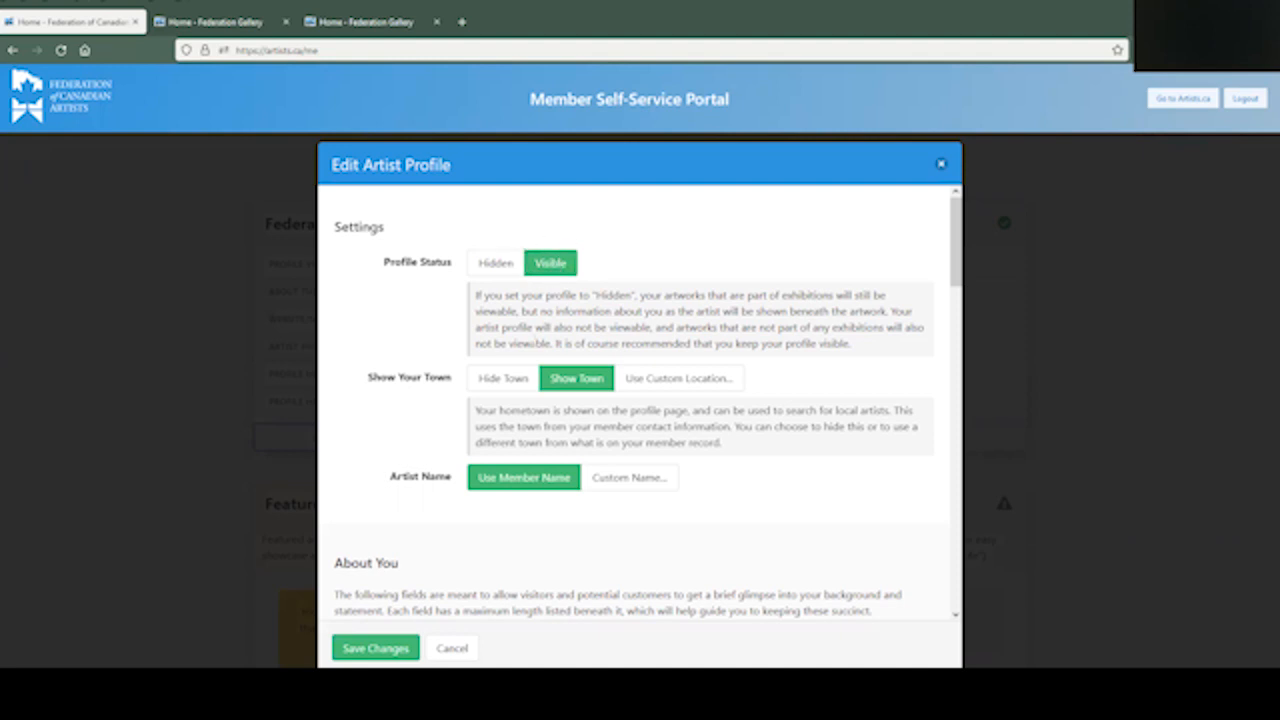
scroll("down", 3)
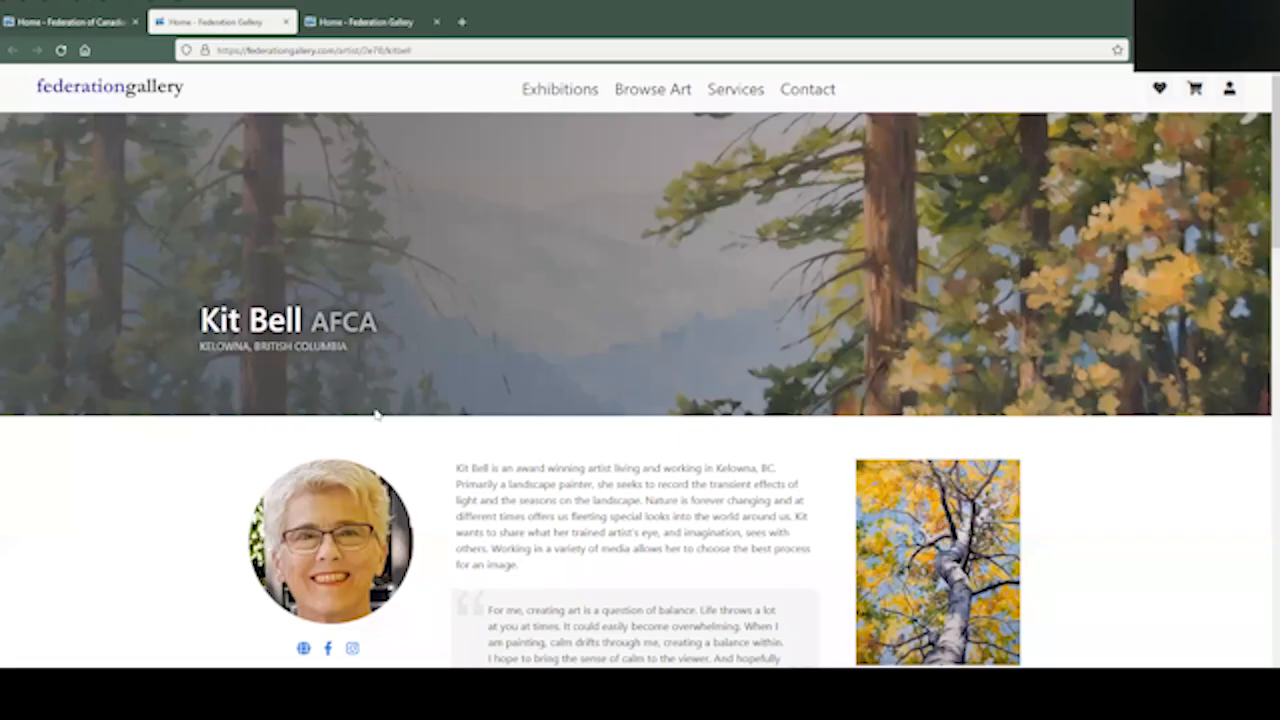
- Return from the gallery tab to the editor's About You biography section
left_click_drag(200, 346, 348, 346)
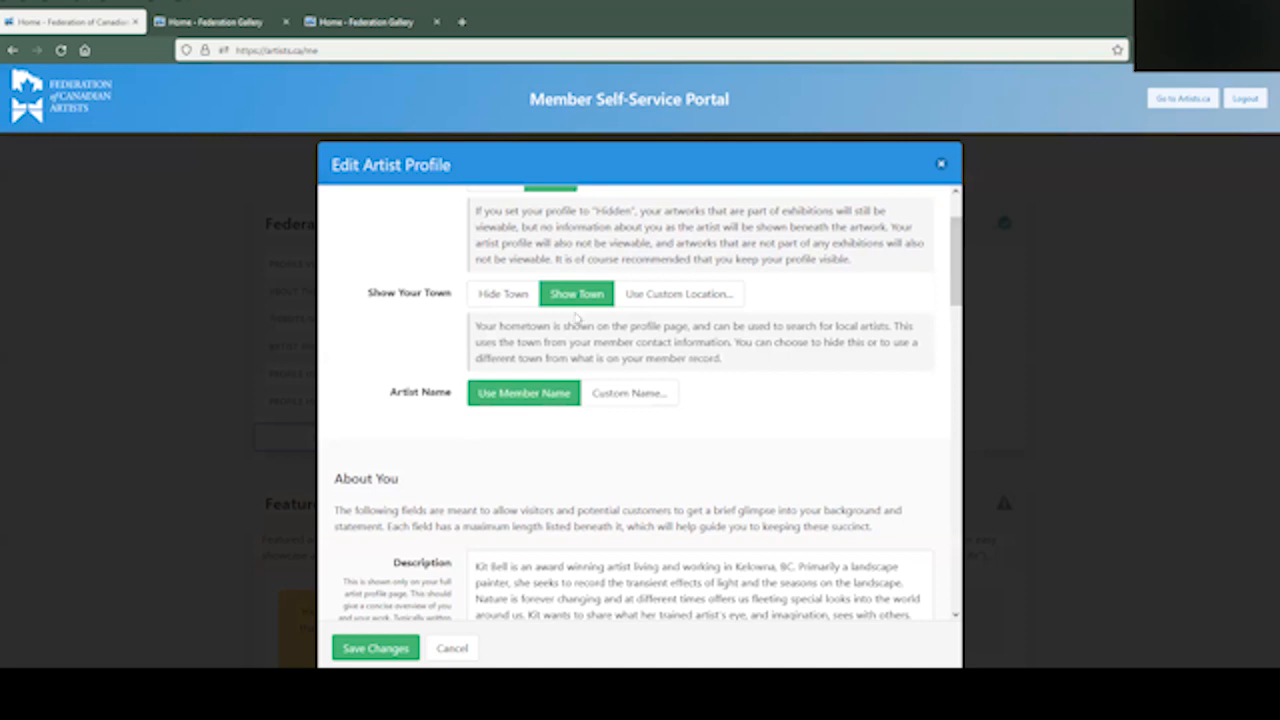
- Scroll the Edit Artist Profile dialog to the Short Description and Quote fields
scroll("down", 3)
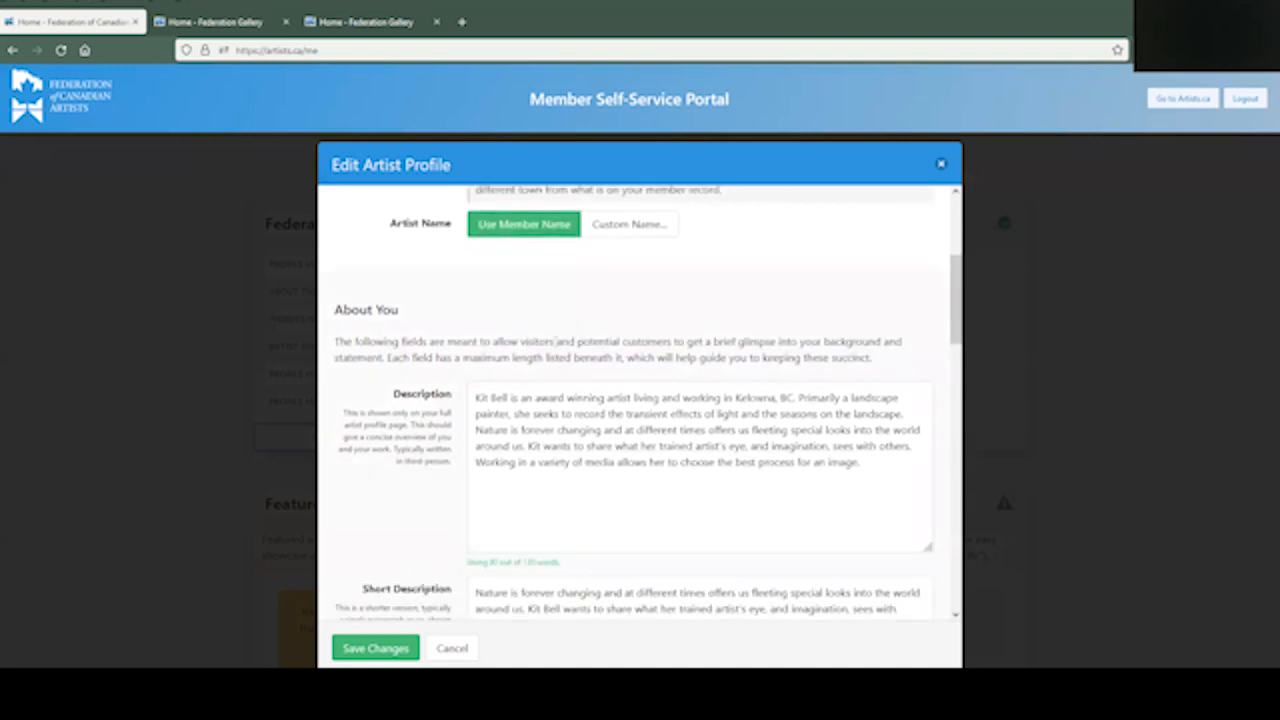
scroll("down", 3)
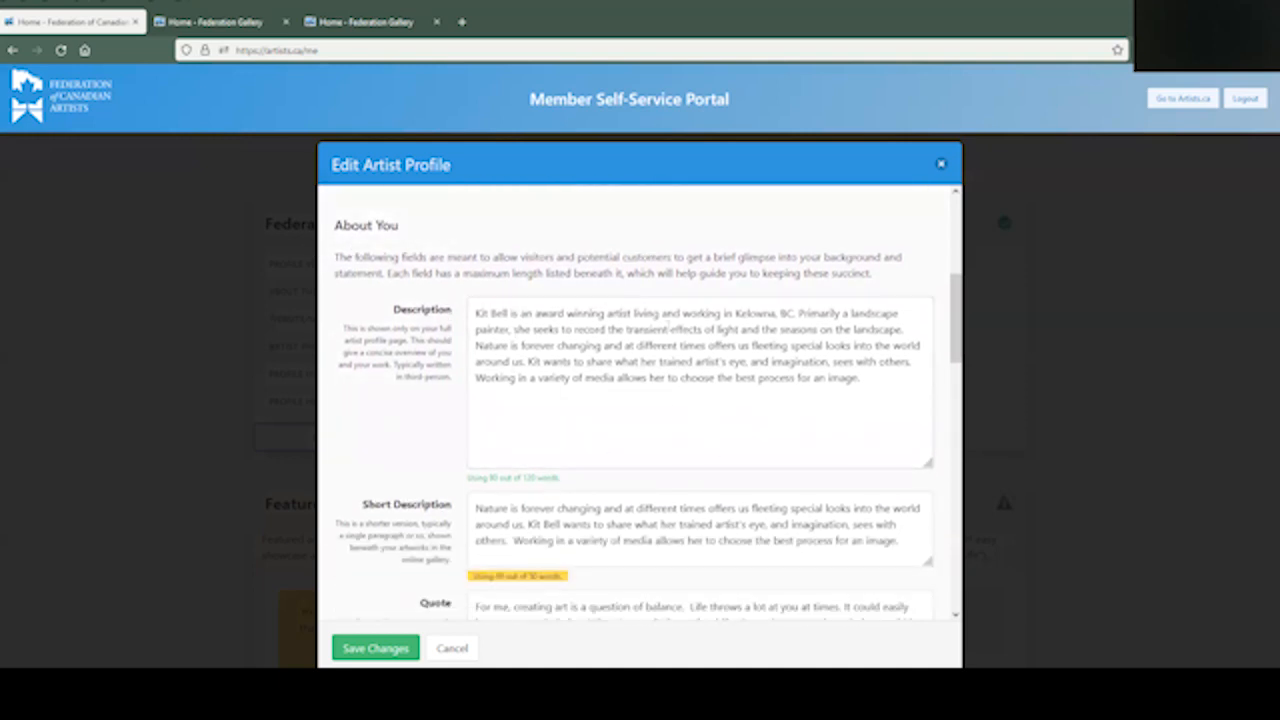
scroll("down", 3)
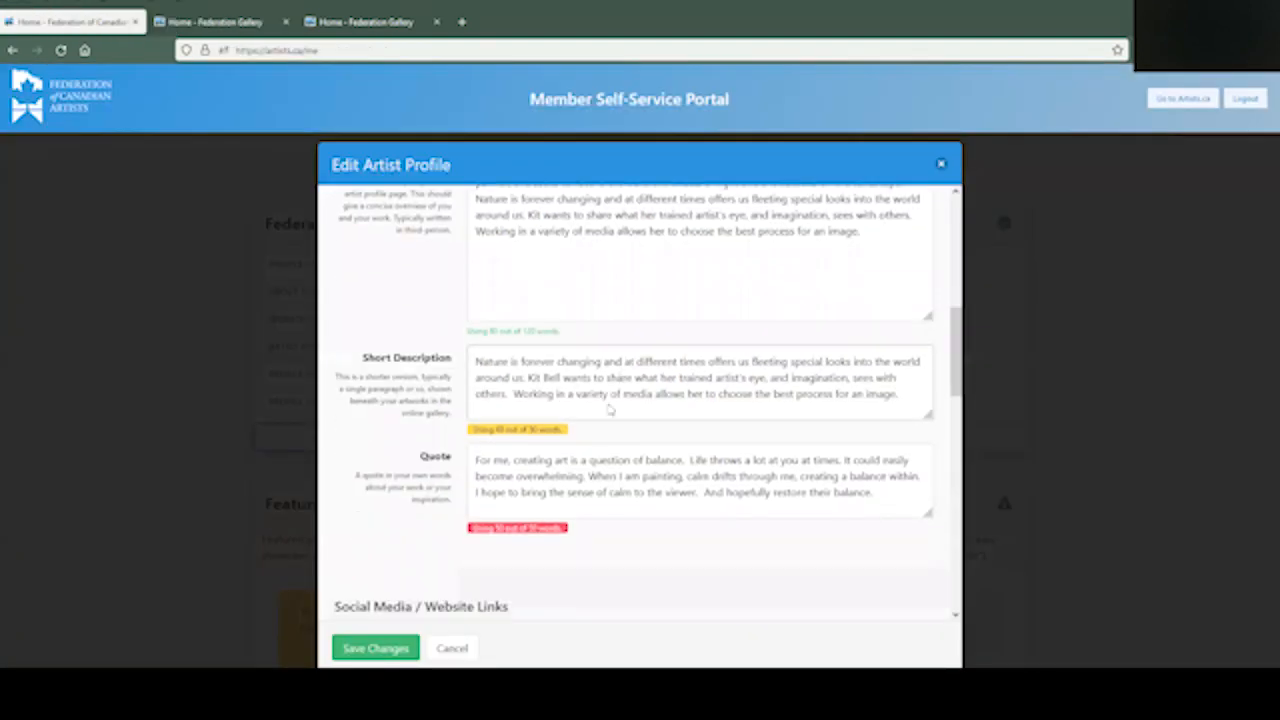
scroll("down", 3)
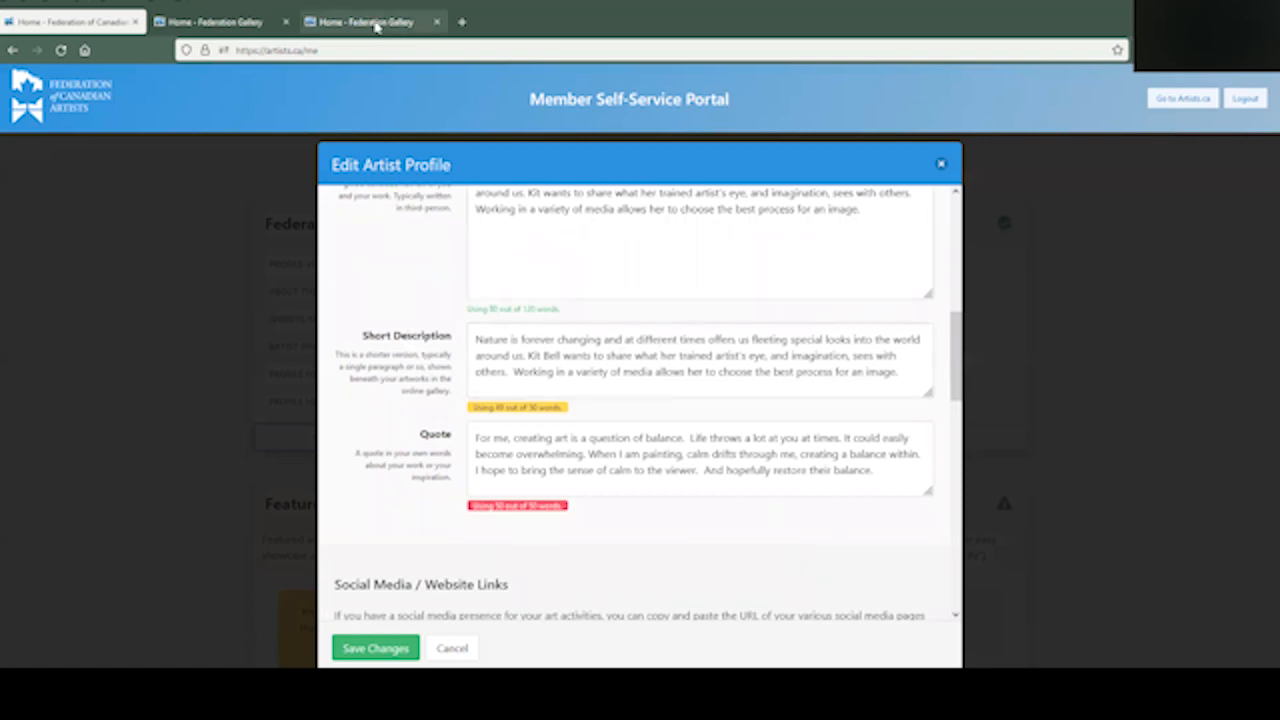
left_click(370, 20)
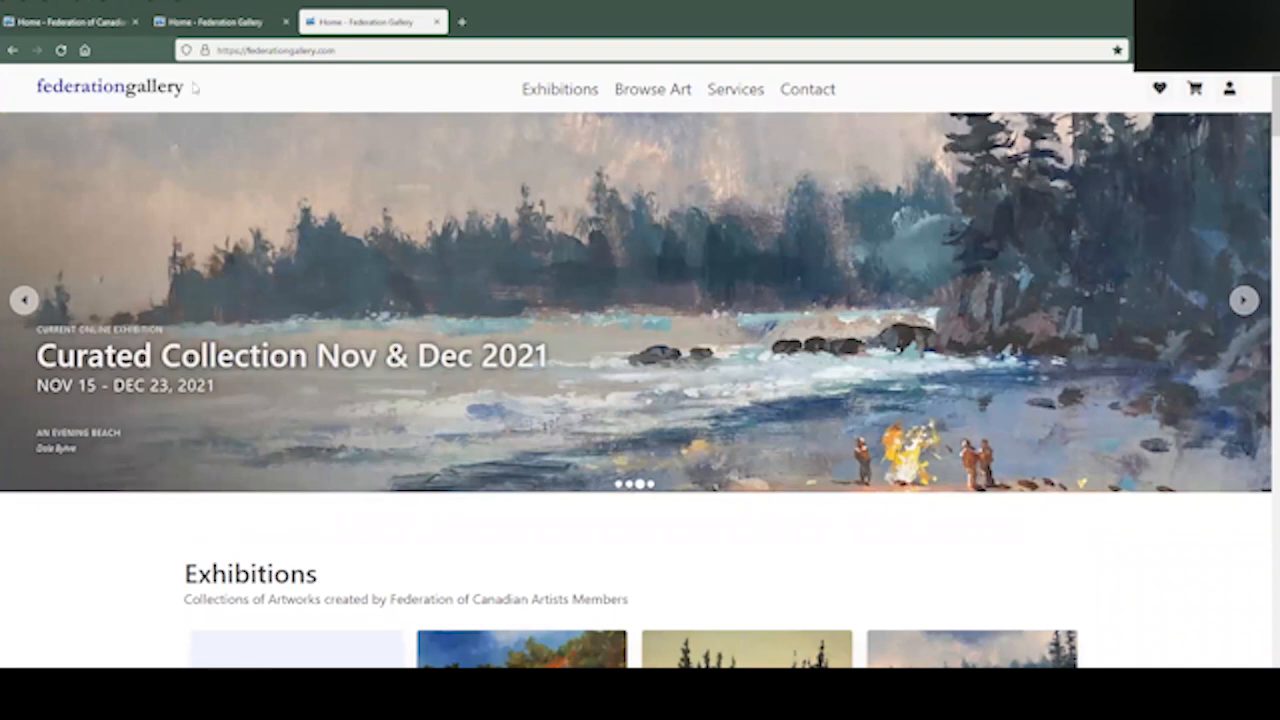
mouse_move(408, 188)
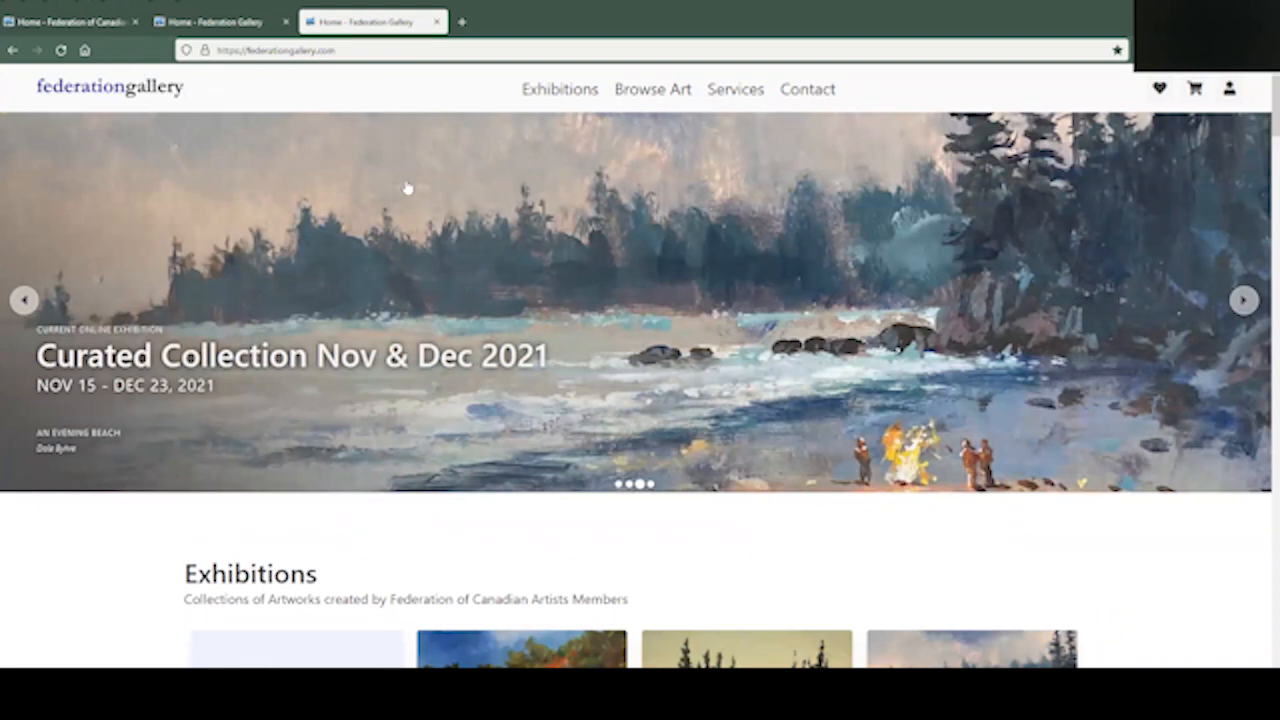
scroll("down", 3)
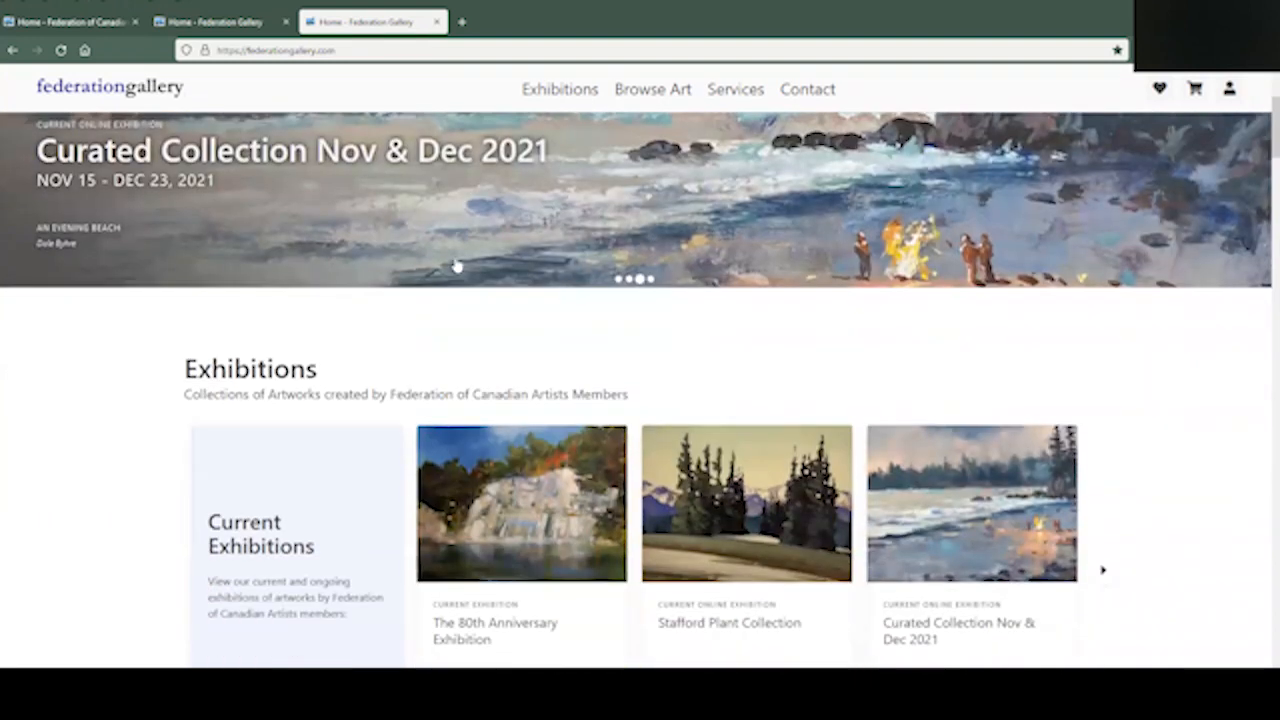
scroll("down", 3)
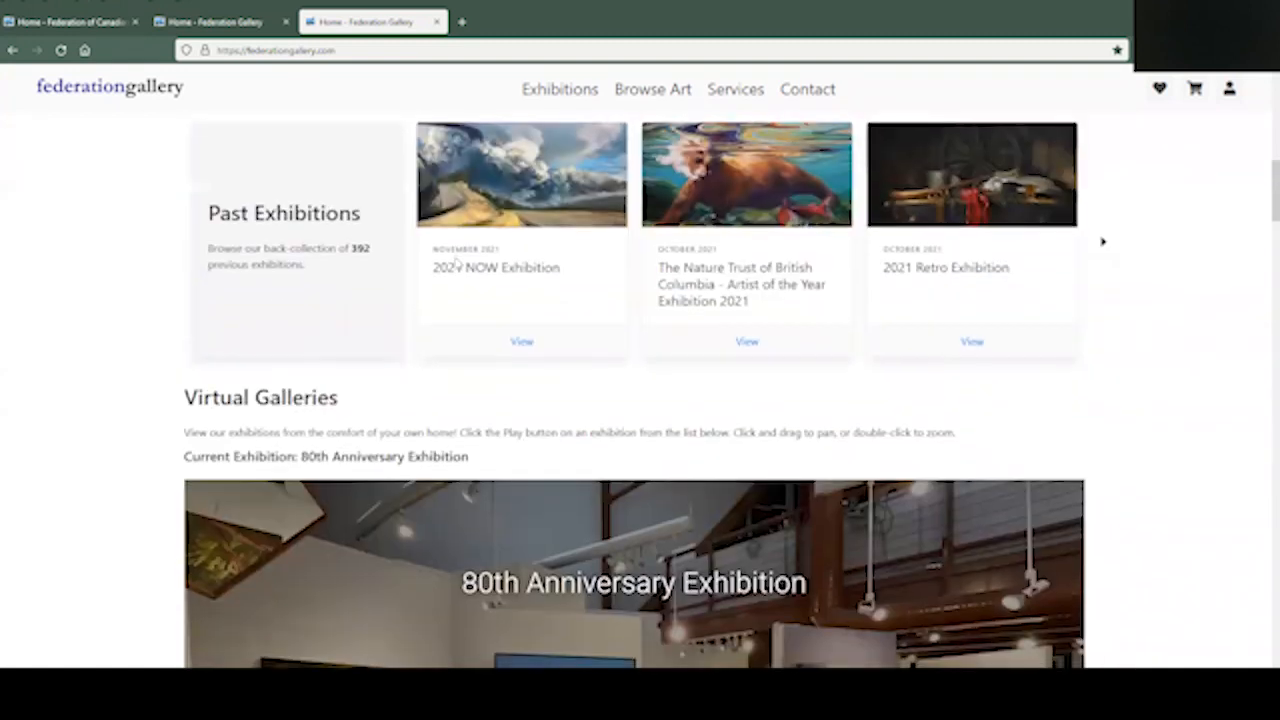
scroll("down", 3)
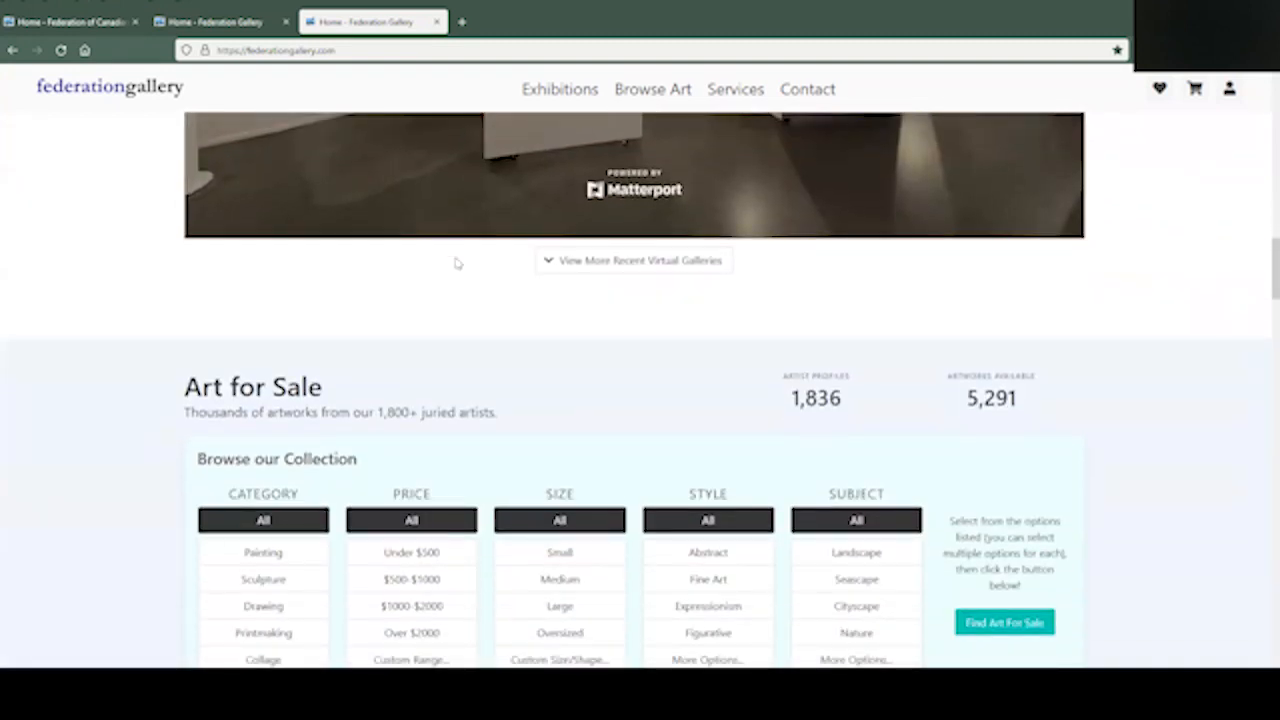
scroll("down", 3)
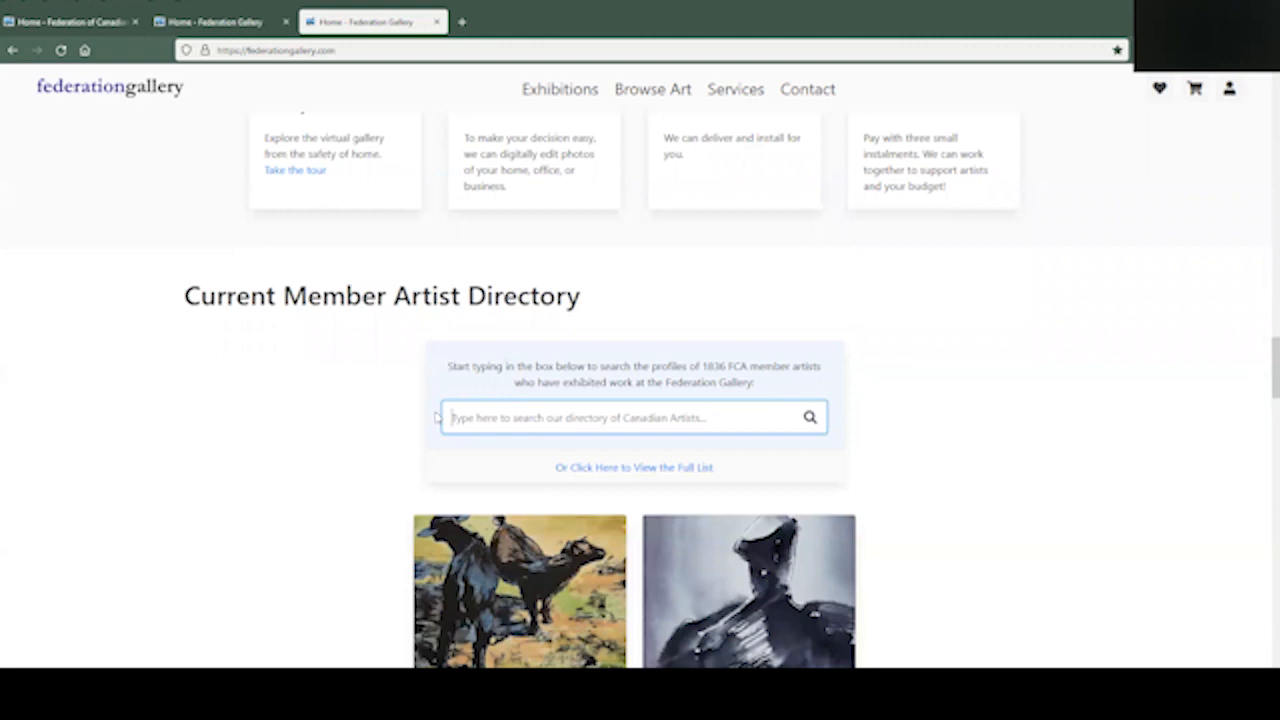
type("kit")
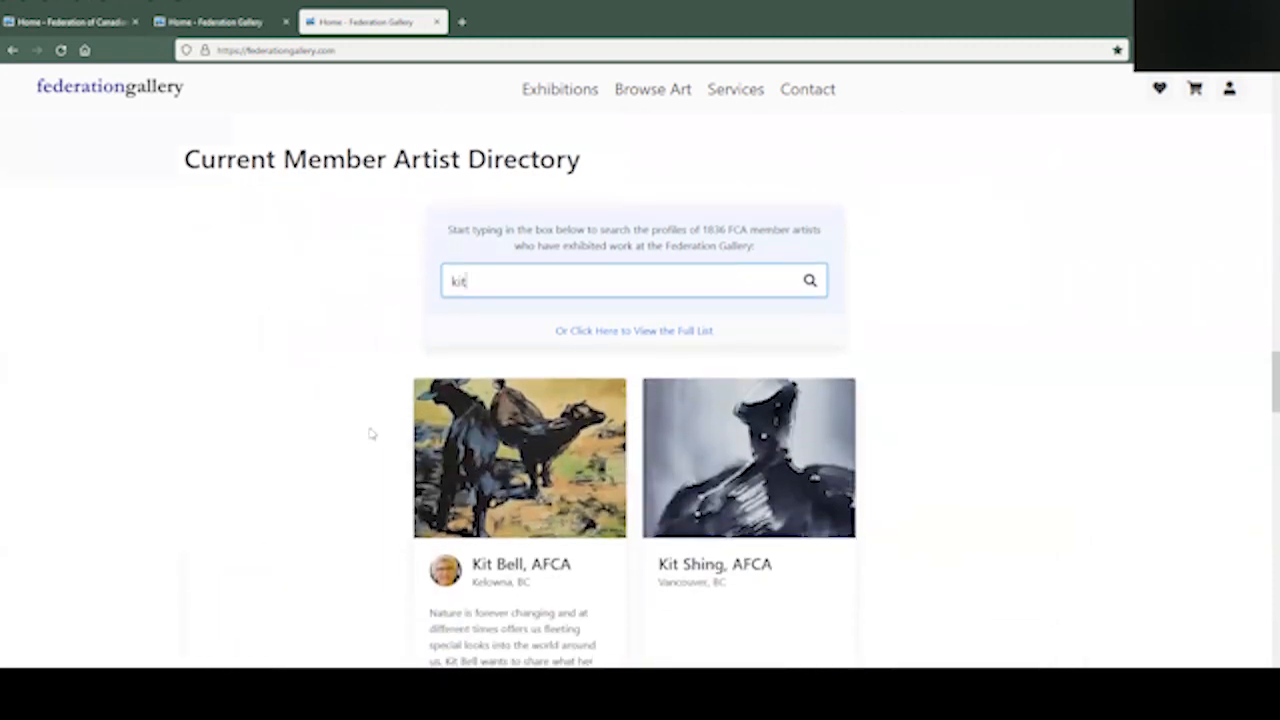
scroll("down", 3)
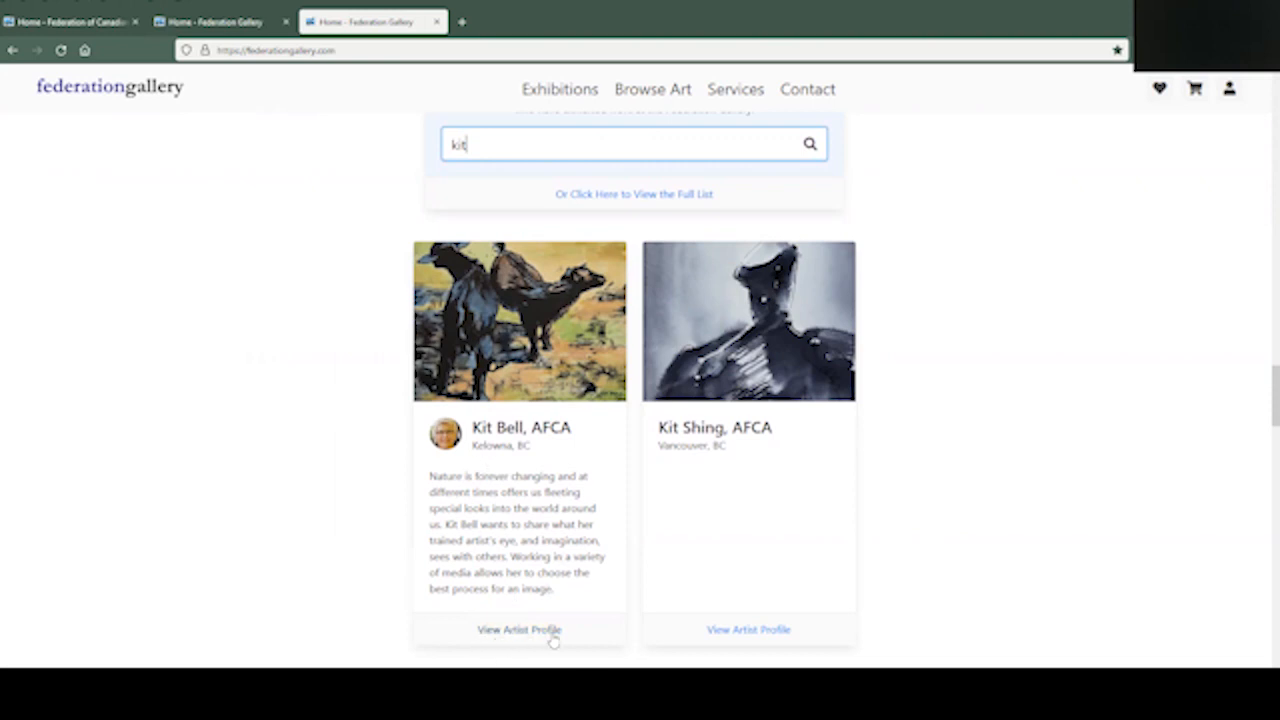
mouse_move(508, 470)
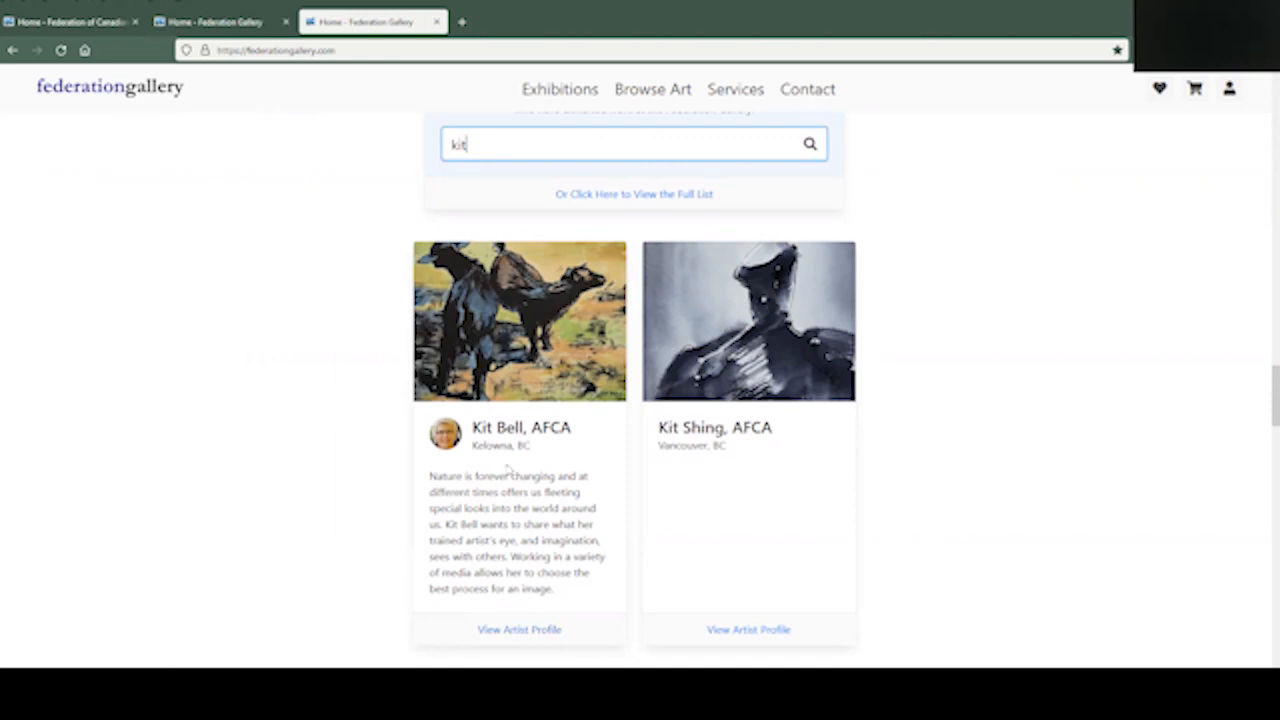
mouse_move(770, 482)
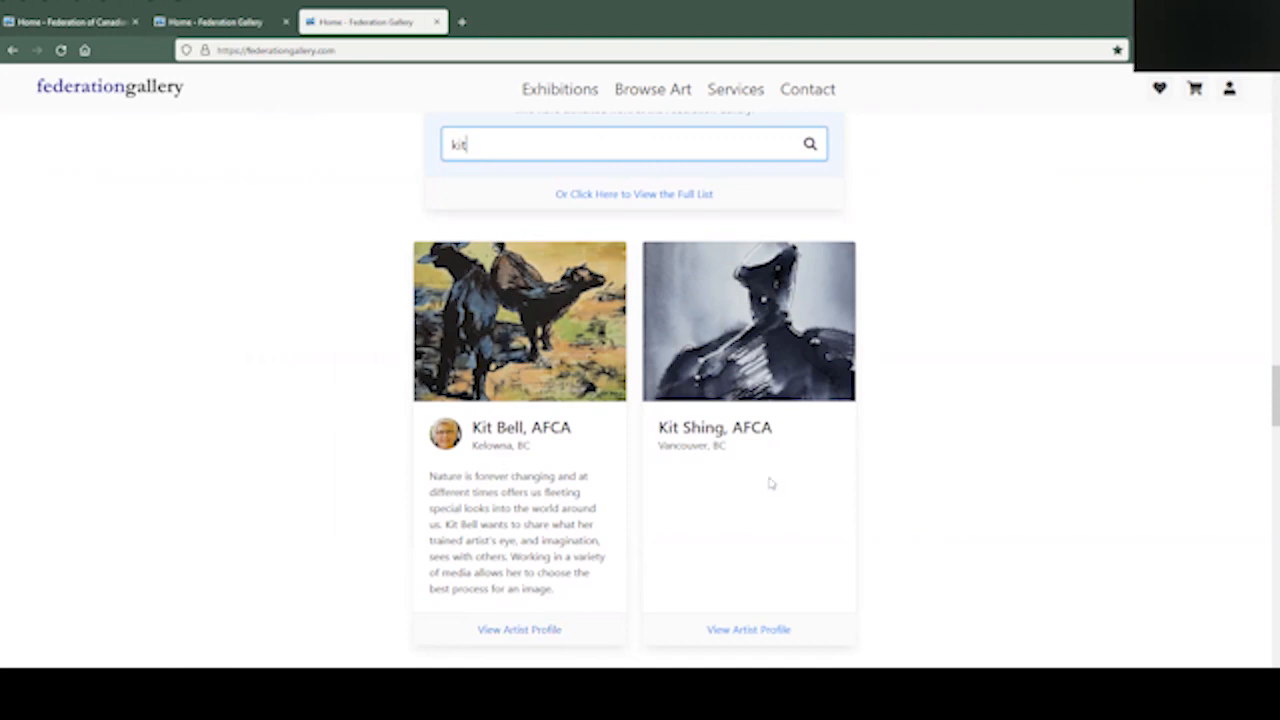
mouse_move(628, 530)
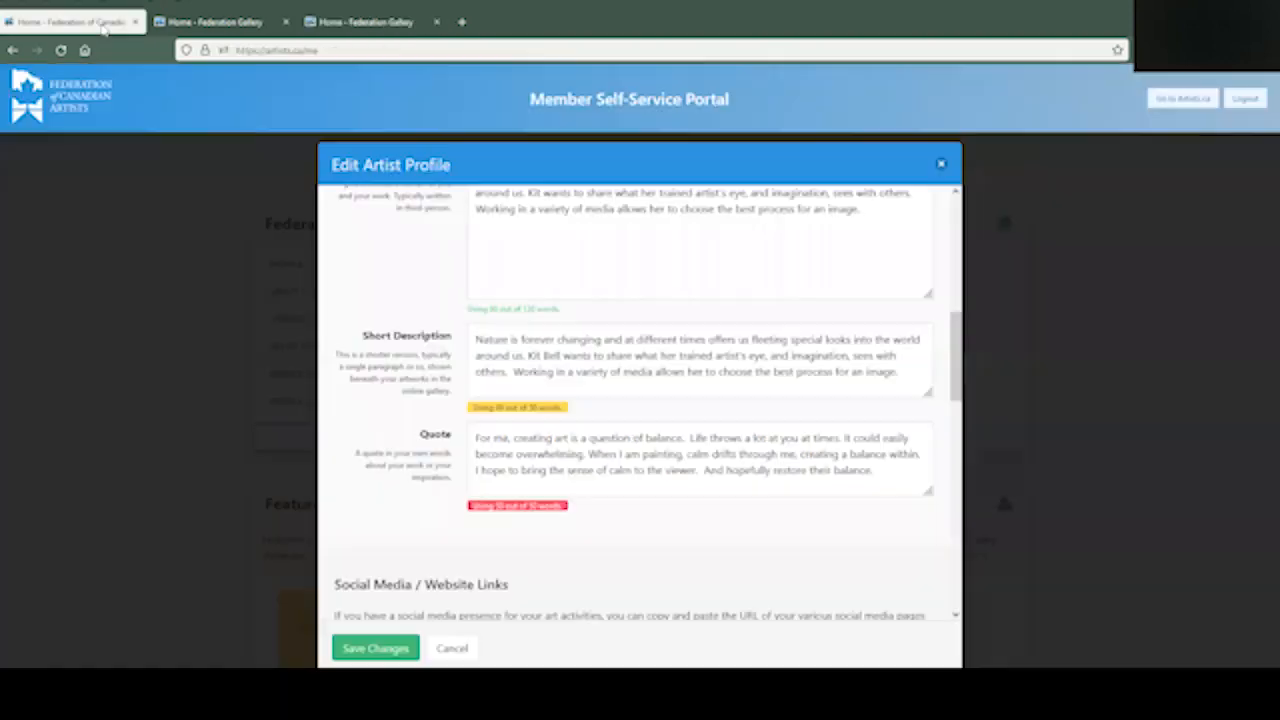
- Review the Social Media links and Custom Images, then close the Edit Artist Profile dialog
scroll("down", 3)
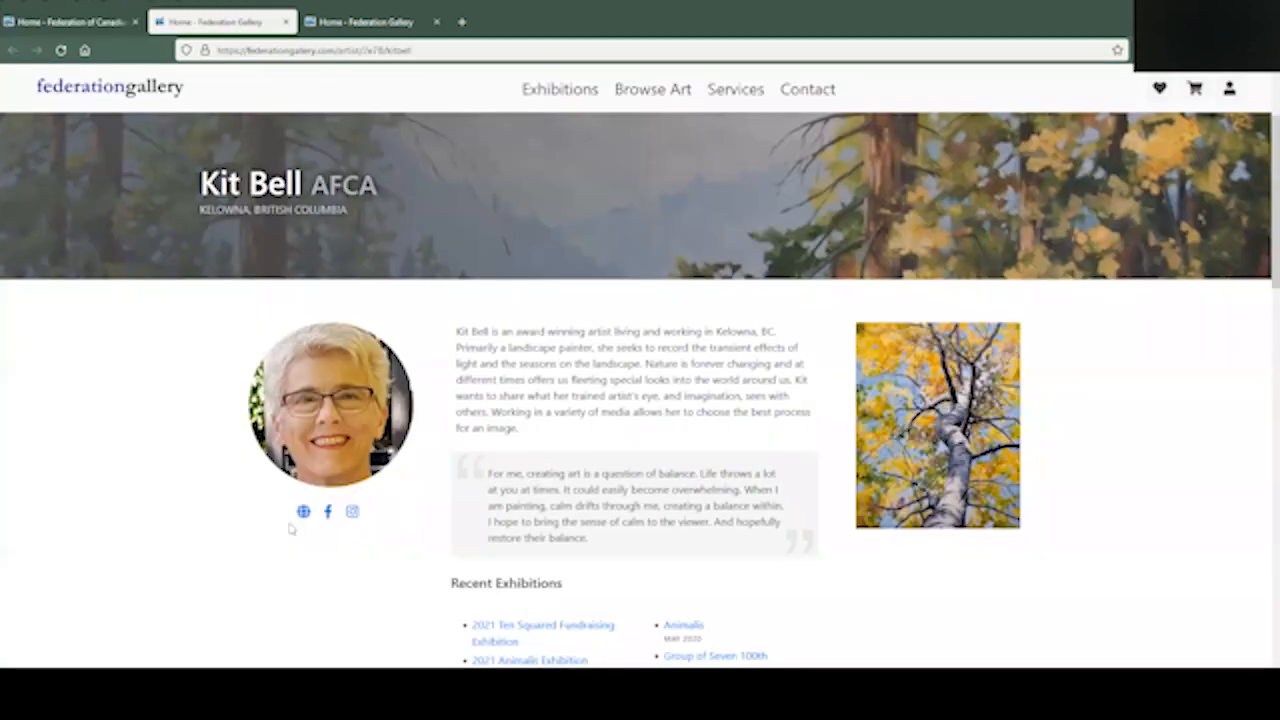
left_click(70, 20)
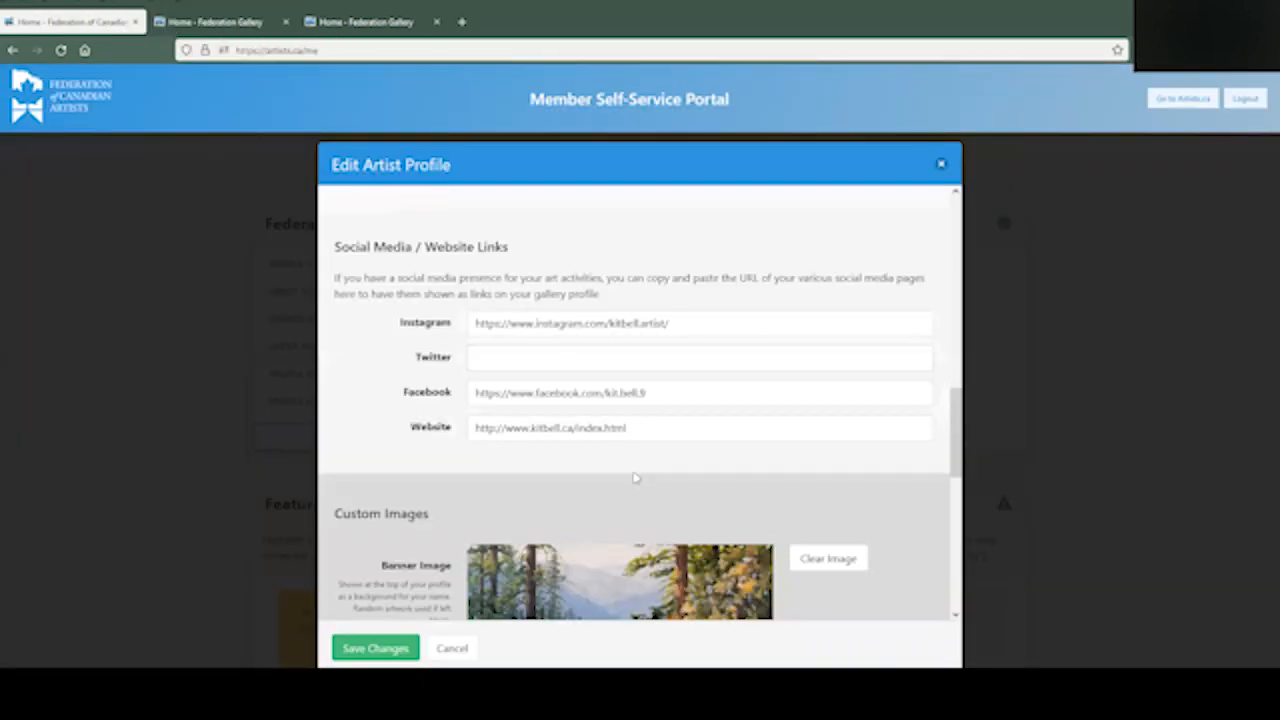
scroll("down", 3)
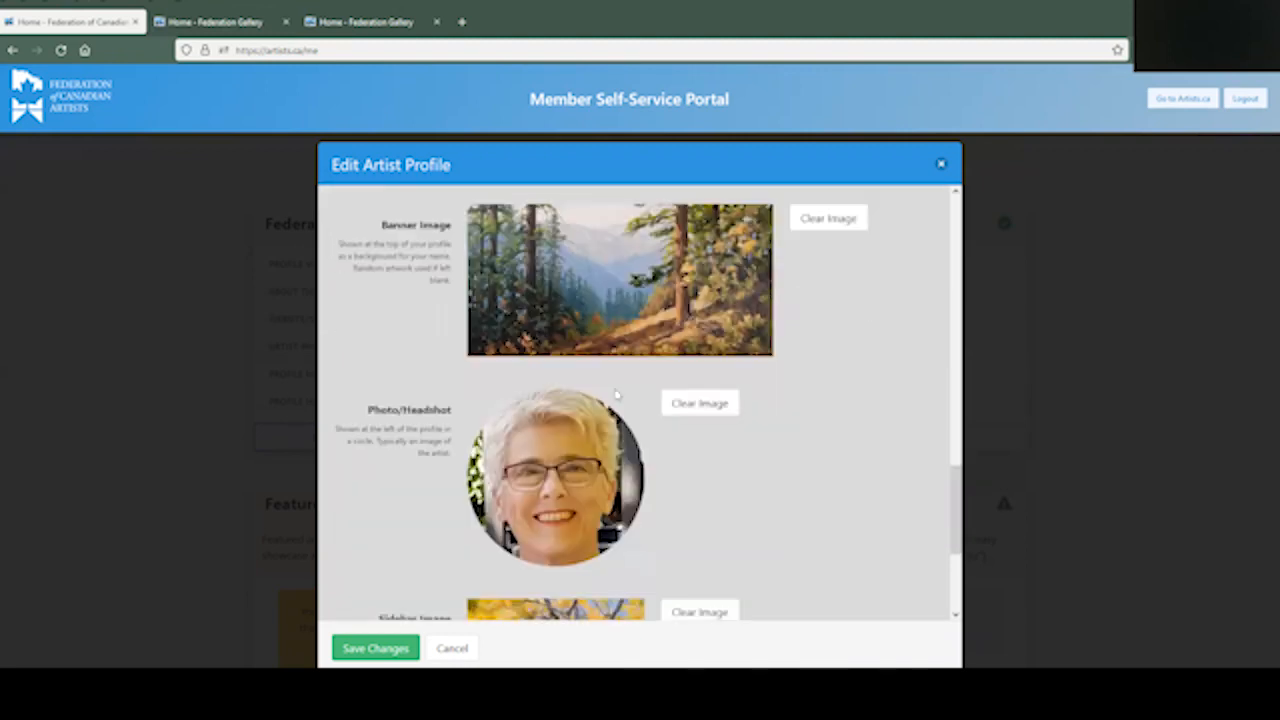
scroll("down", 3)
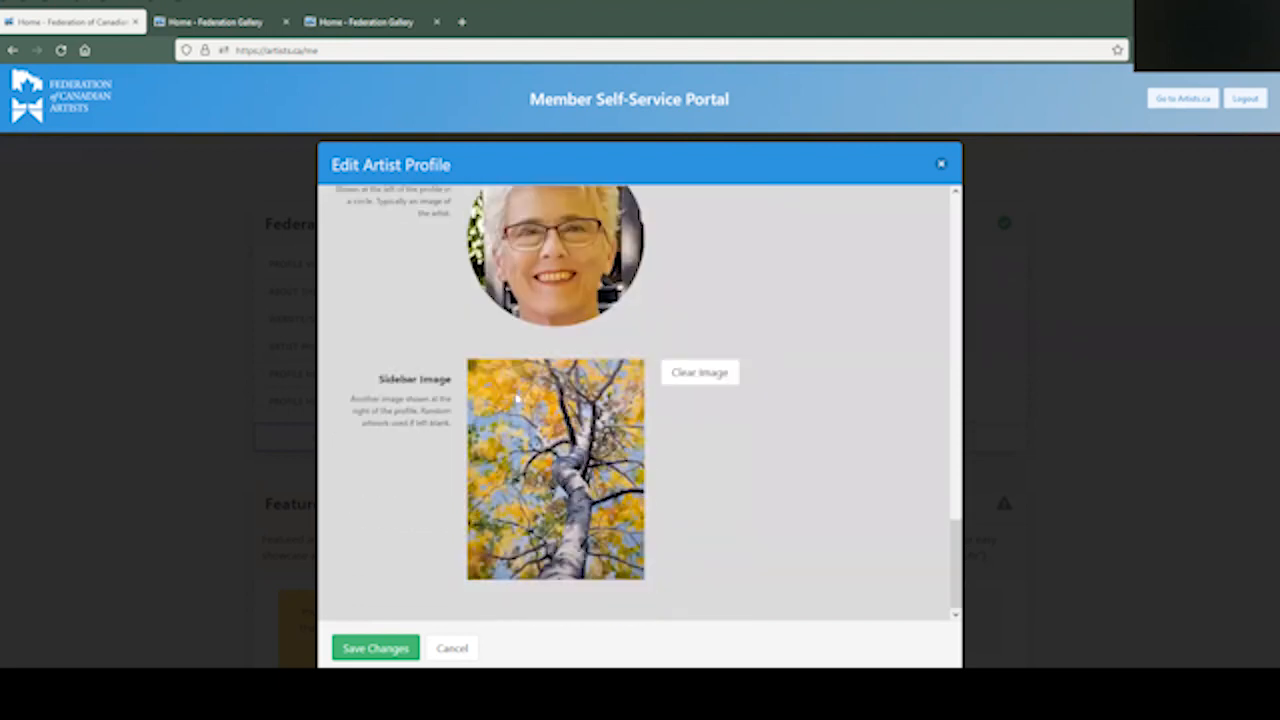
left_click(220, 20)
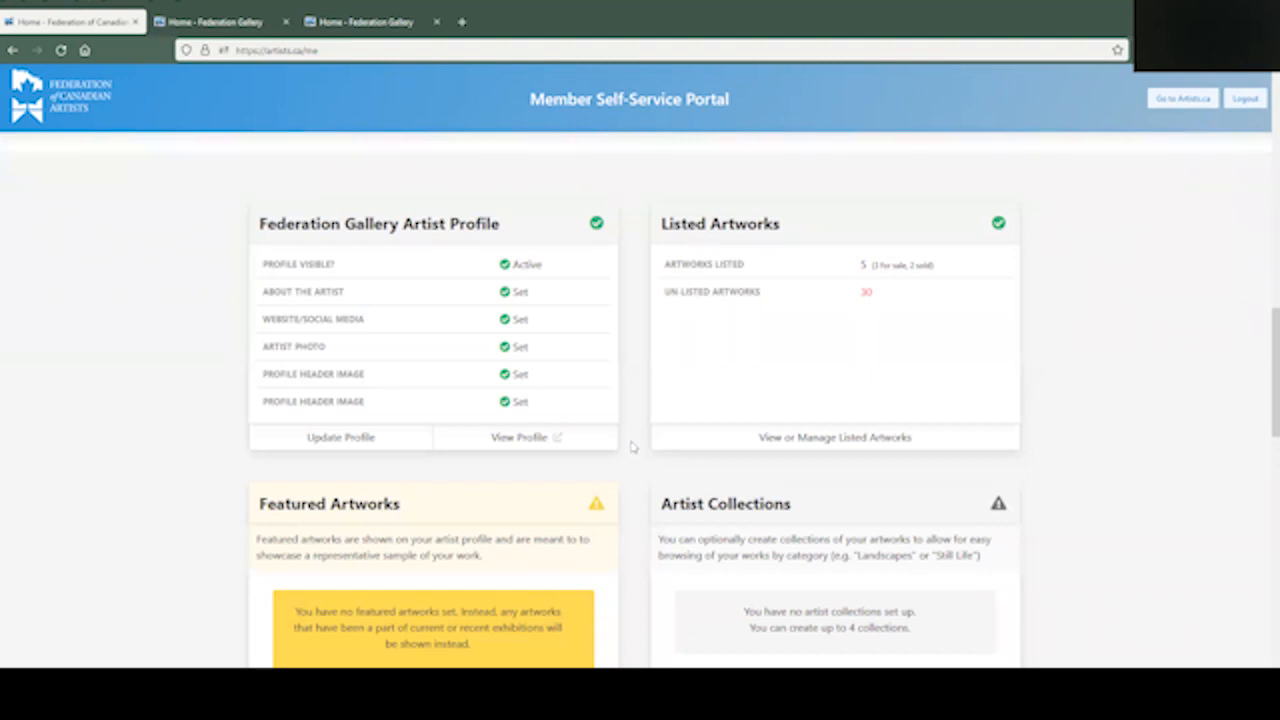
mouse_move(662, 232)
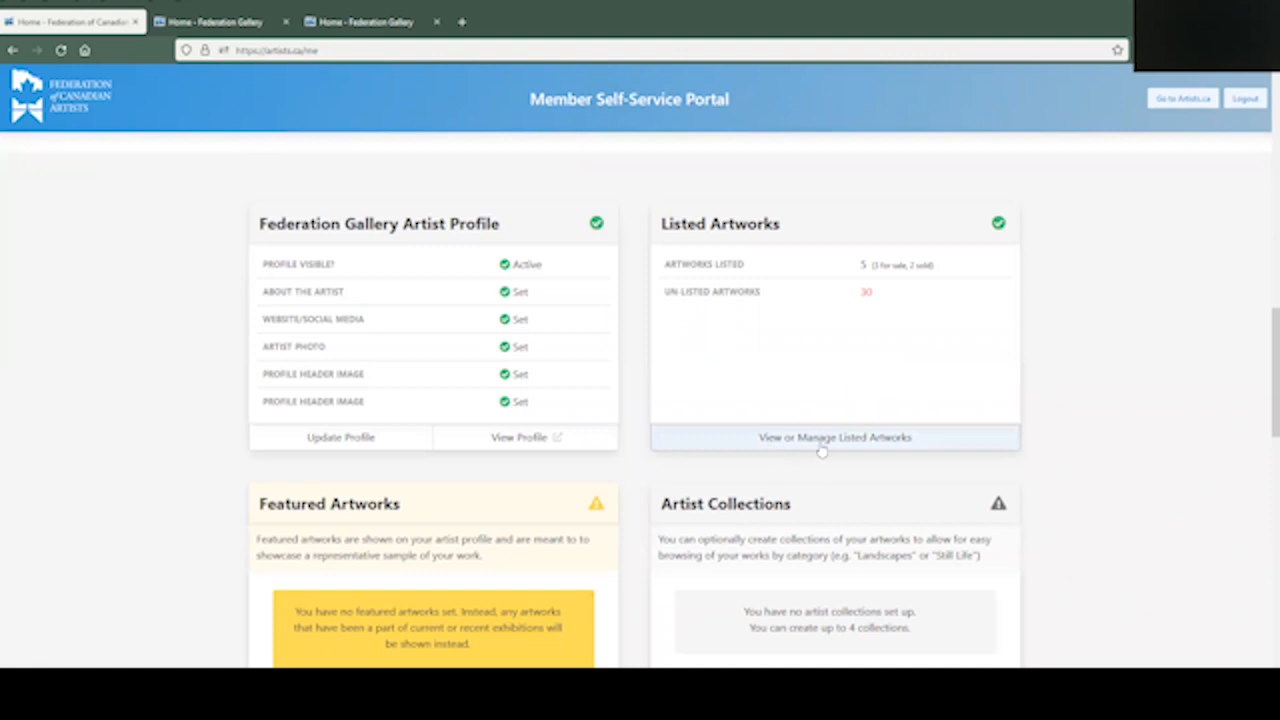
mouse_move(838, 450)
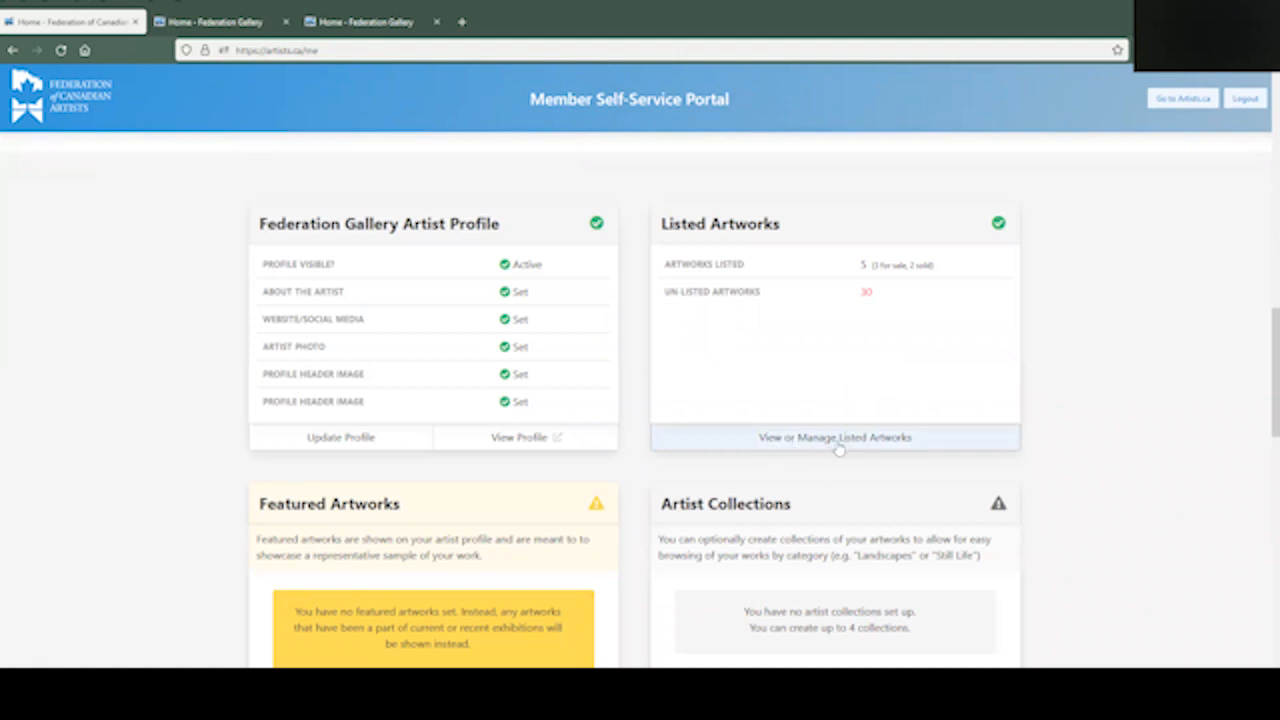
- Review the Incomplete Artworks (none found) and then the Unlisted Artworks in the listed artworks manager
left_click(834, 436)
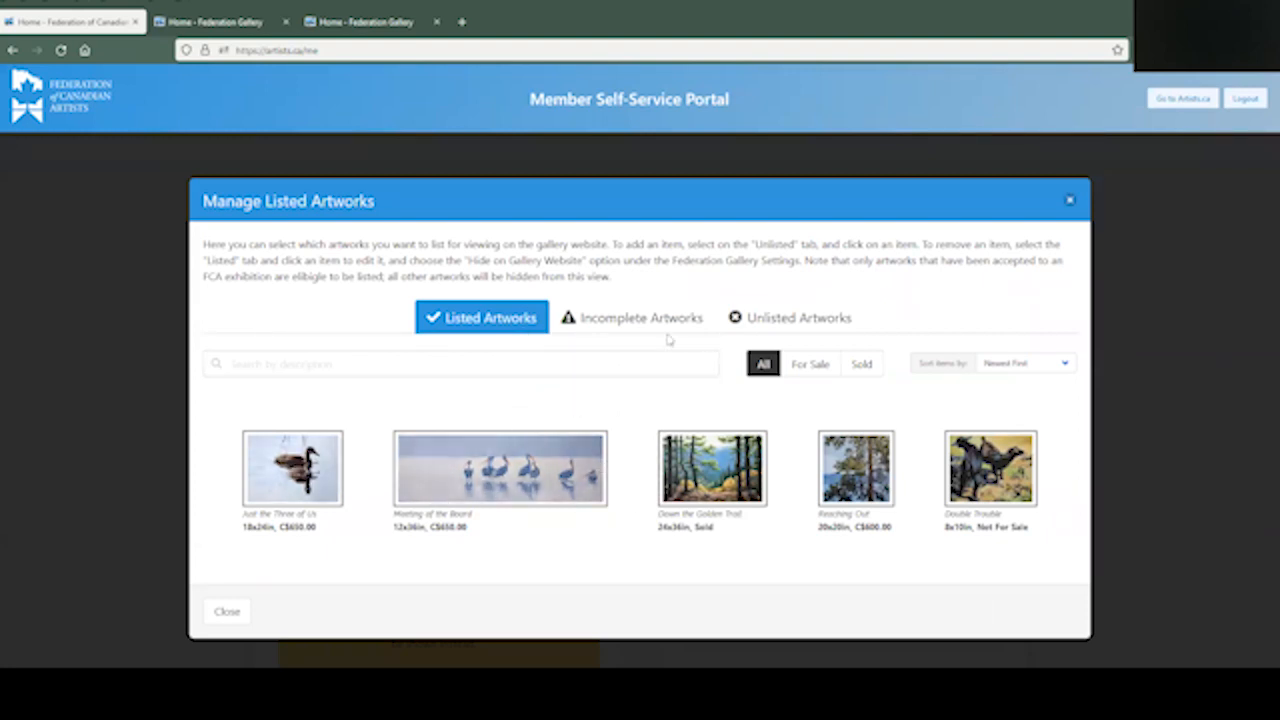
left_click(632, 316)
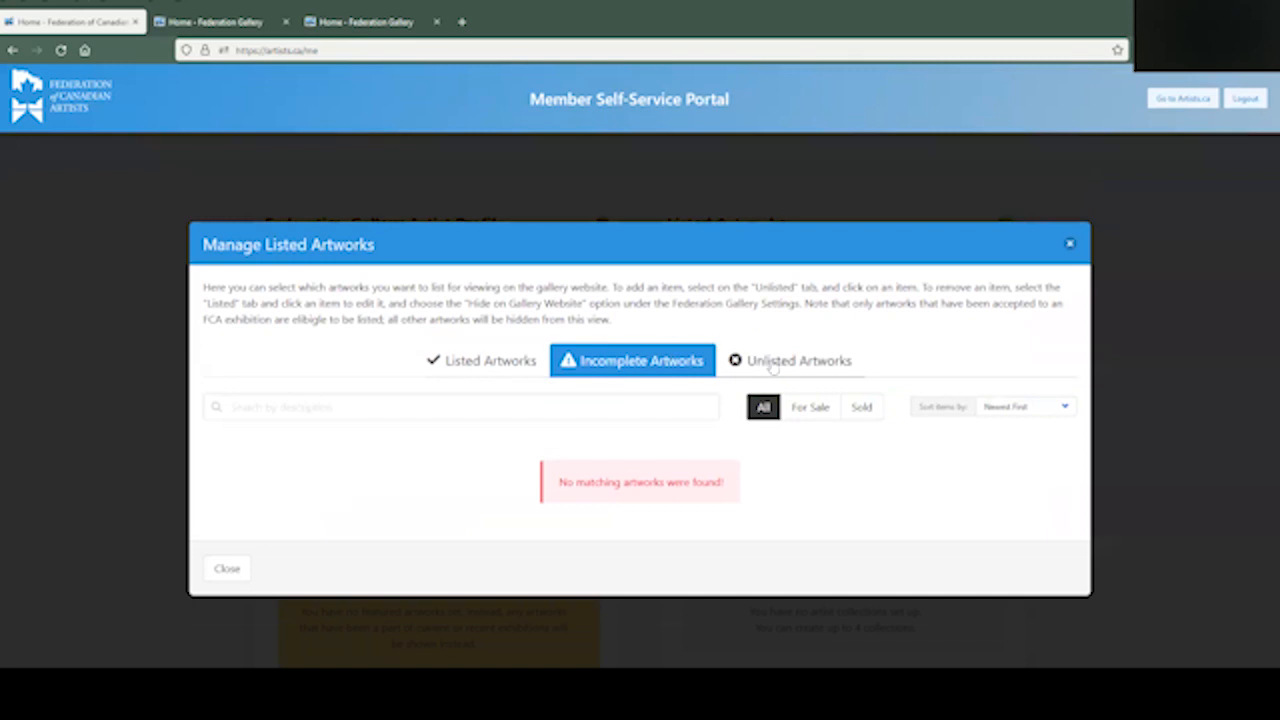
left_click(798, 360)
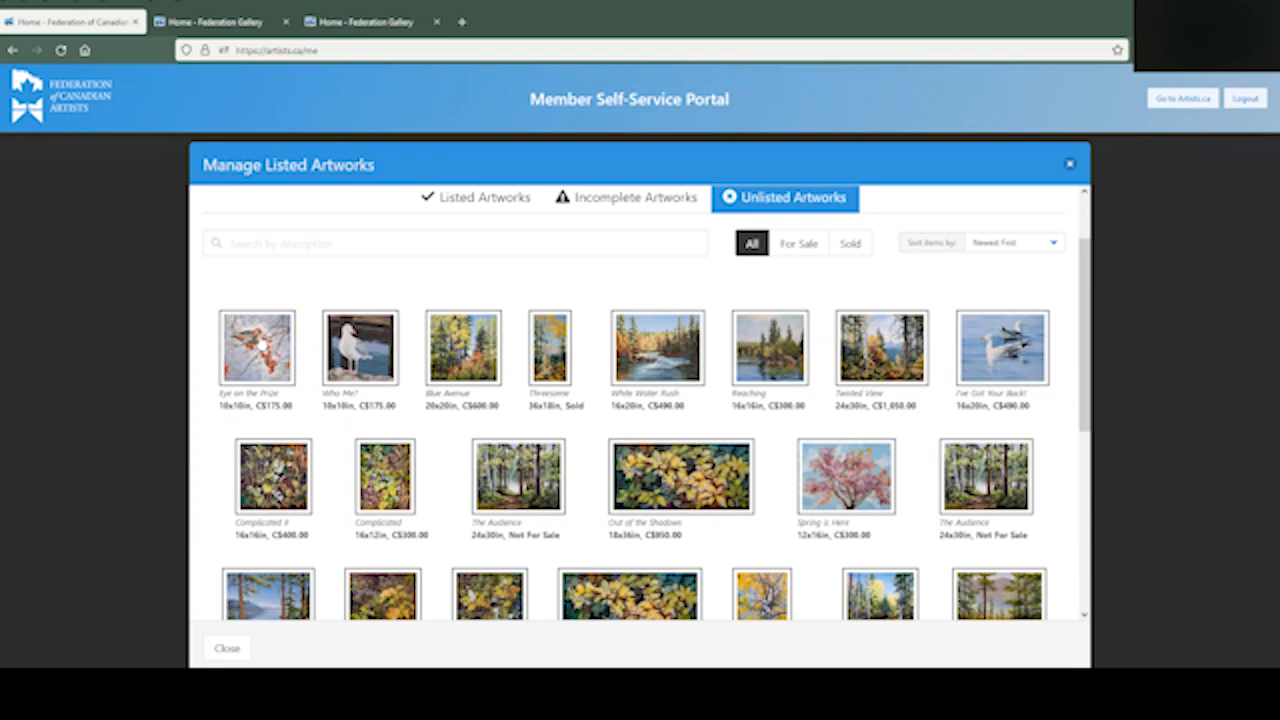
- Review the Eye on the Prize artwork's listing form from top to bottom and close it
left_click(256, 348)
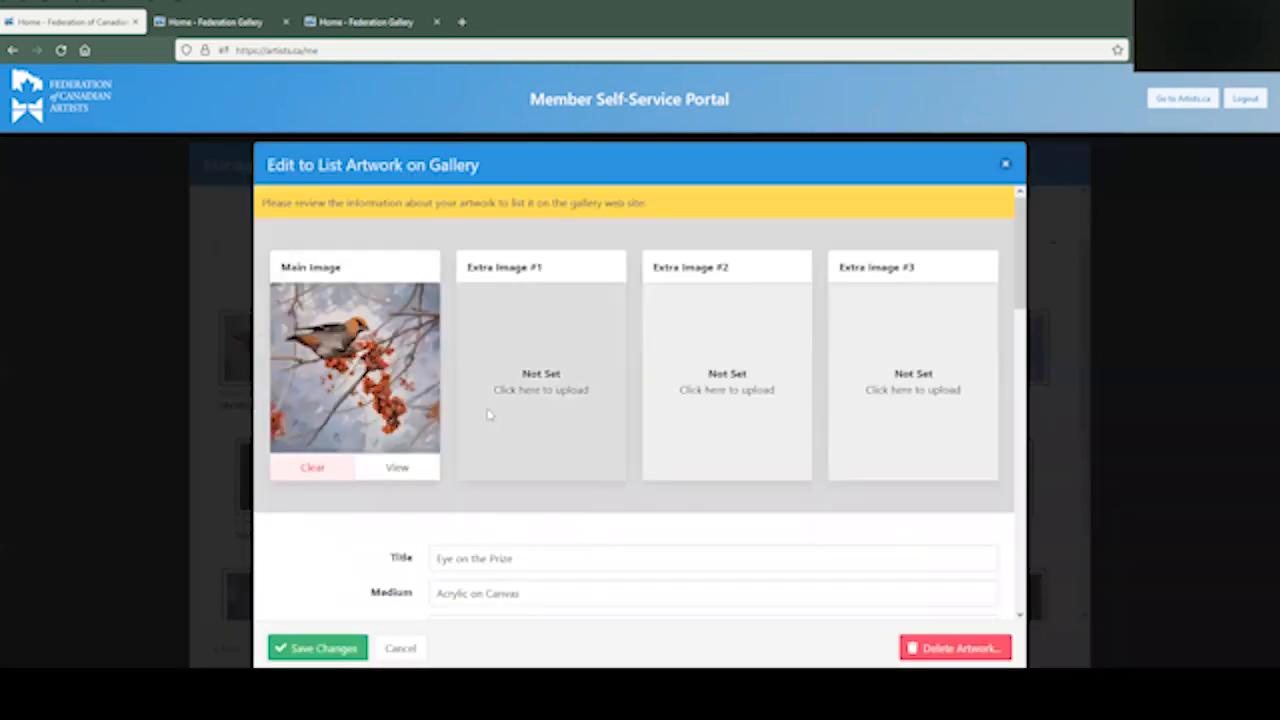
scroll("down", 3)
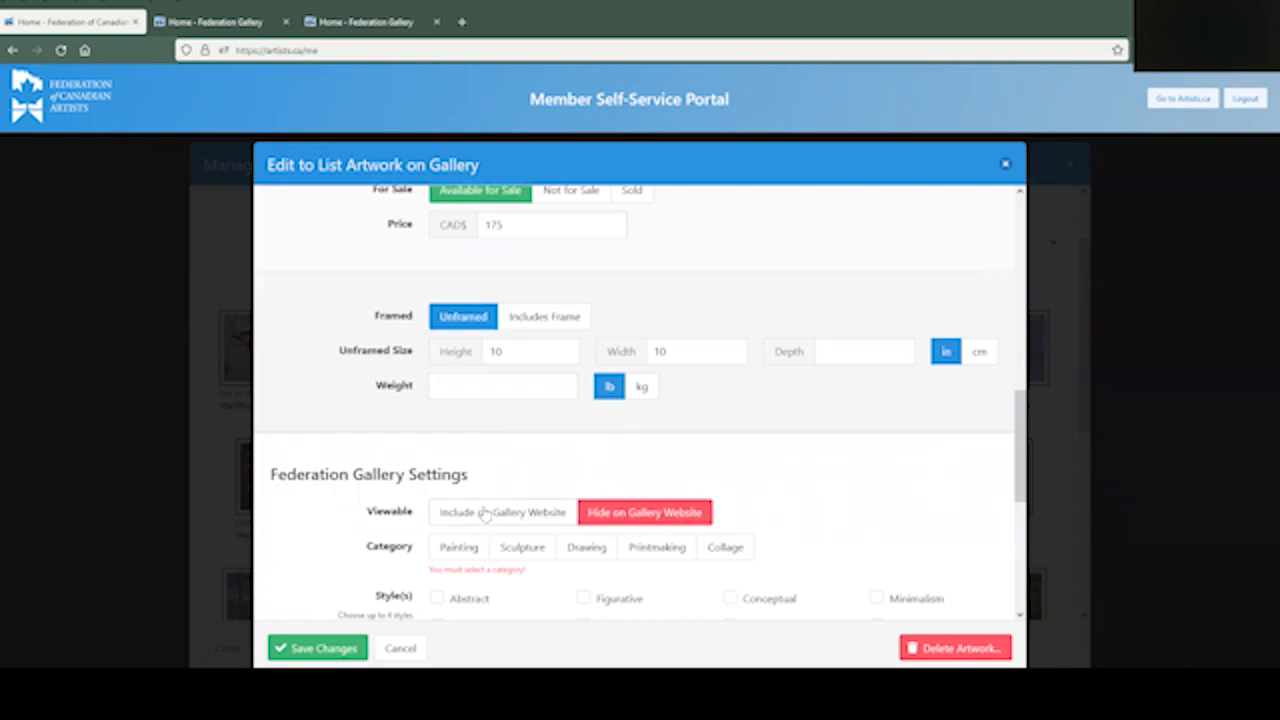
scroll("down", 3)
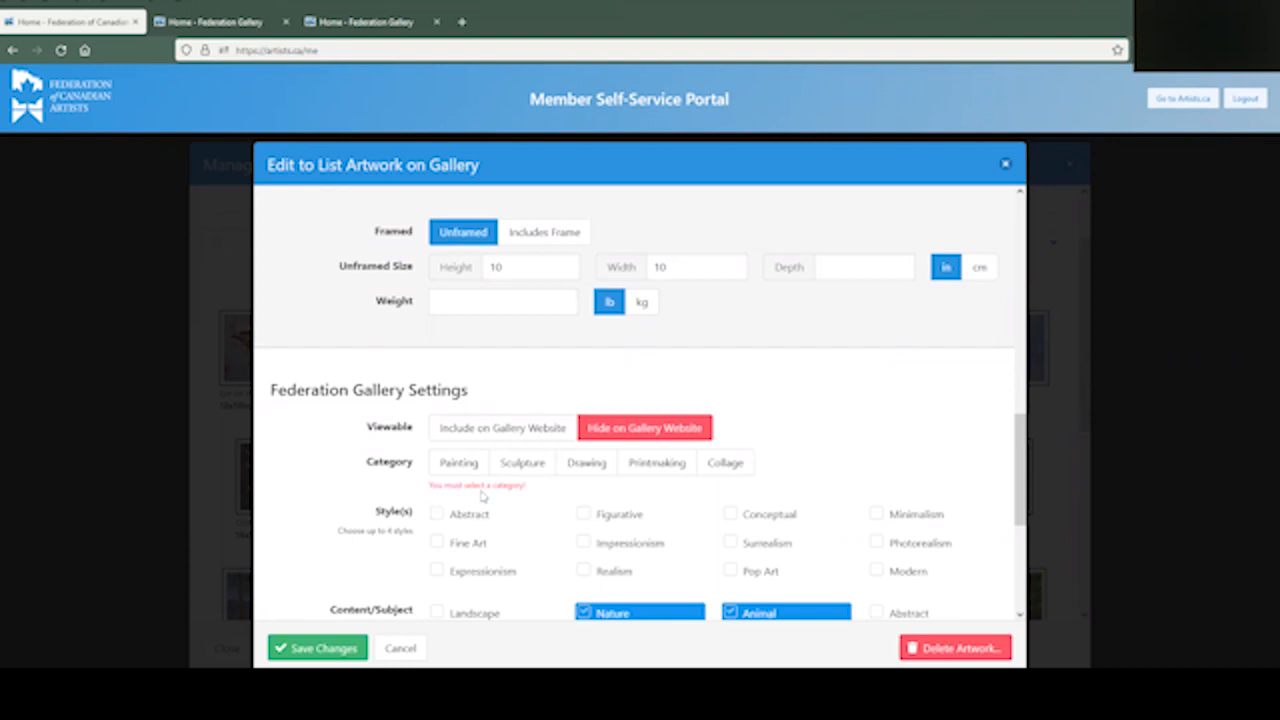
mouse_move(570, 462)
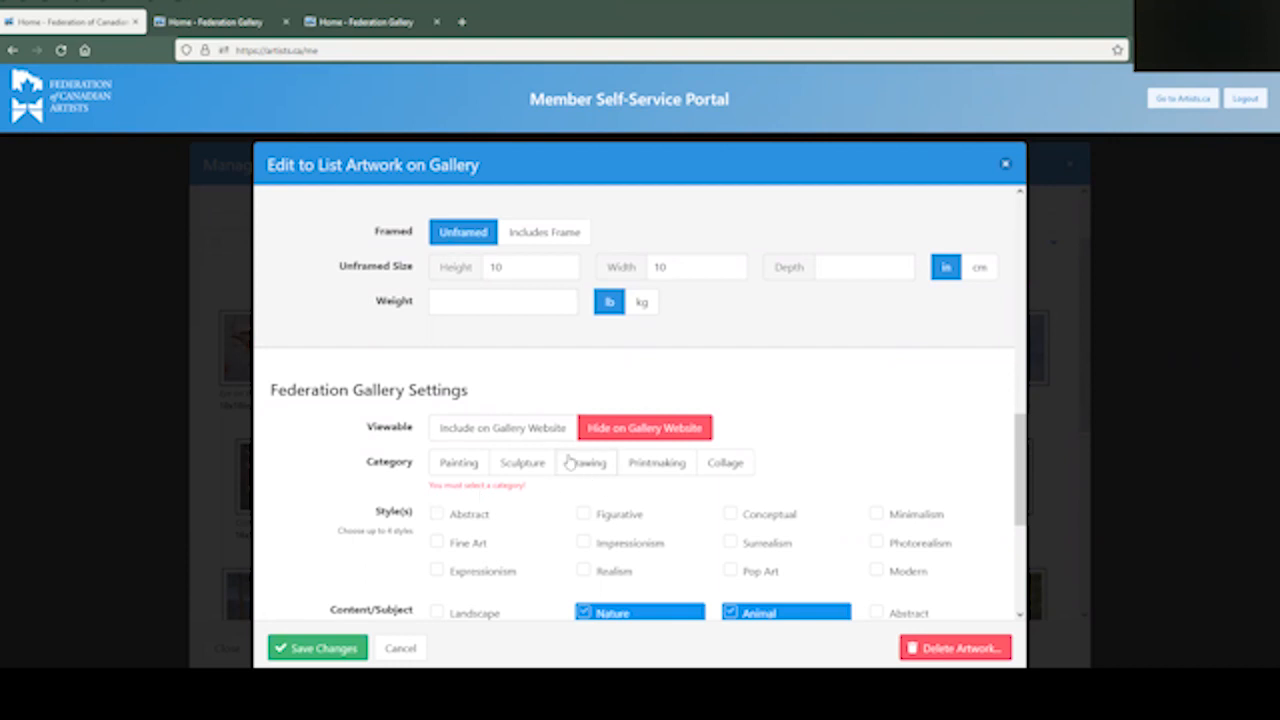
mouse_move(560, 448)
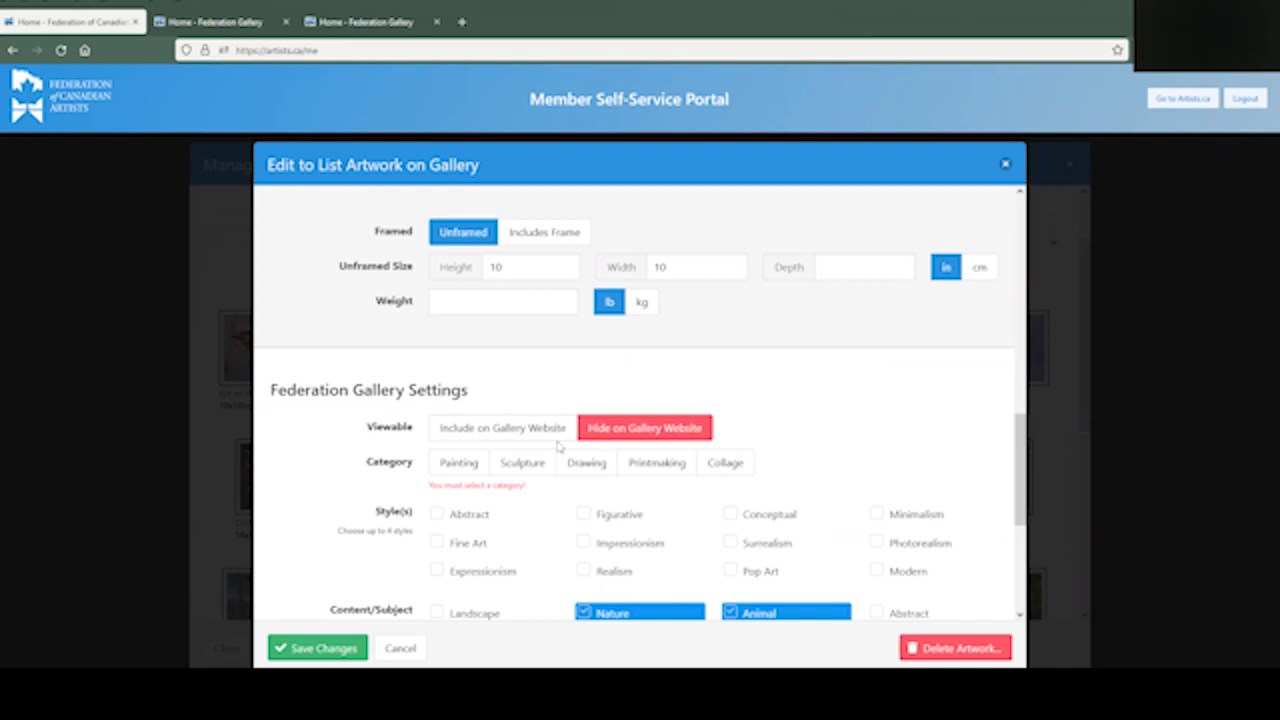
mouse_move(444, 366)
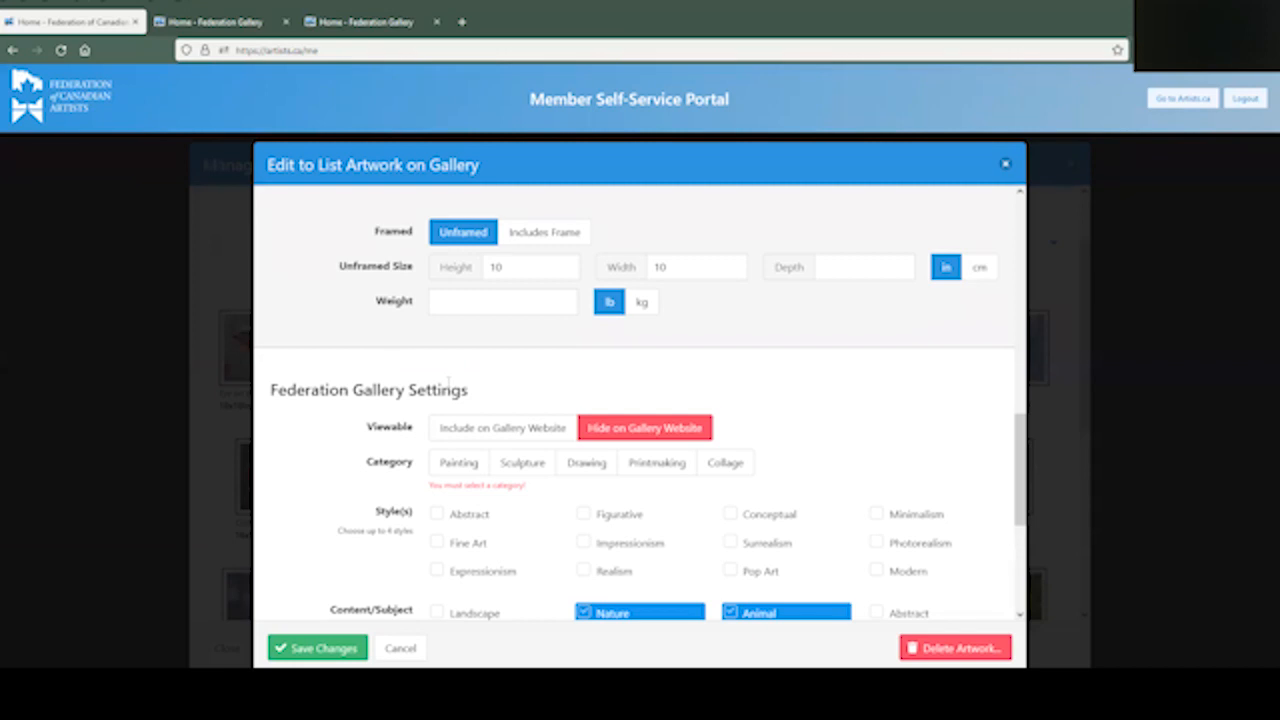
mouse_move(466, 412)
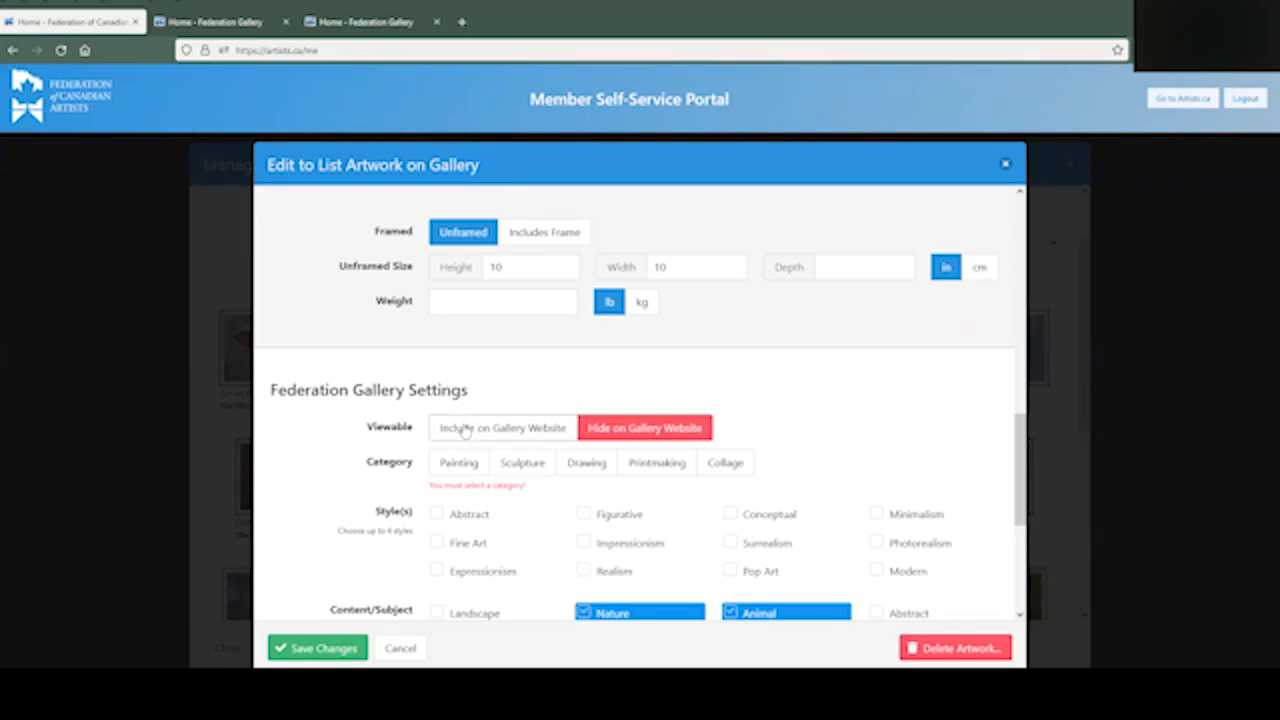
scroll("down", 3)
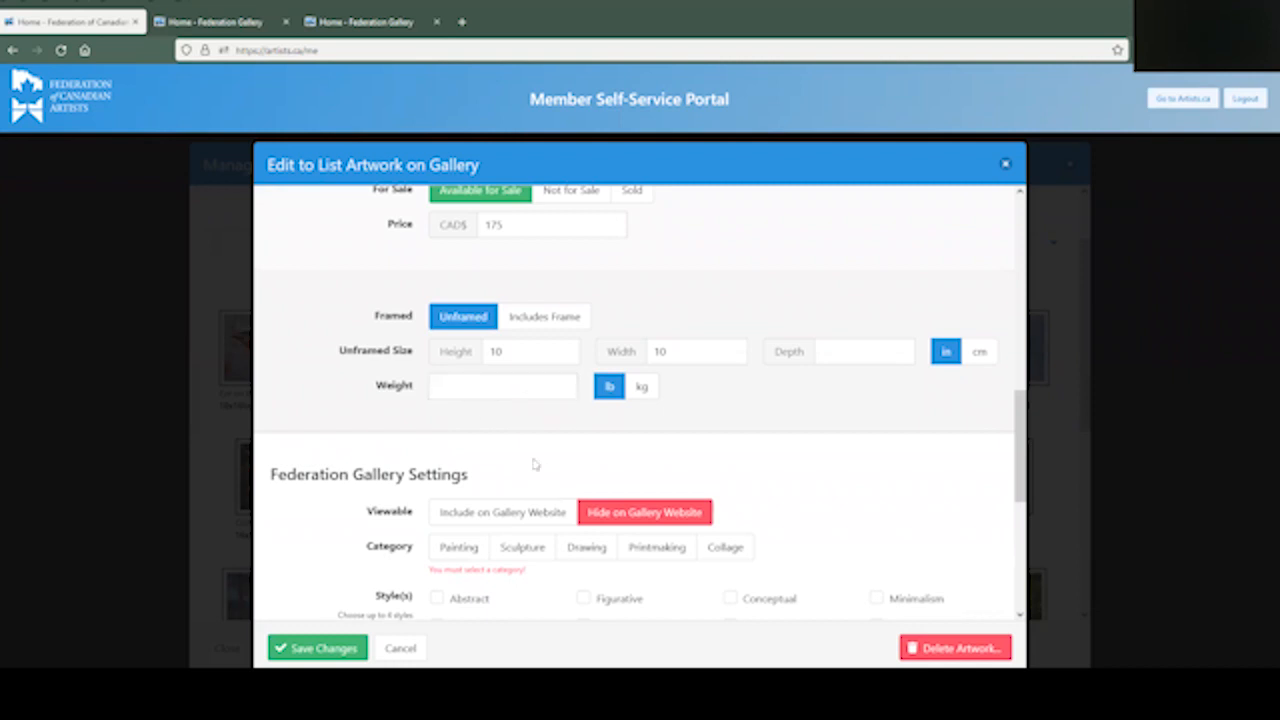
scroll("down", 3)
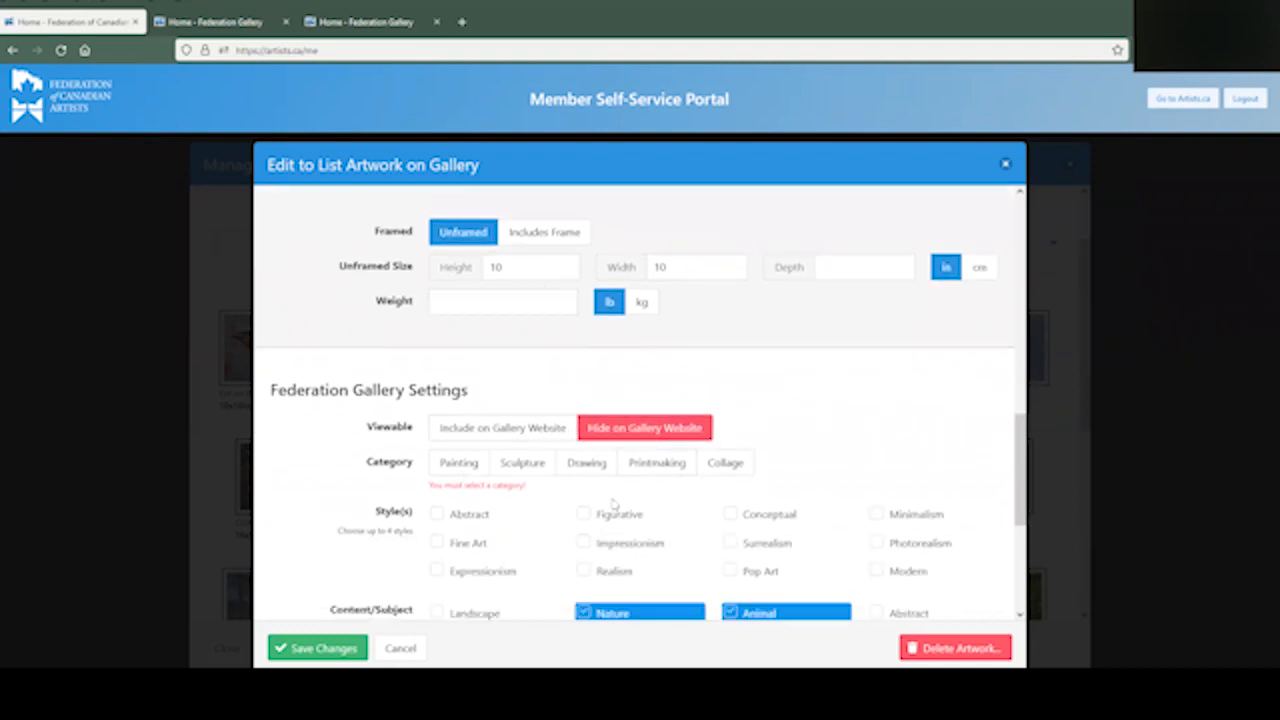
mouse_move(818, 444)
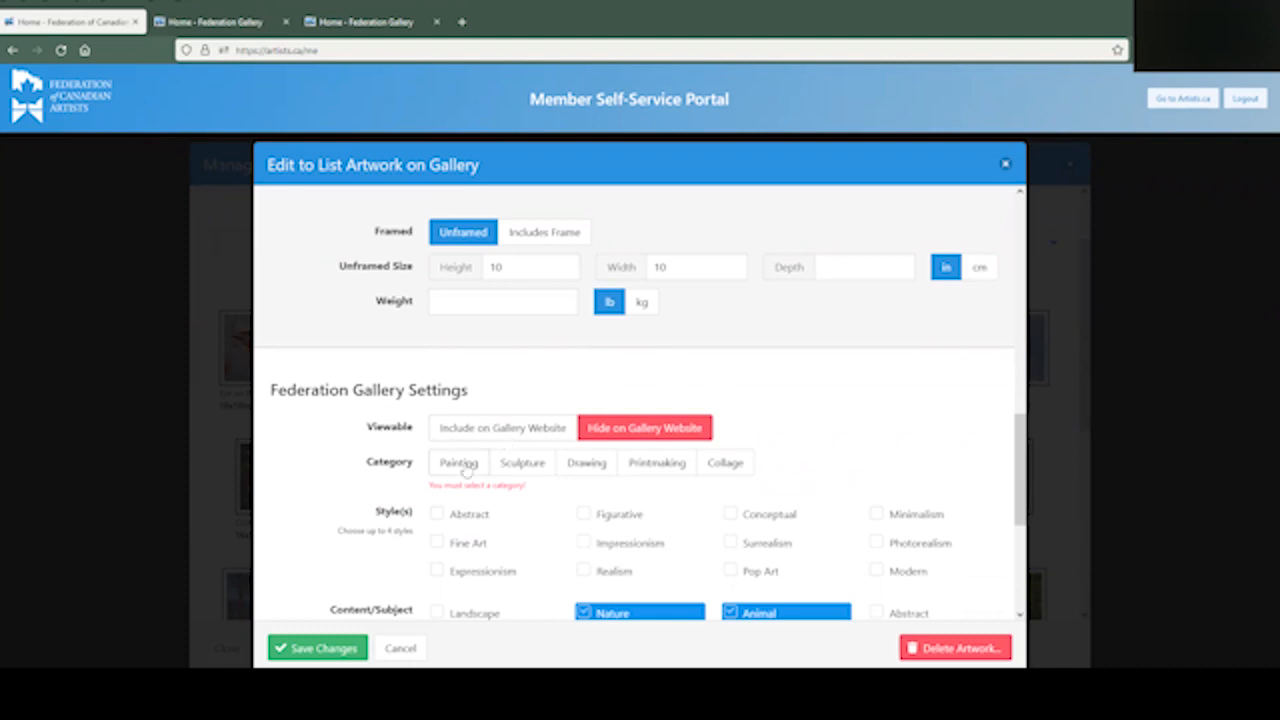
left_click(458, 462)
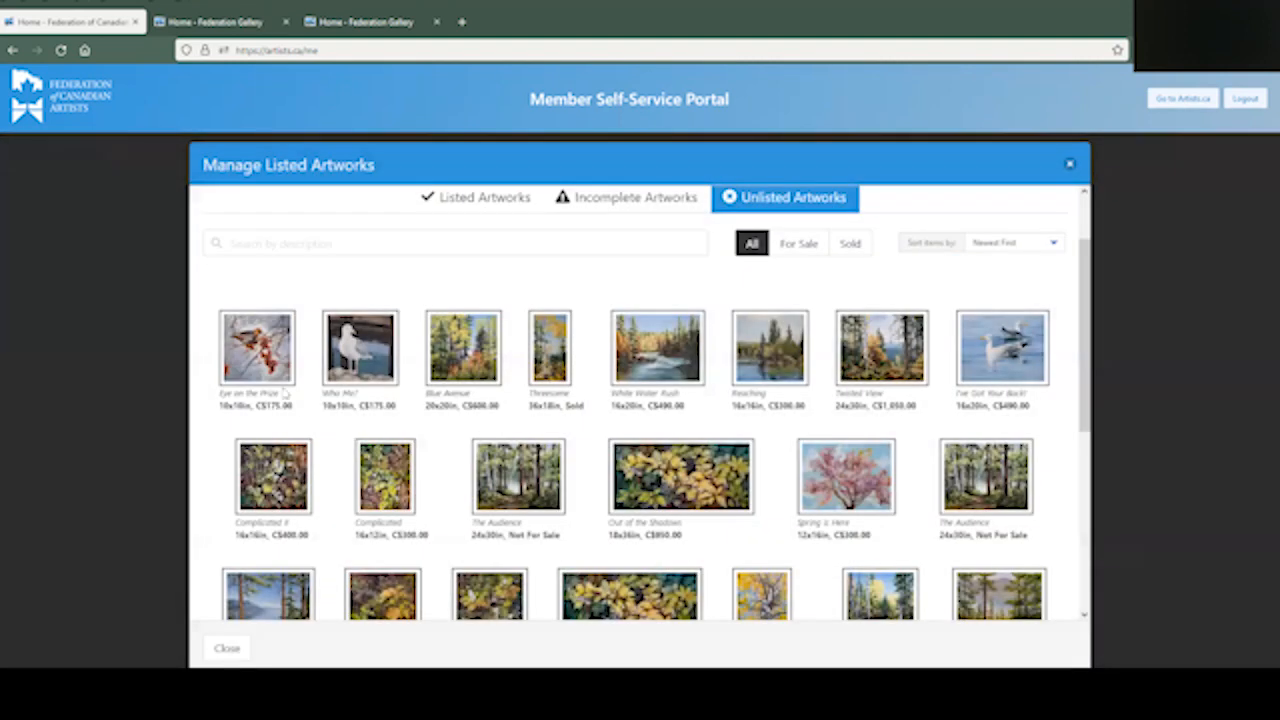
- Enter a weight of 1 on the seagull painting's listing form, review its settings and close it unsaved
left_click(256, 348)
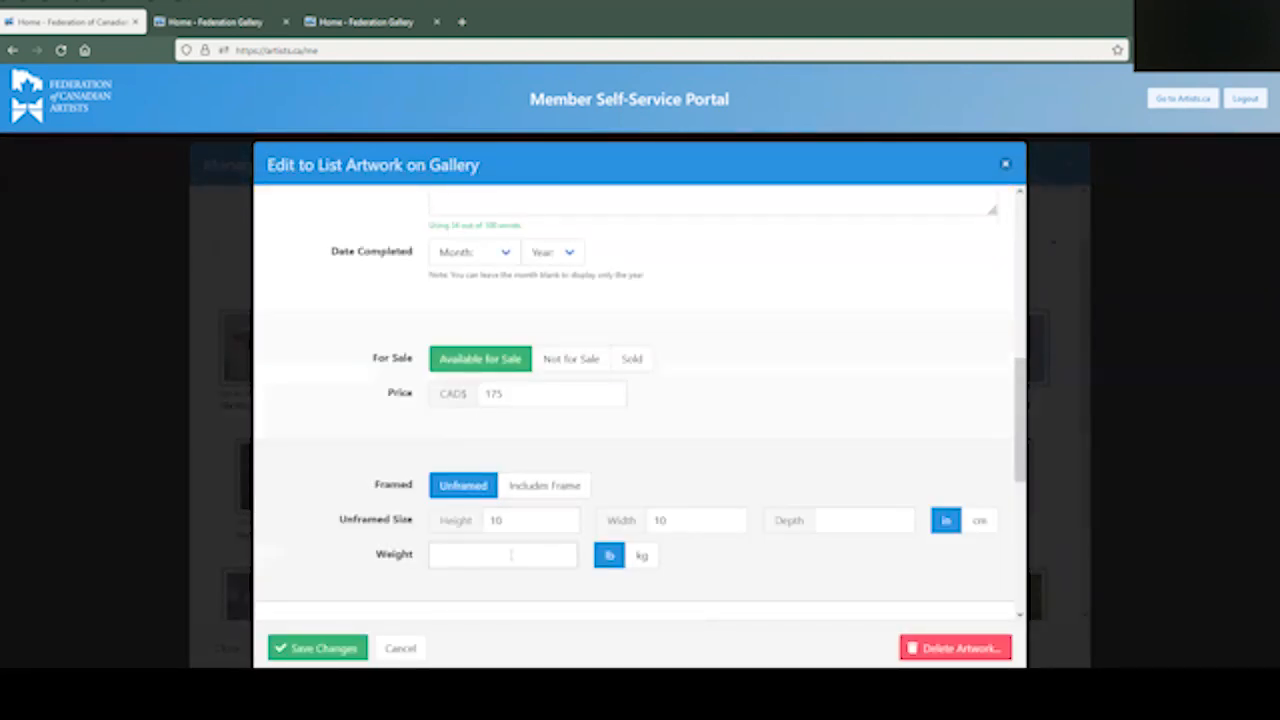
left_click(502, 556)
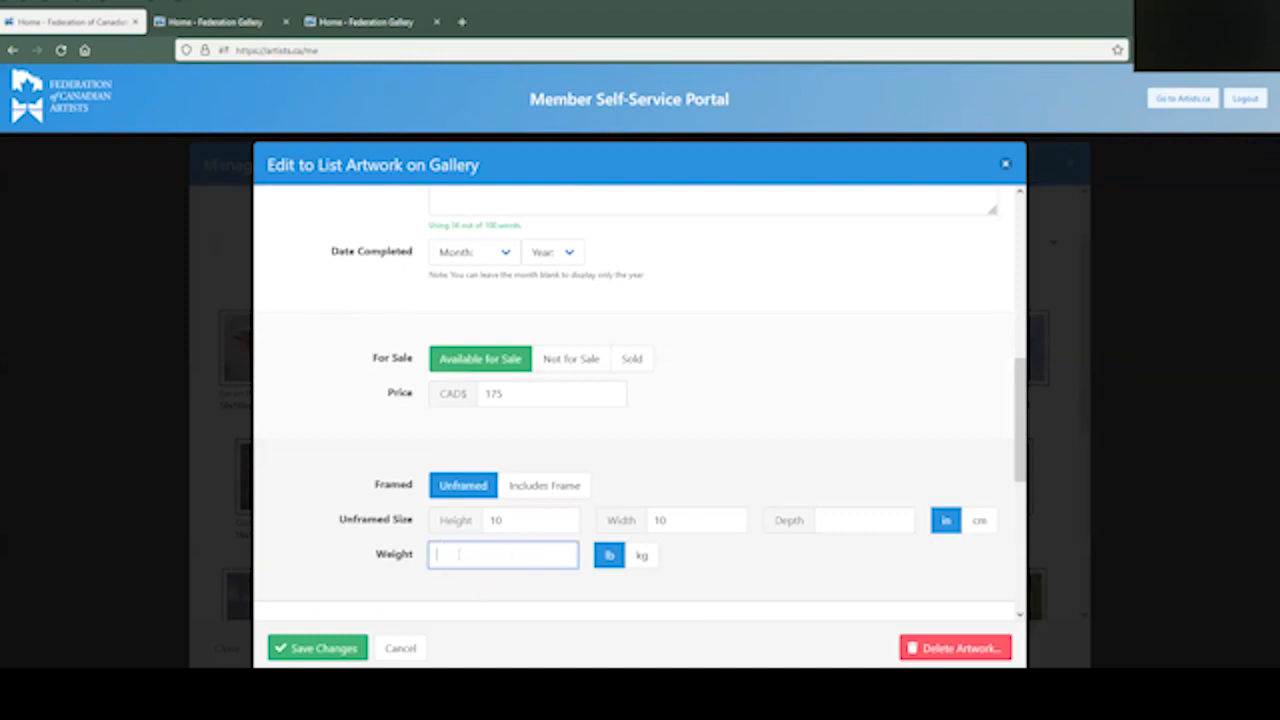
type("1")
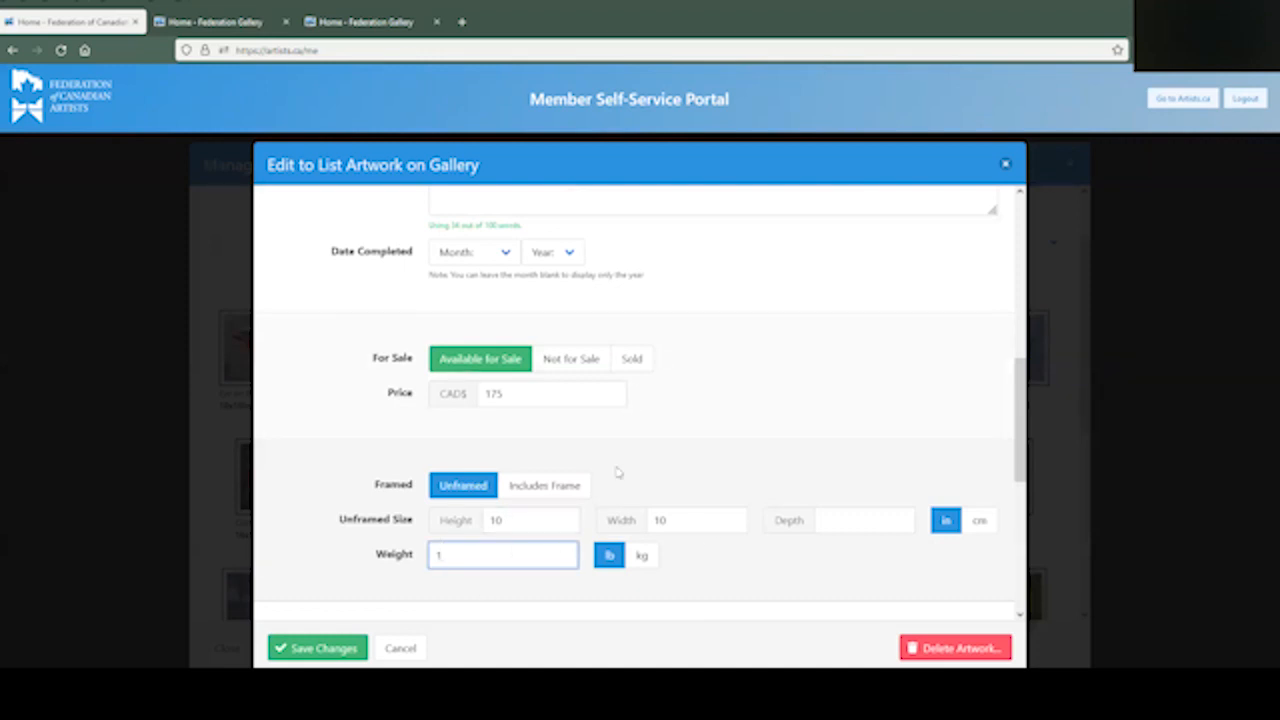
scroll("down", 3)
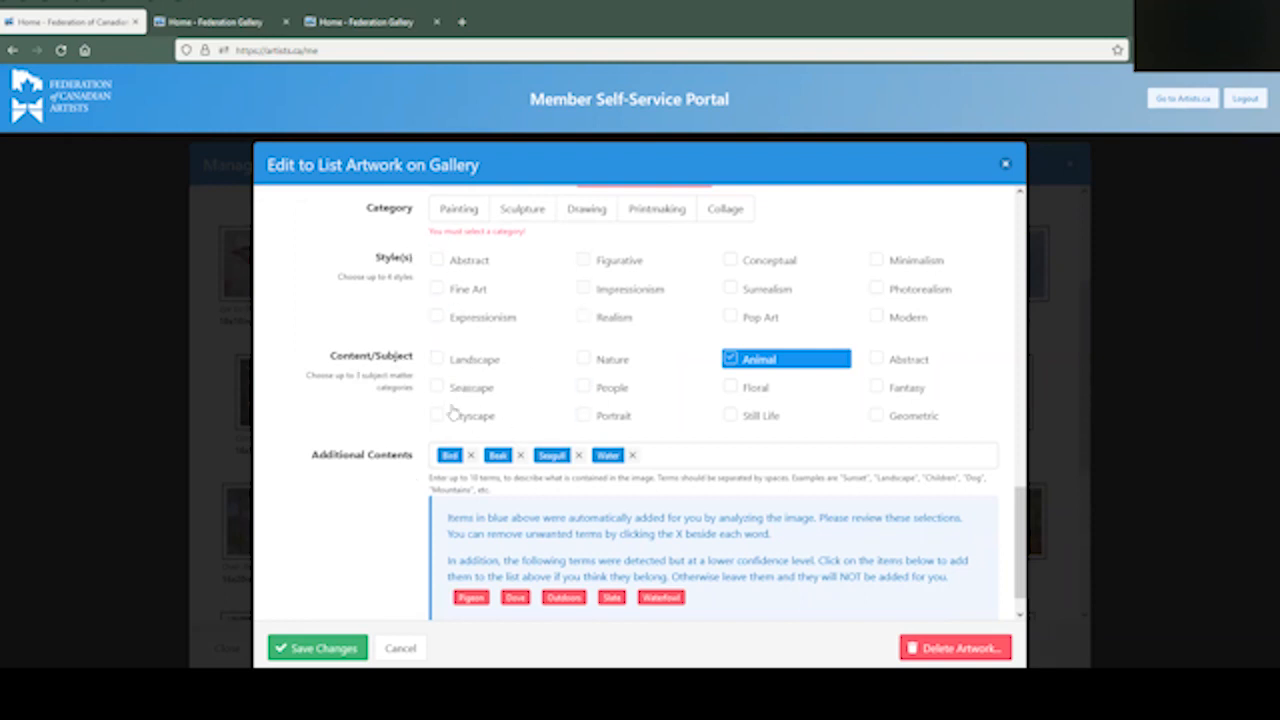
mouse_move(988, 186)
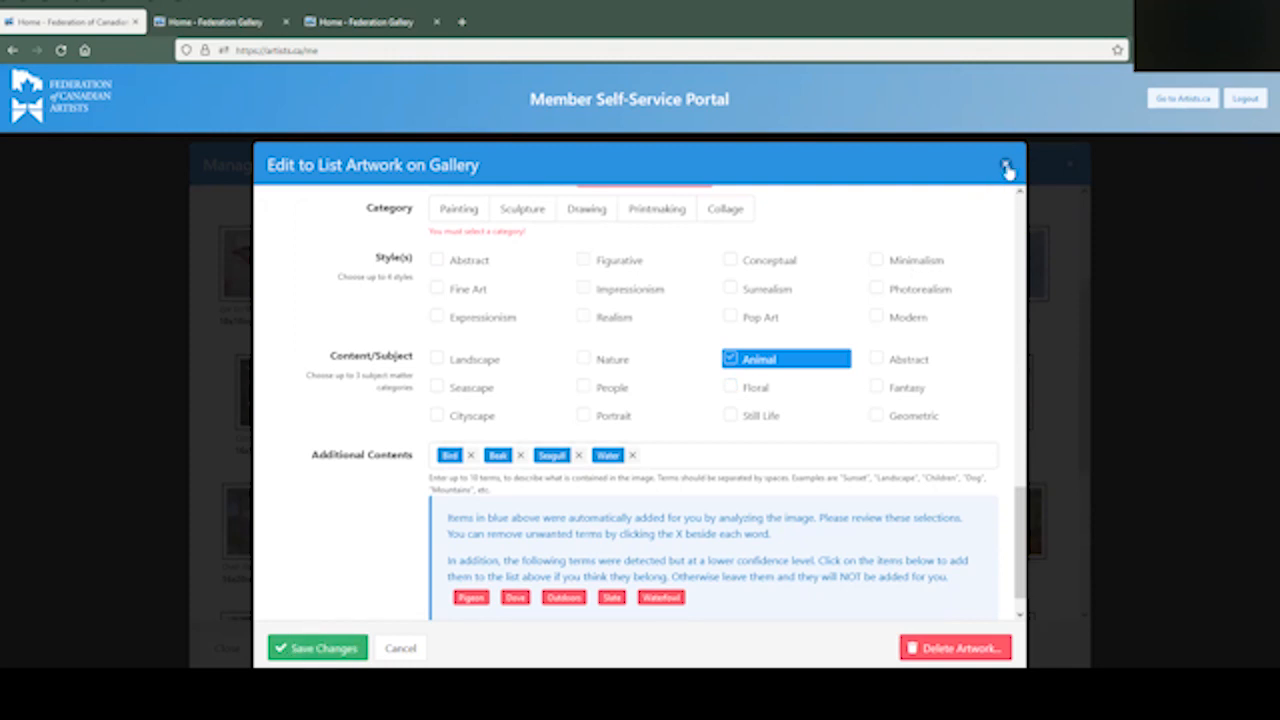
left_click(1008, 164)
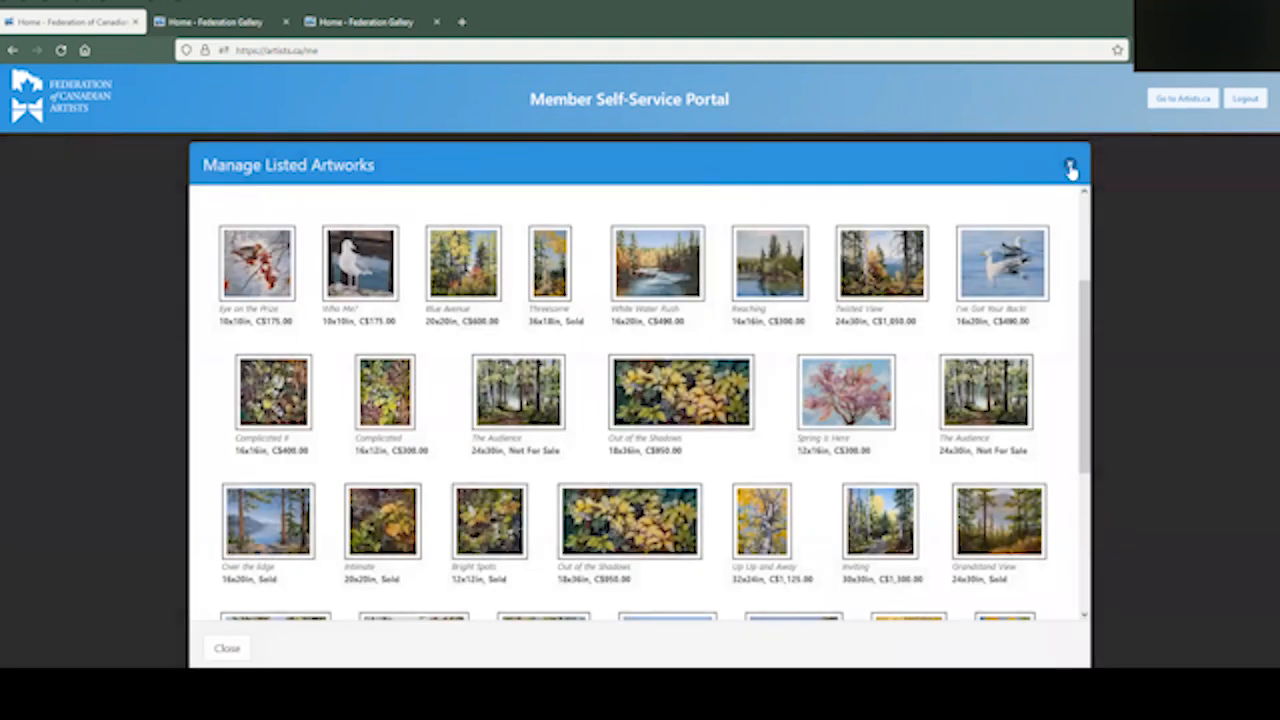
- Leave the listed artworks manager and return to Kit Bell's Federation Gallery profile at Featured Artworks
left_click(1070, 166)
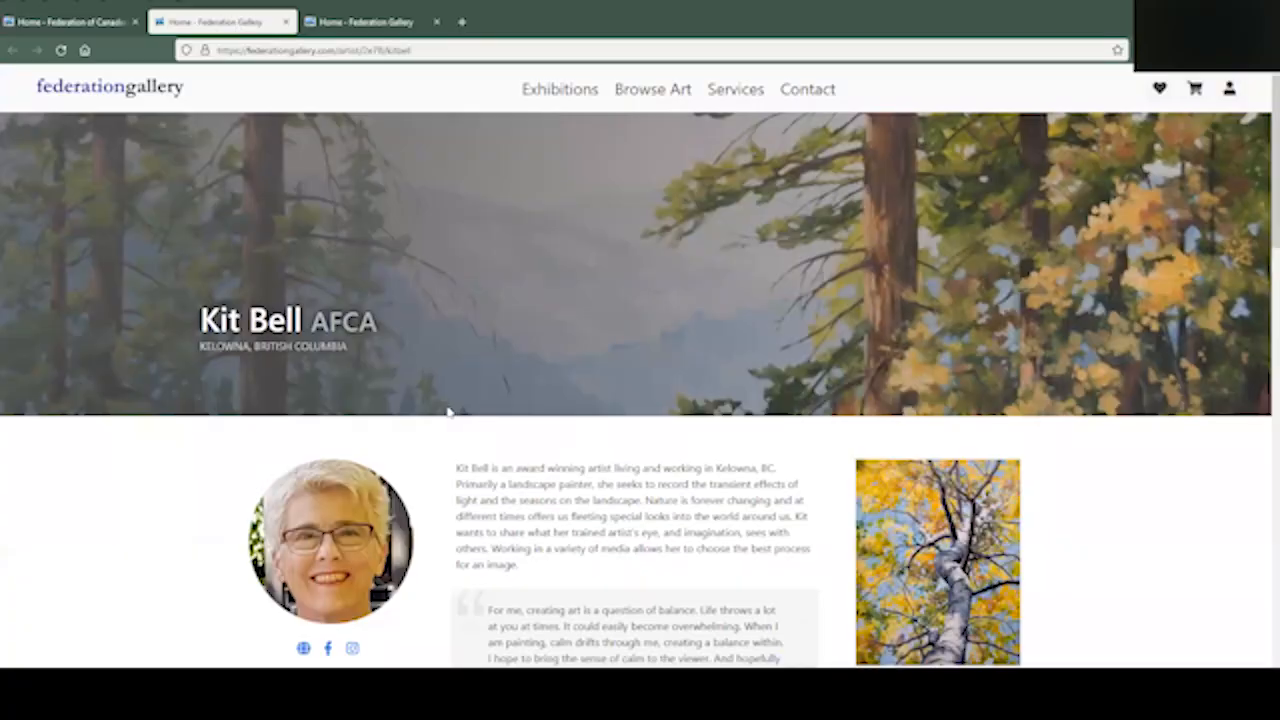
scroll("down", 3)
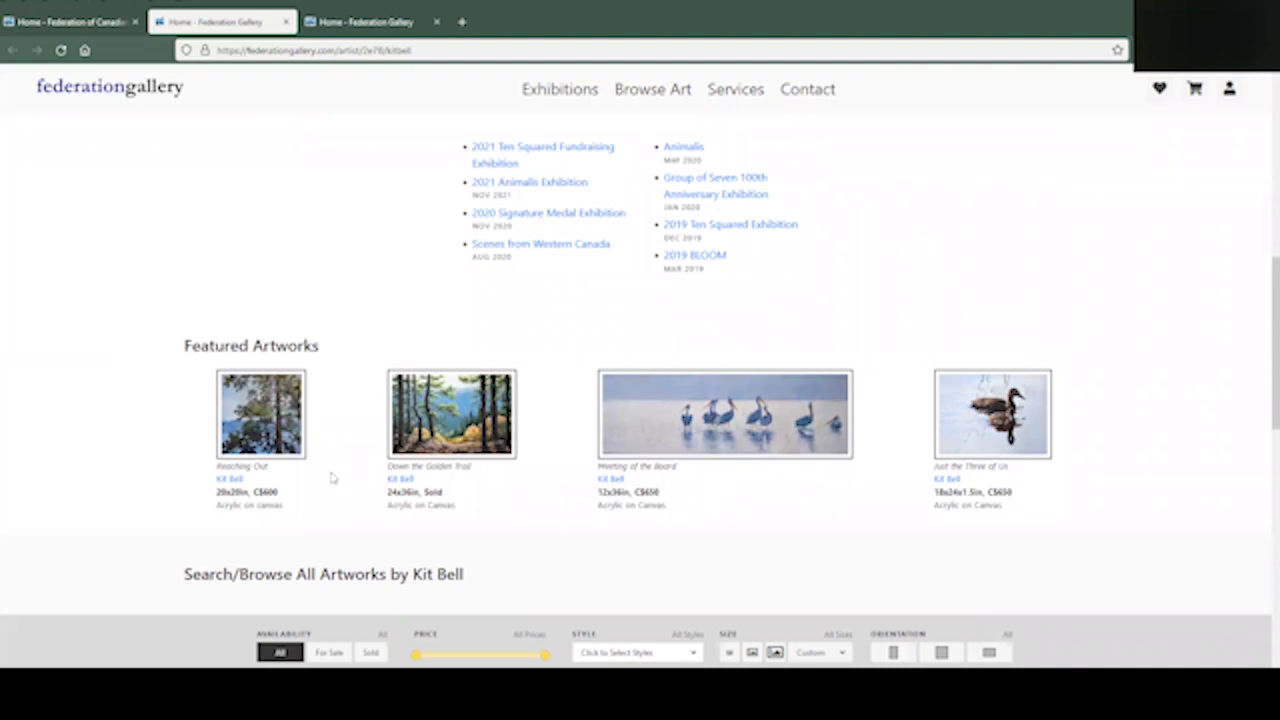
mouse_move(992, 414)
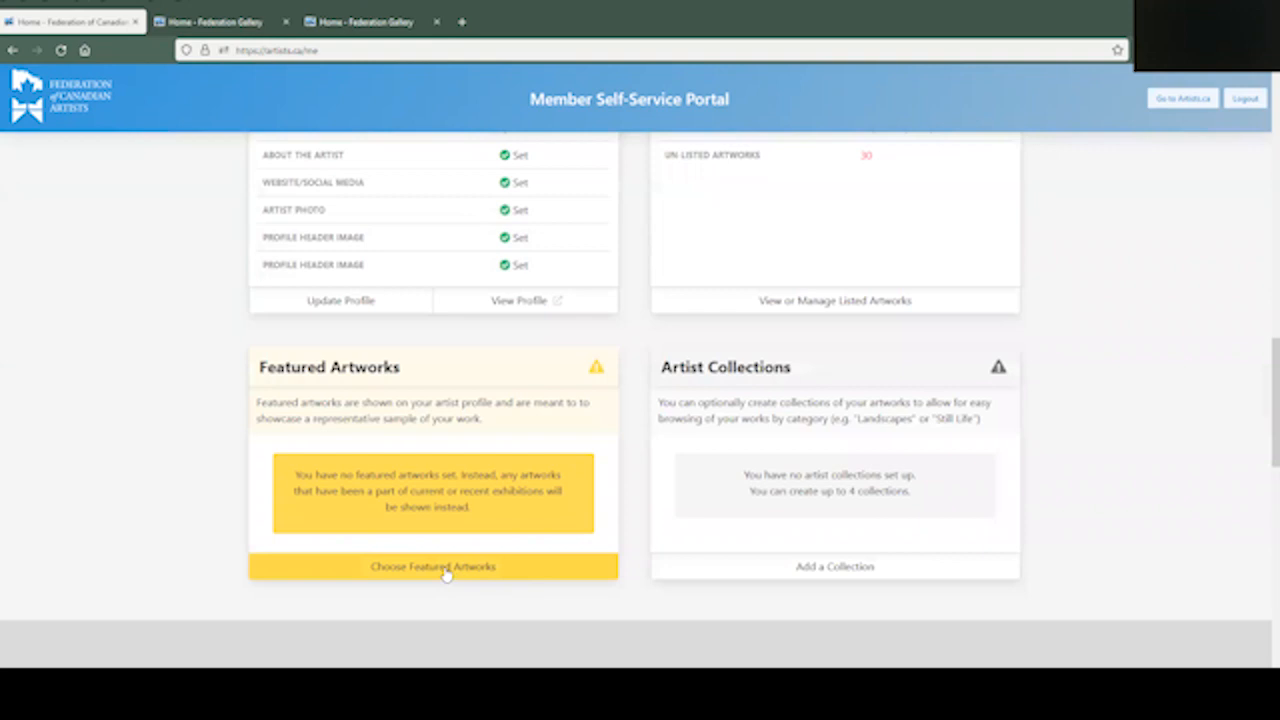
- Show the Other Artworks not yet featured in the featured artworks chooser
left_click(432, 568)
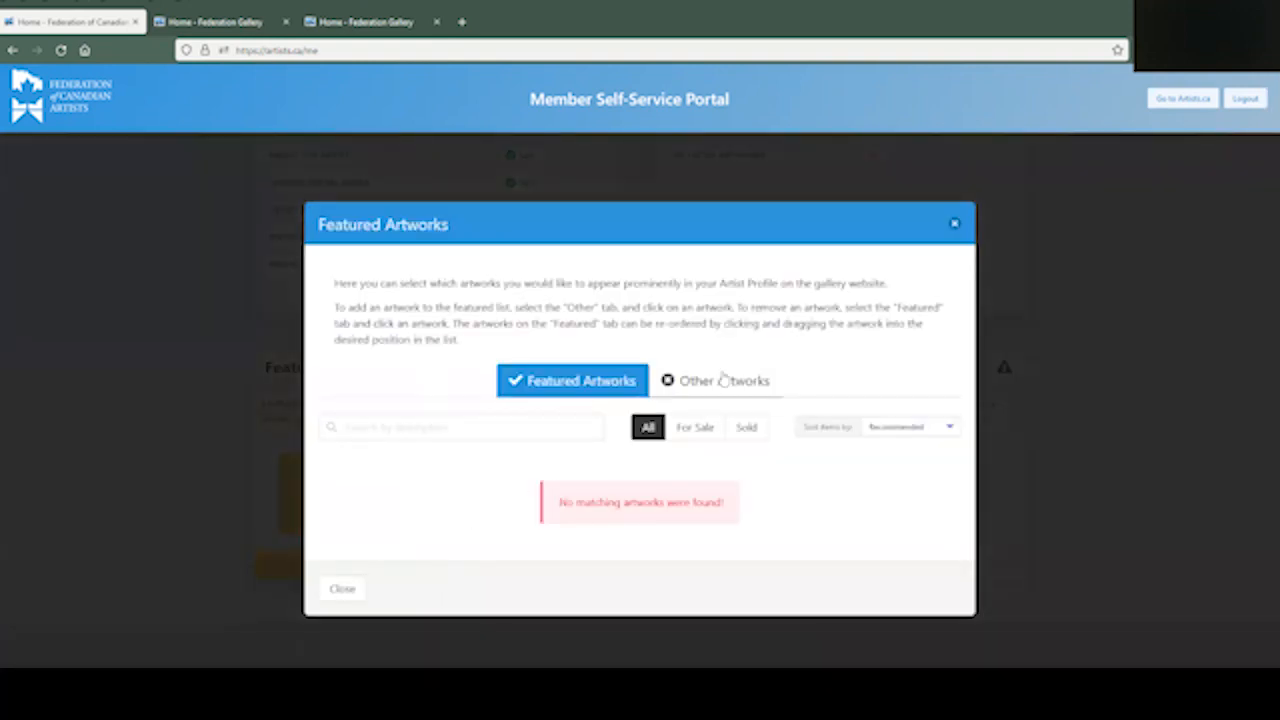
left_click(724, 380)
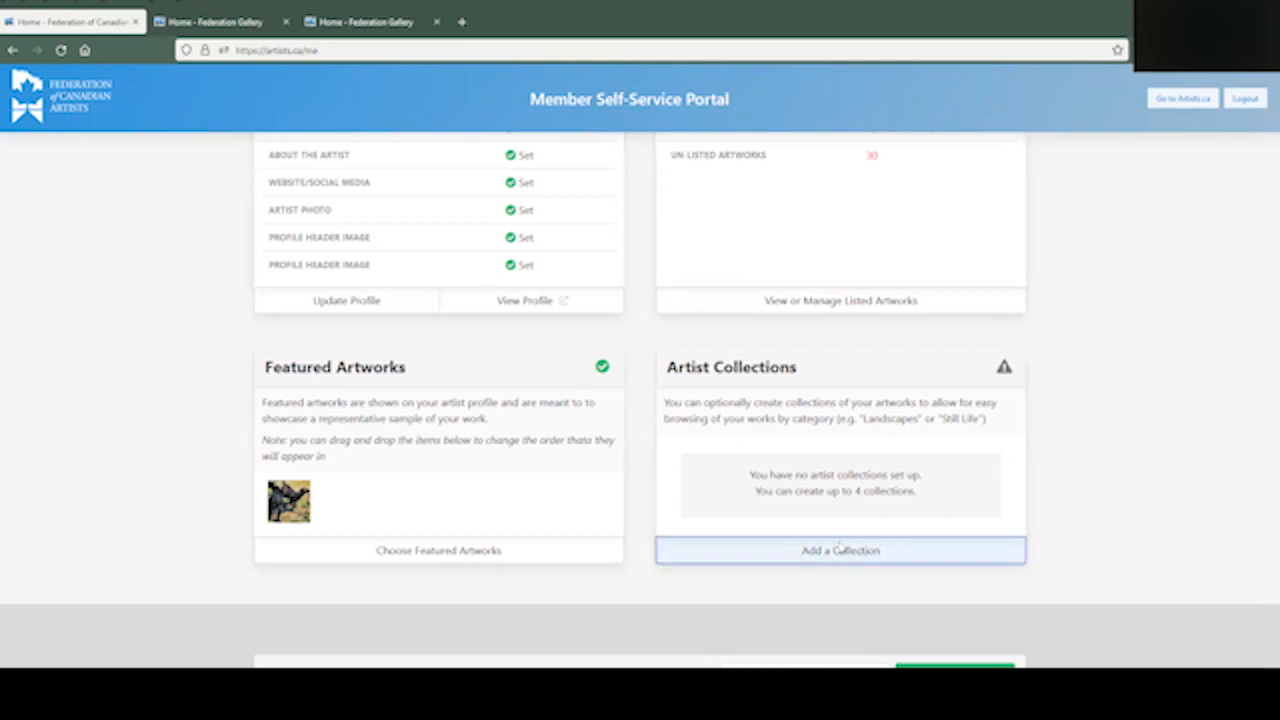
left_click(840, 550)
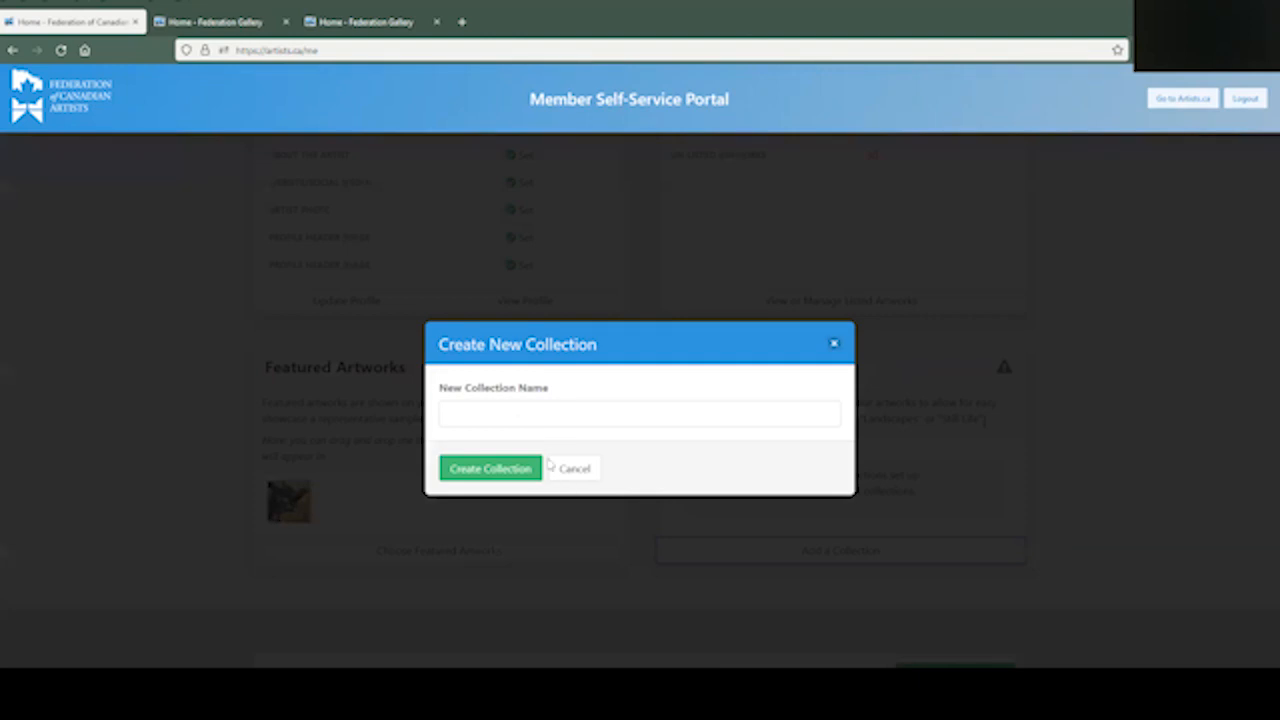
left_click(222, 20)
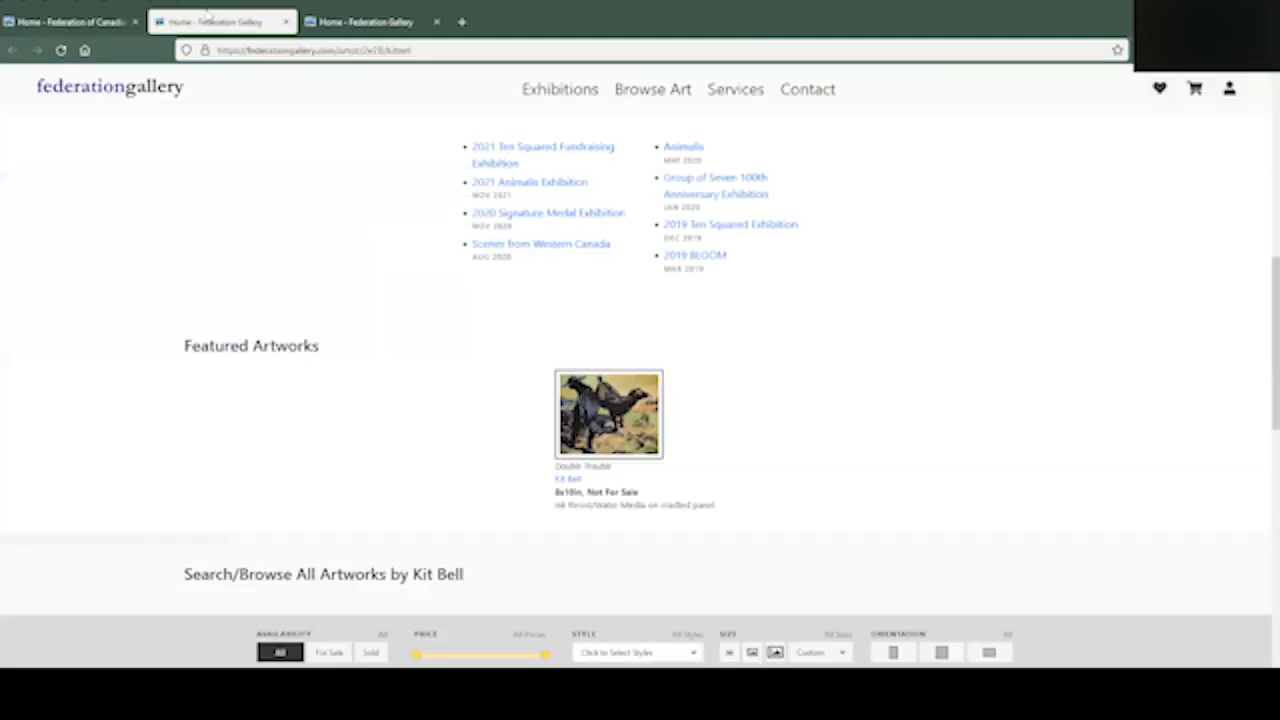
scroll("down", 3)
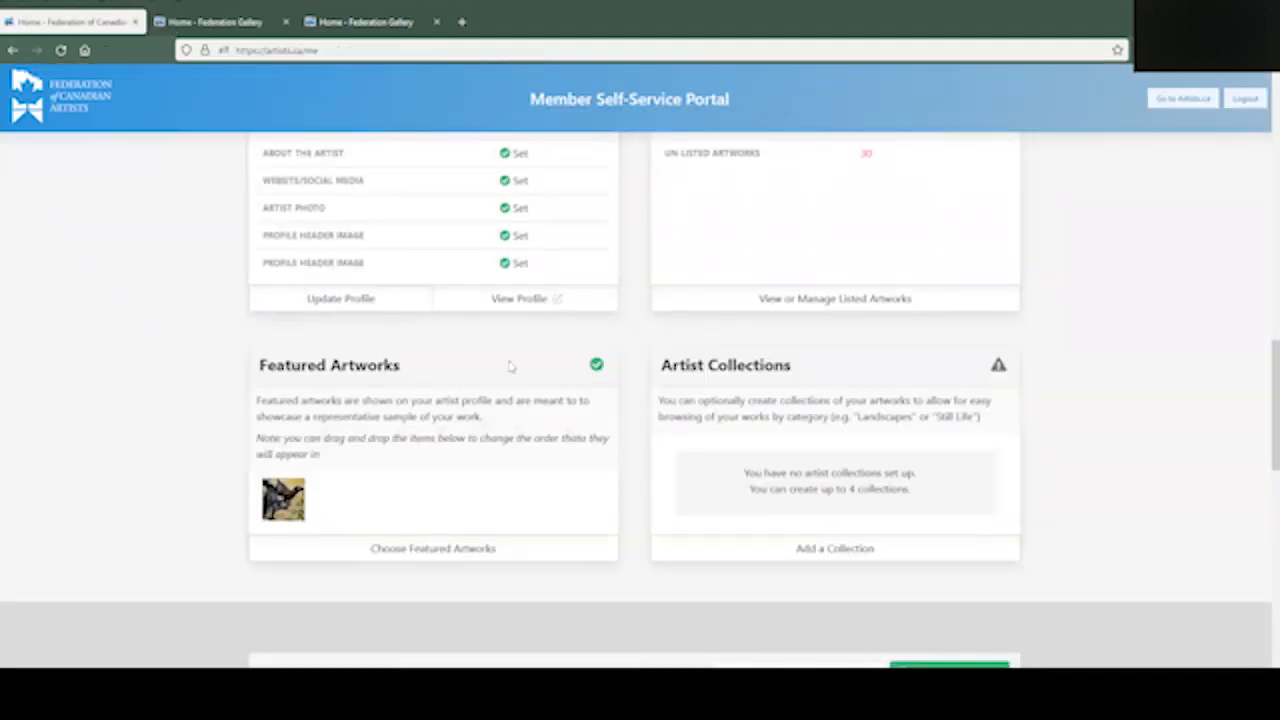
scroll("down", 3)
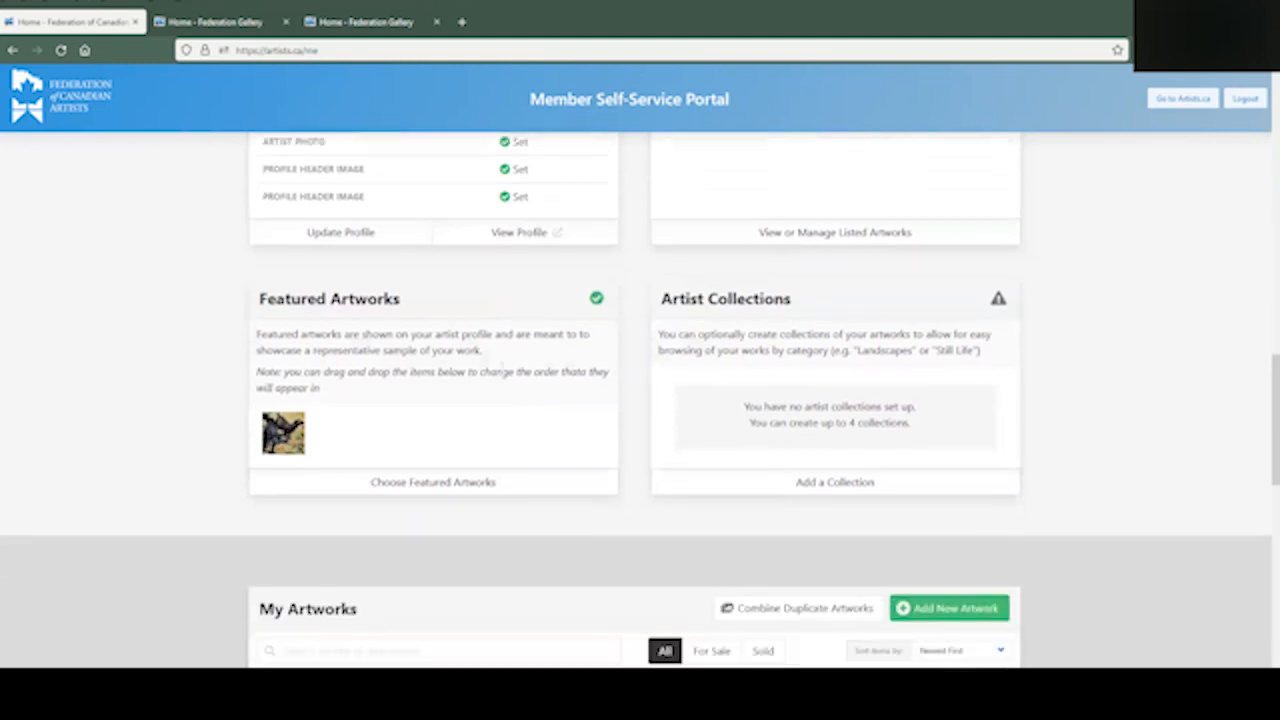
scroll("down", 3)
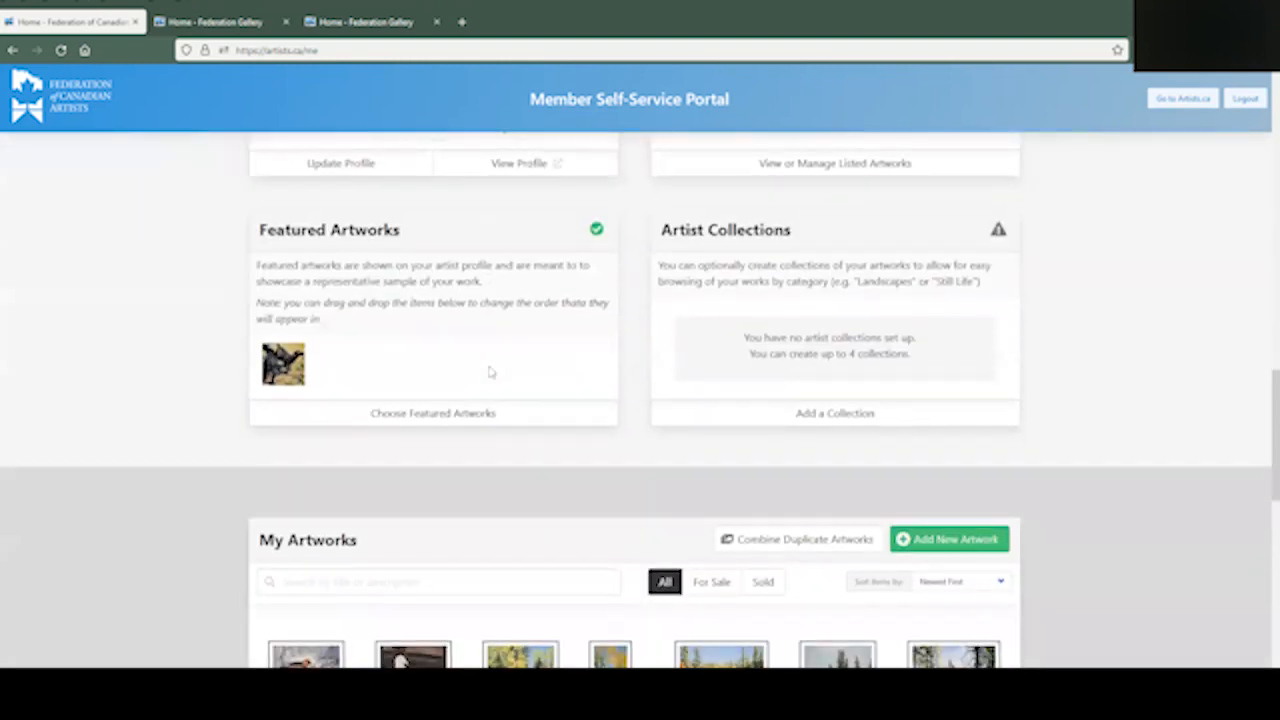
scroll("down", 3)
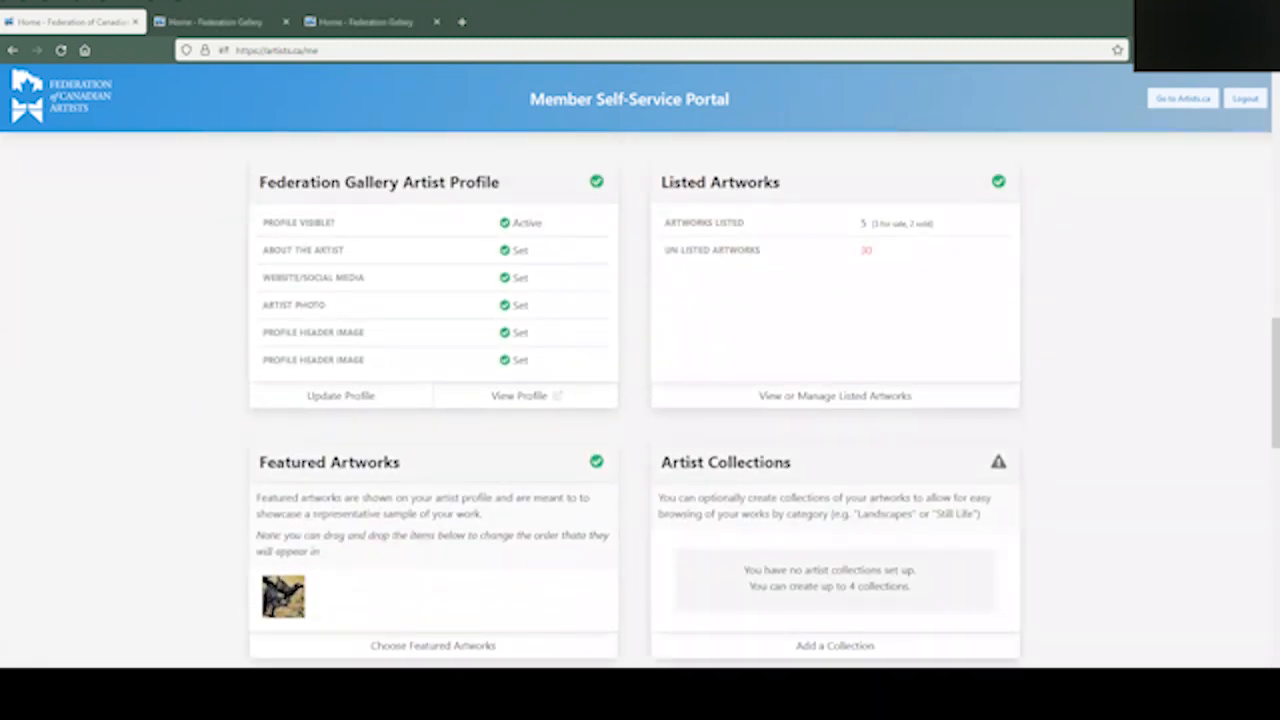
mouse_move(640, 272)
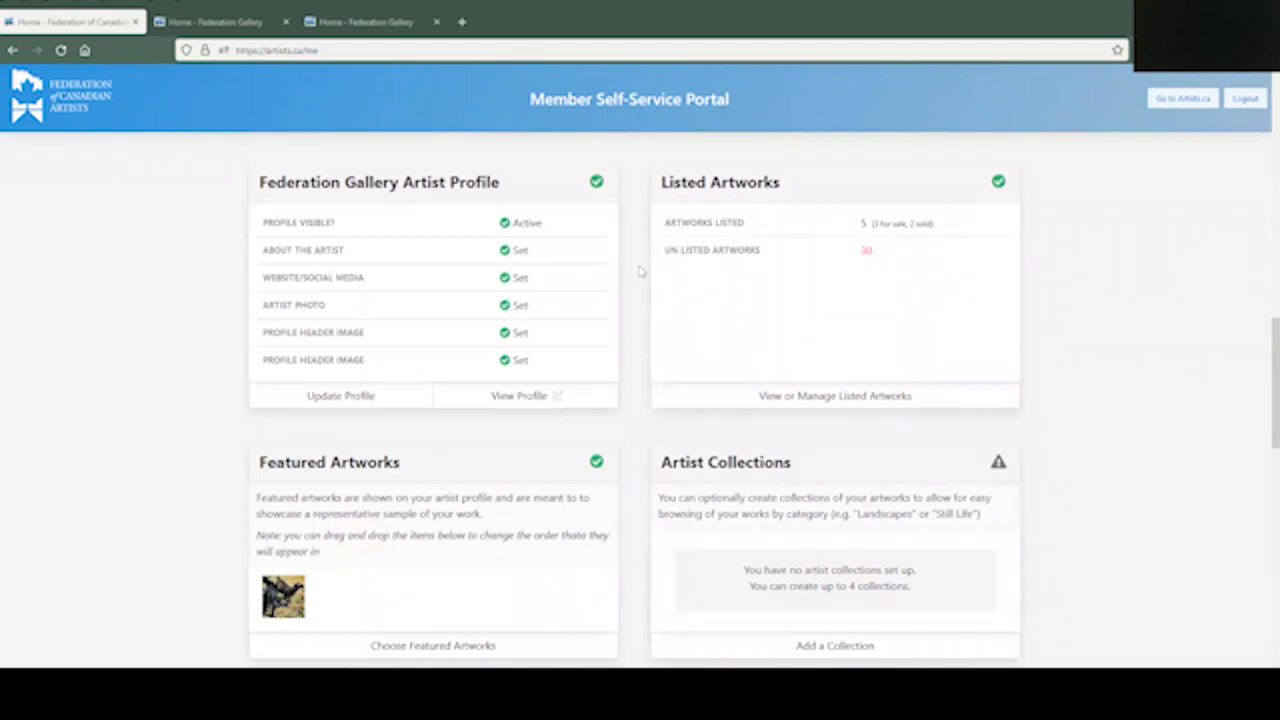
mouse_move(632, 336)
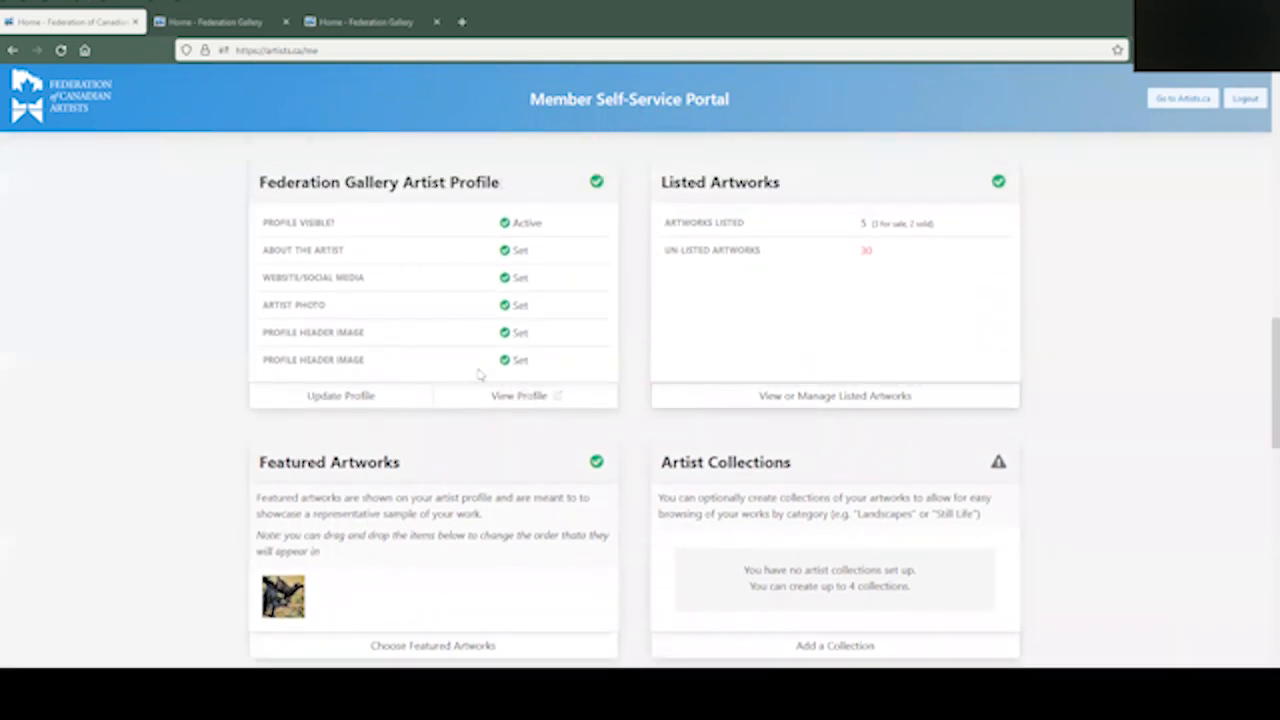
mouse_move(472, 304)
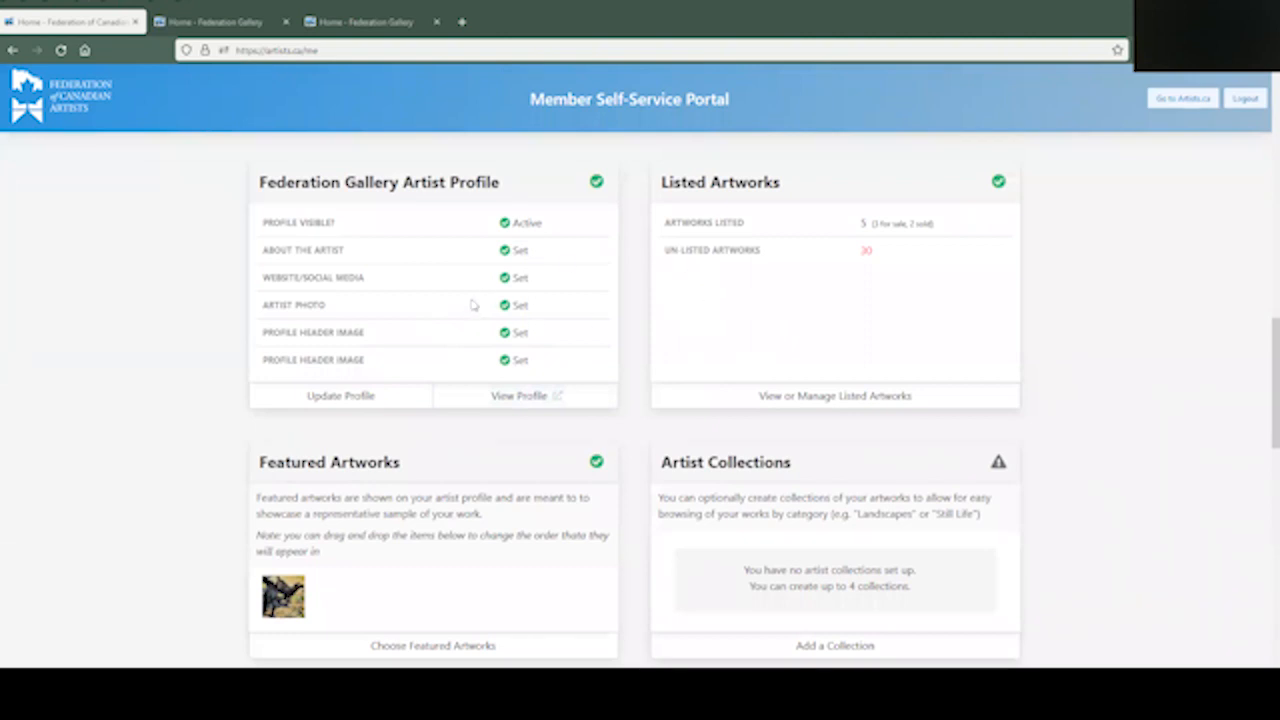
mouse_move(636, 310)
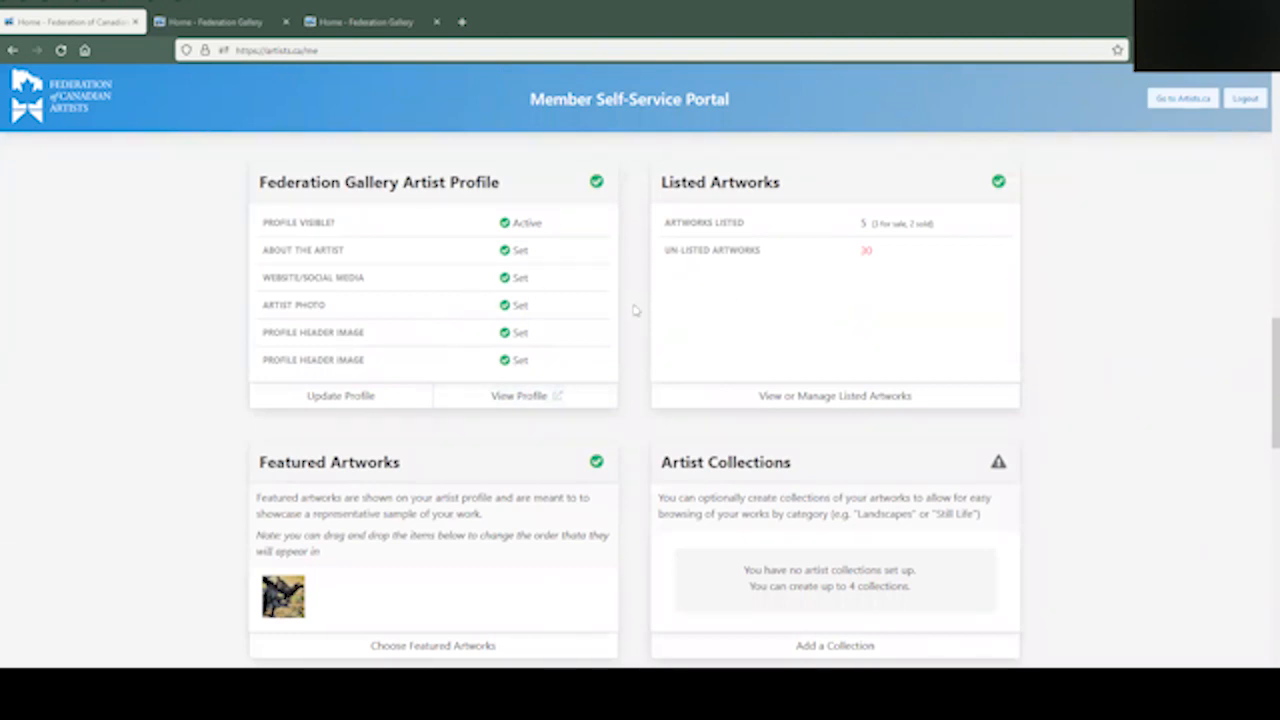
mouse_move(608, 358)
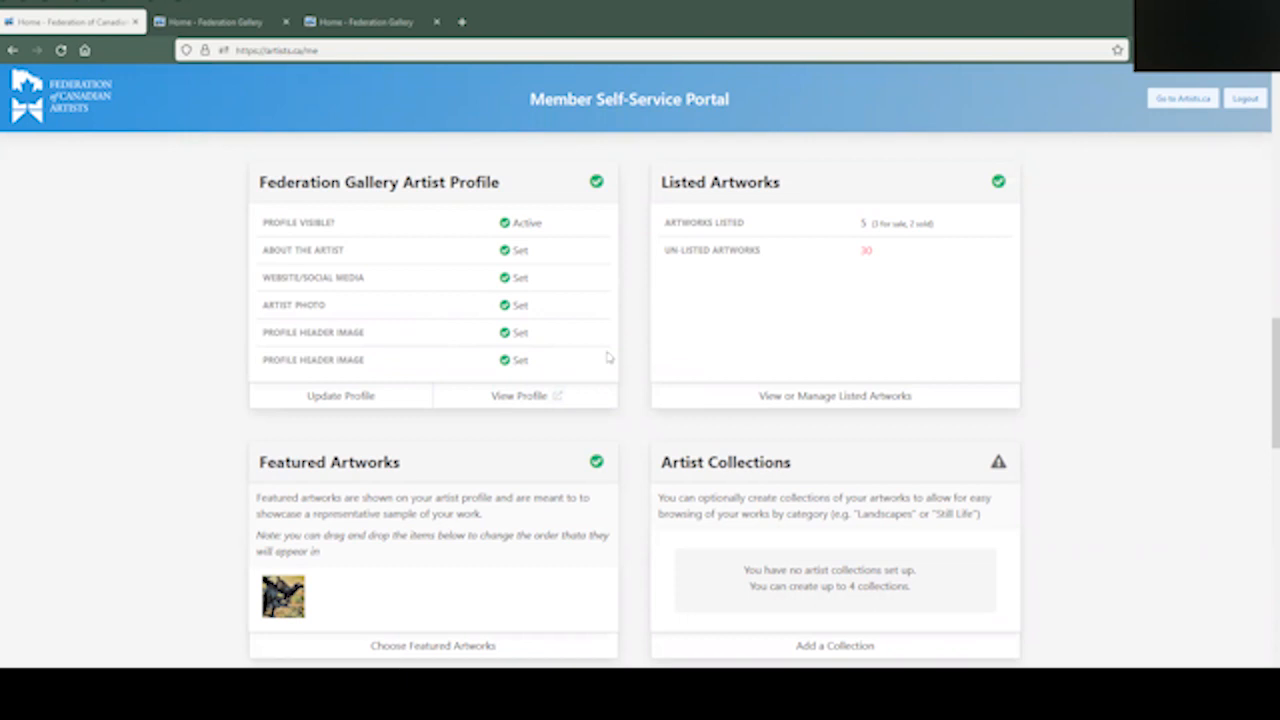
mouse_move(632, 292)
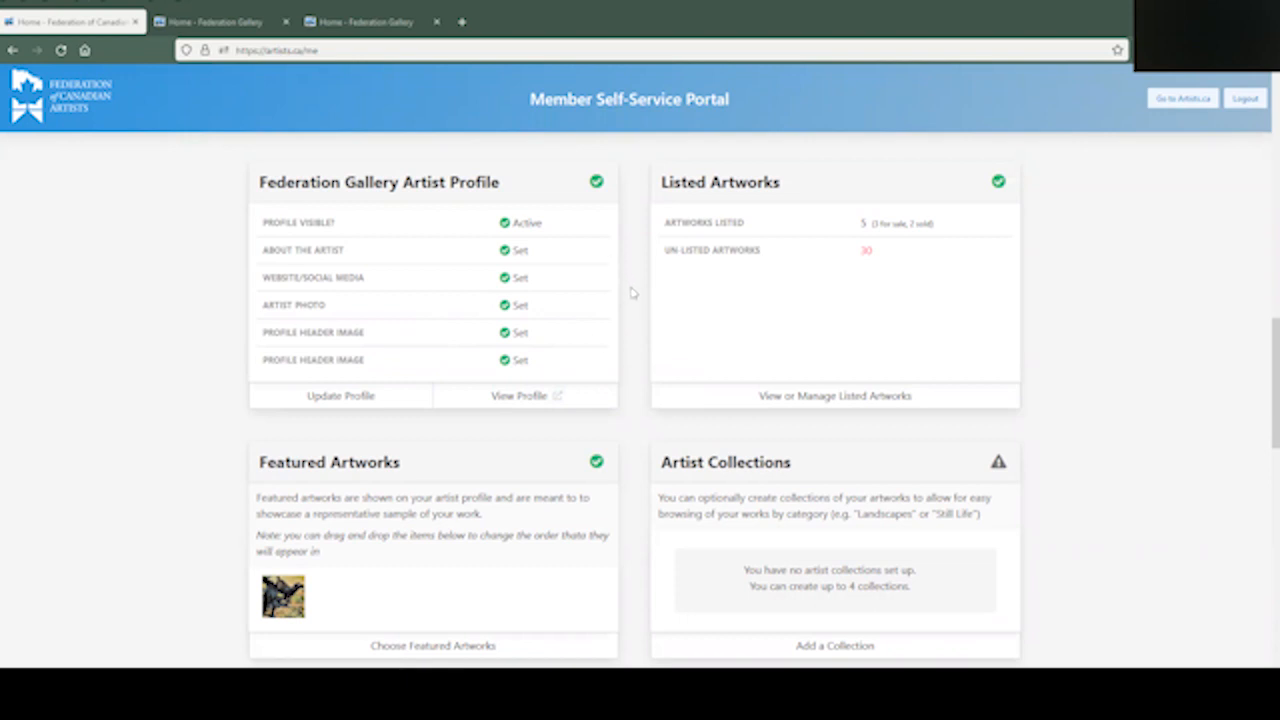